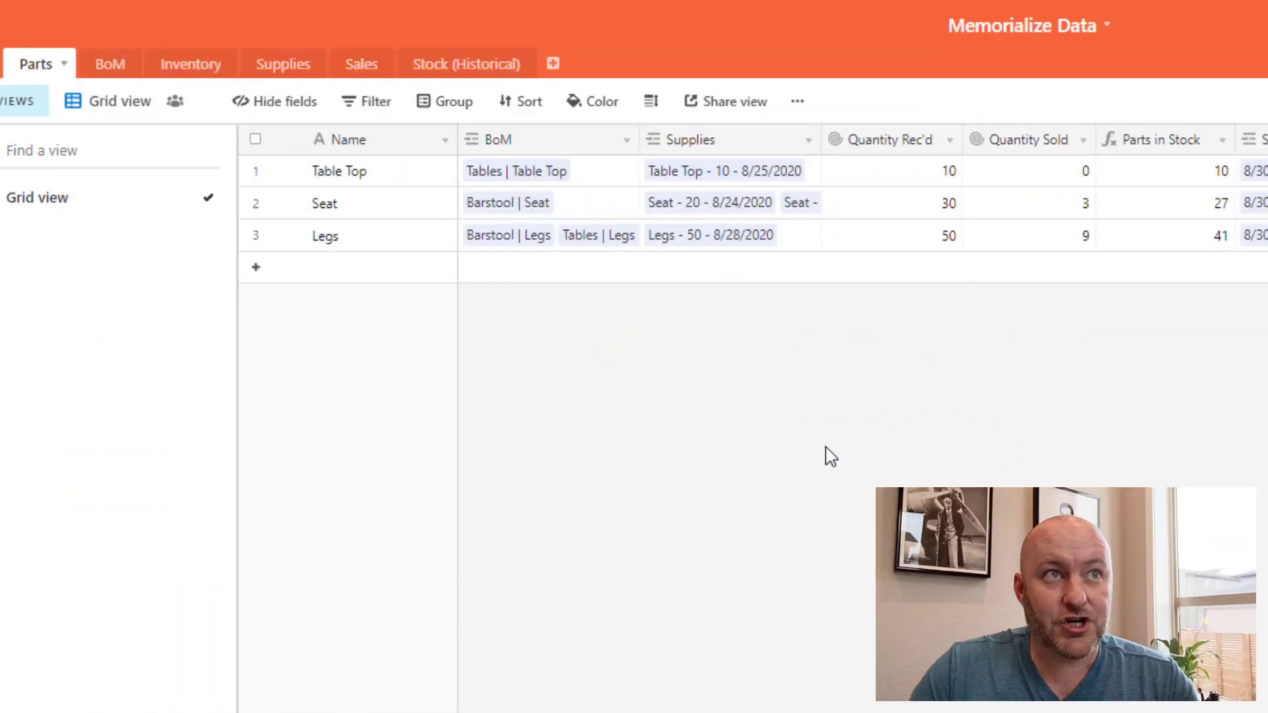
{"action": "mouse_move", "coordinate": [324, 329]}
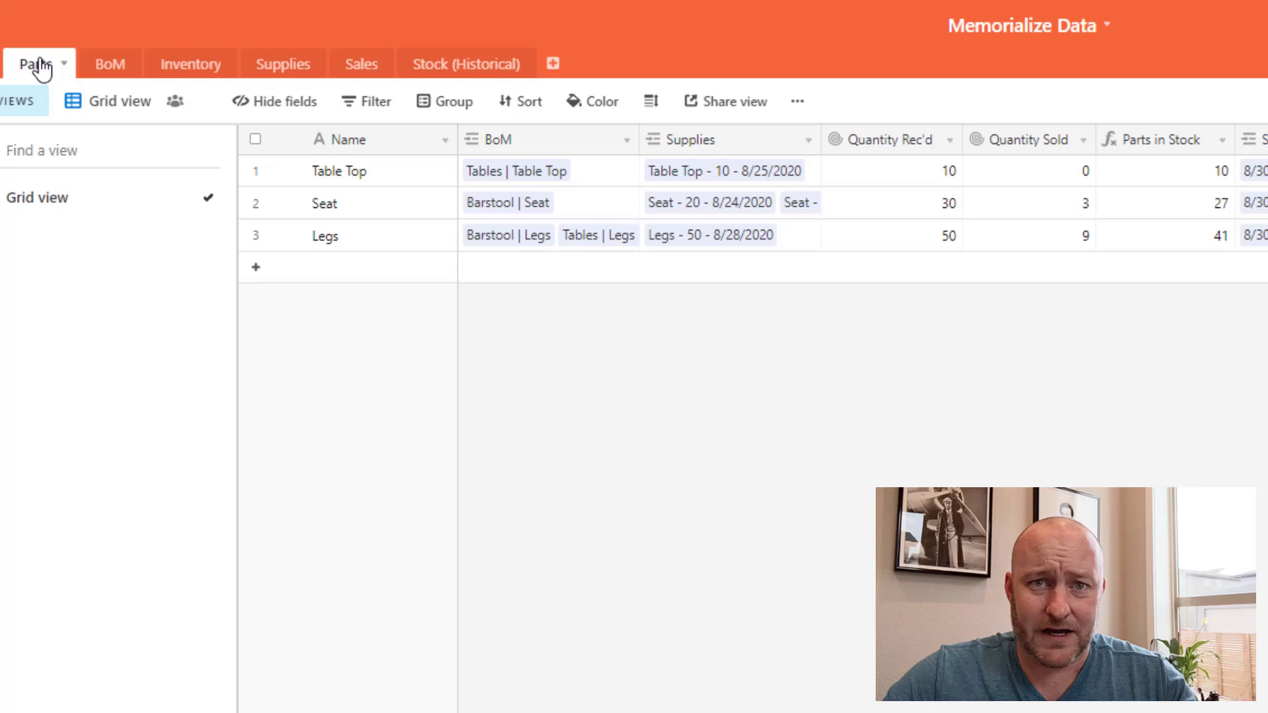
{"action": "mouse_move", "coordinate": [109, 65]}
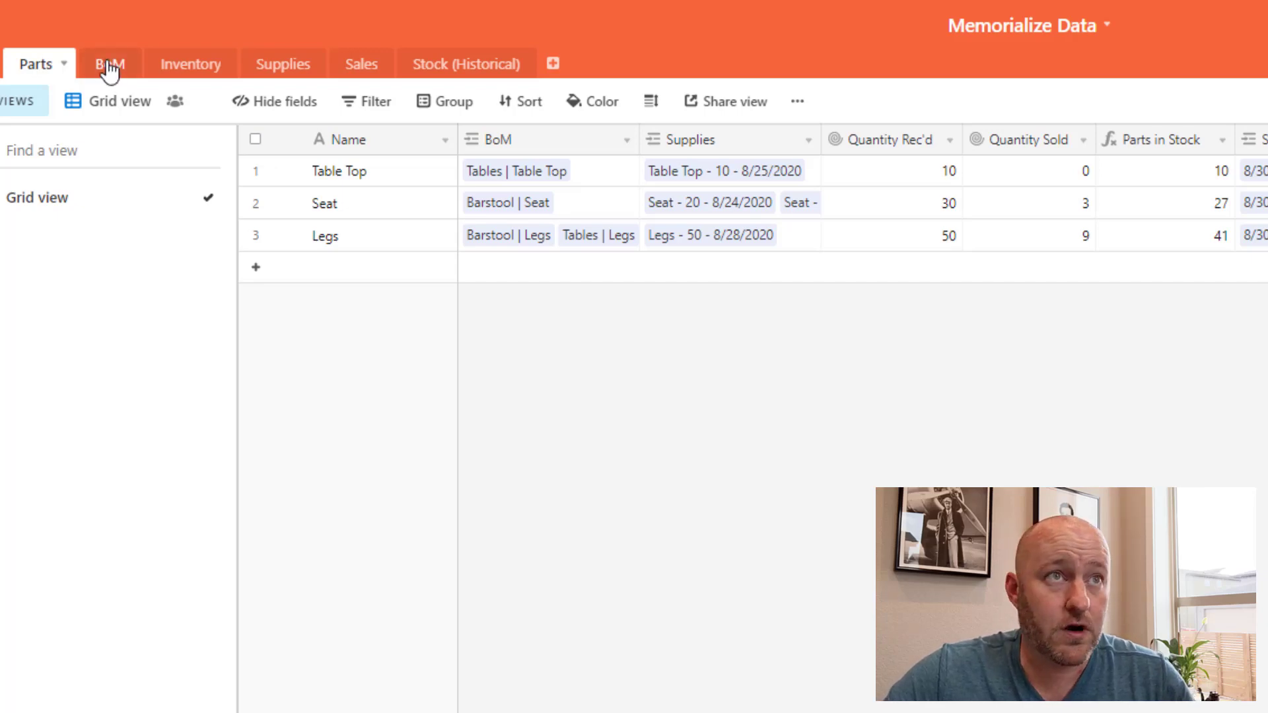
{"action": "mouse_move", "coordinate": [37, 77]}
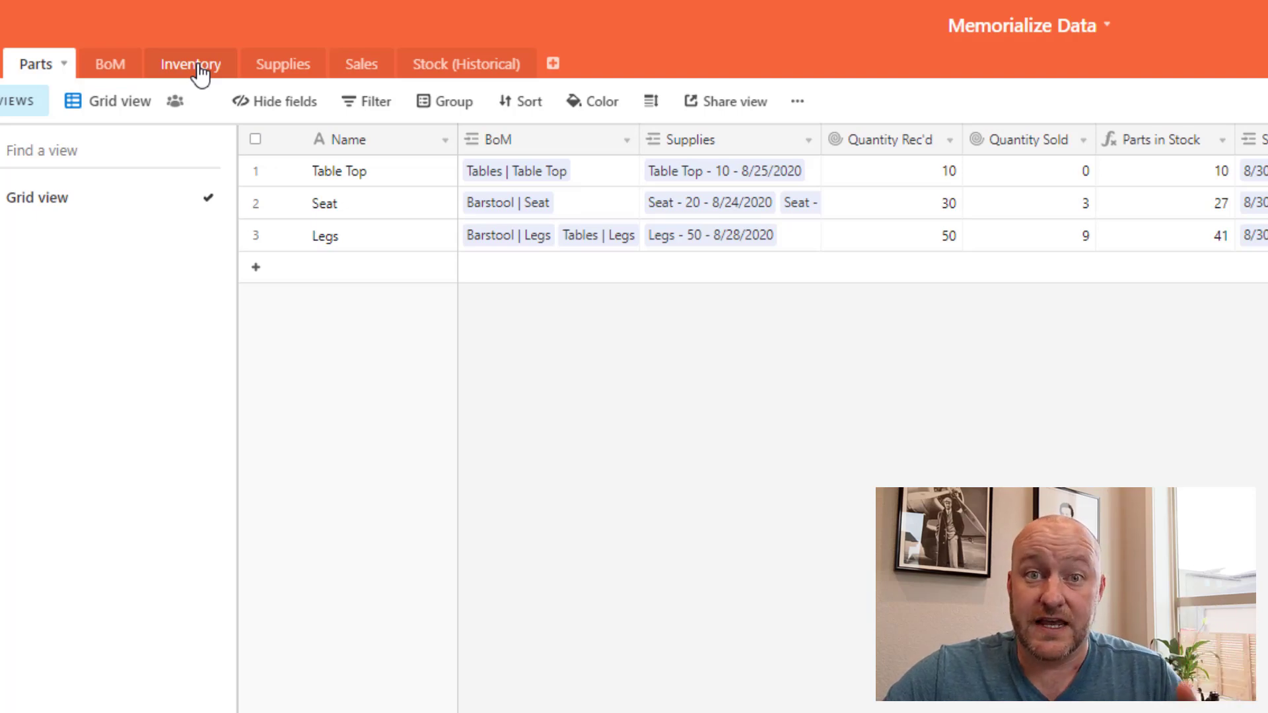
{"action": "mouse_move", "coordinate": [368, 170]}
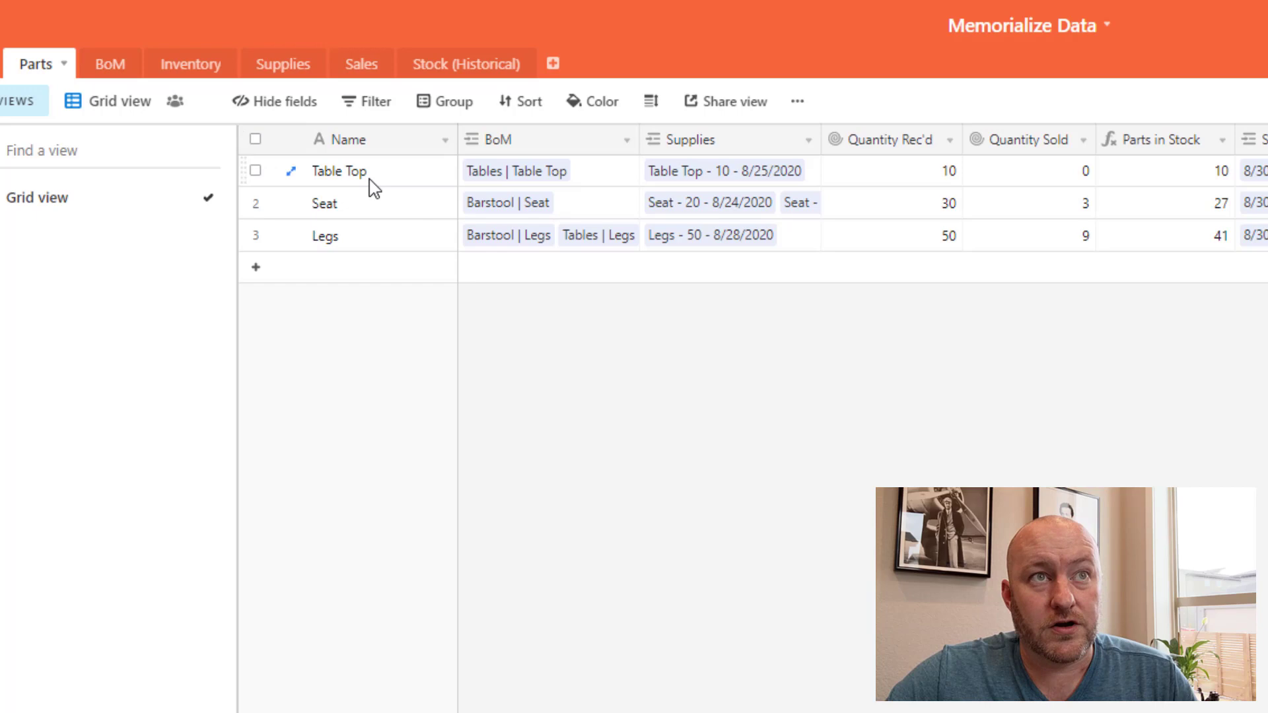
Step: Review the BoM table: Barstool's seat quantity and the Tables link on the Table Top row
{"action": "left_click", "coordinate": [340, 171]}
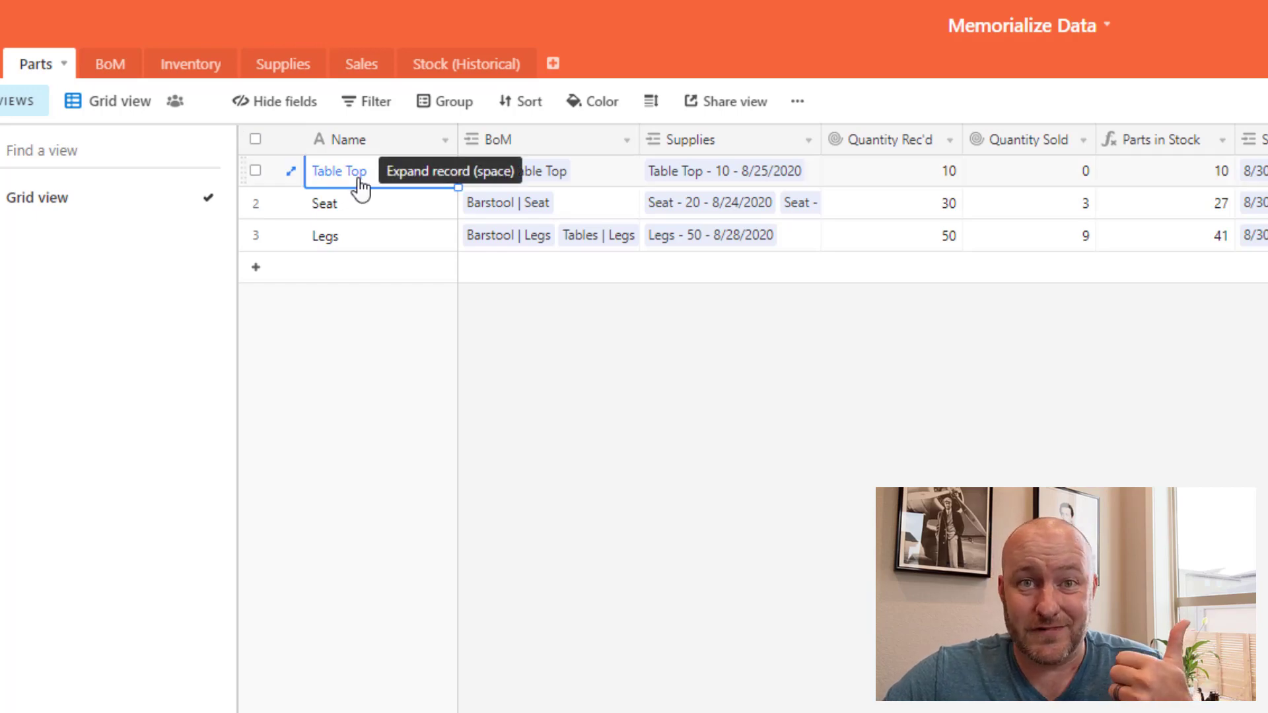
{"action": "mouse_move", "coordinate": [356, 206]}
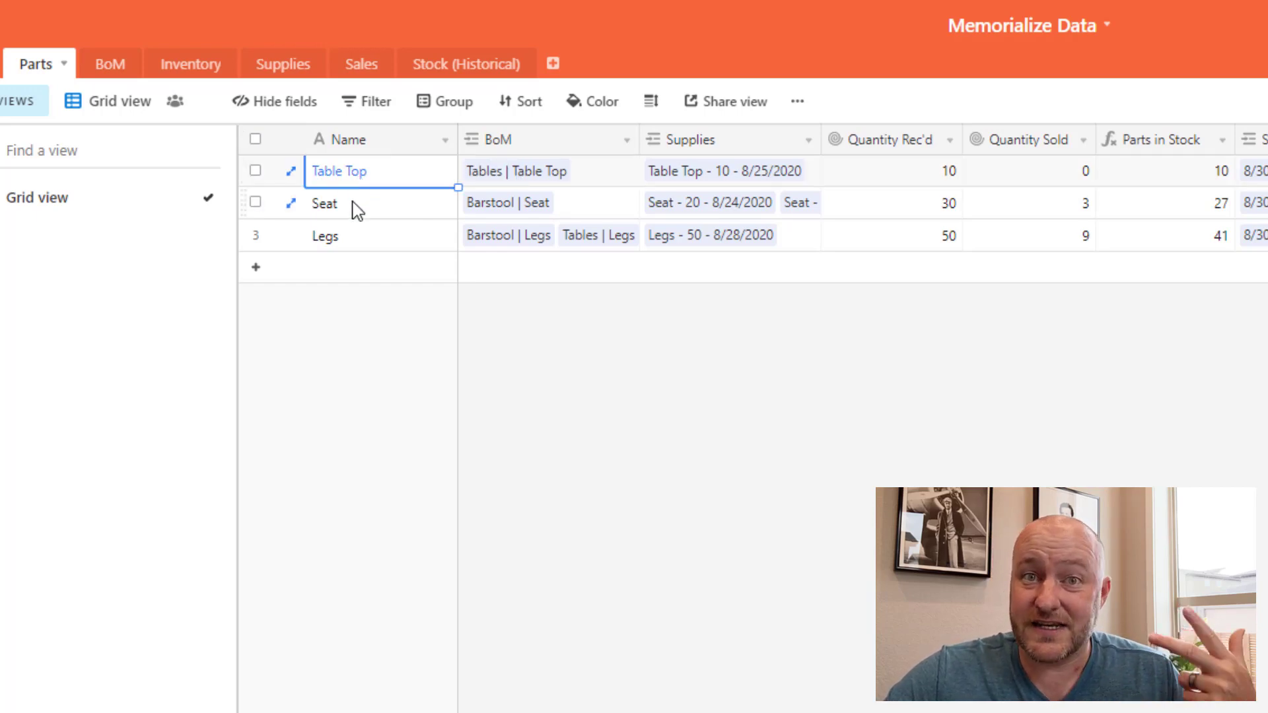
{"action": "mouse_move", "coordinate": [362, 175]}
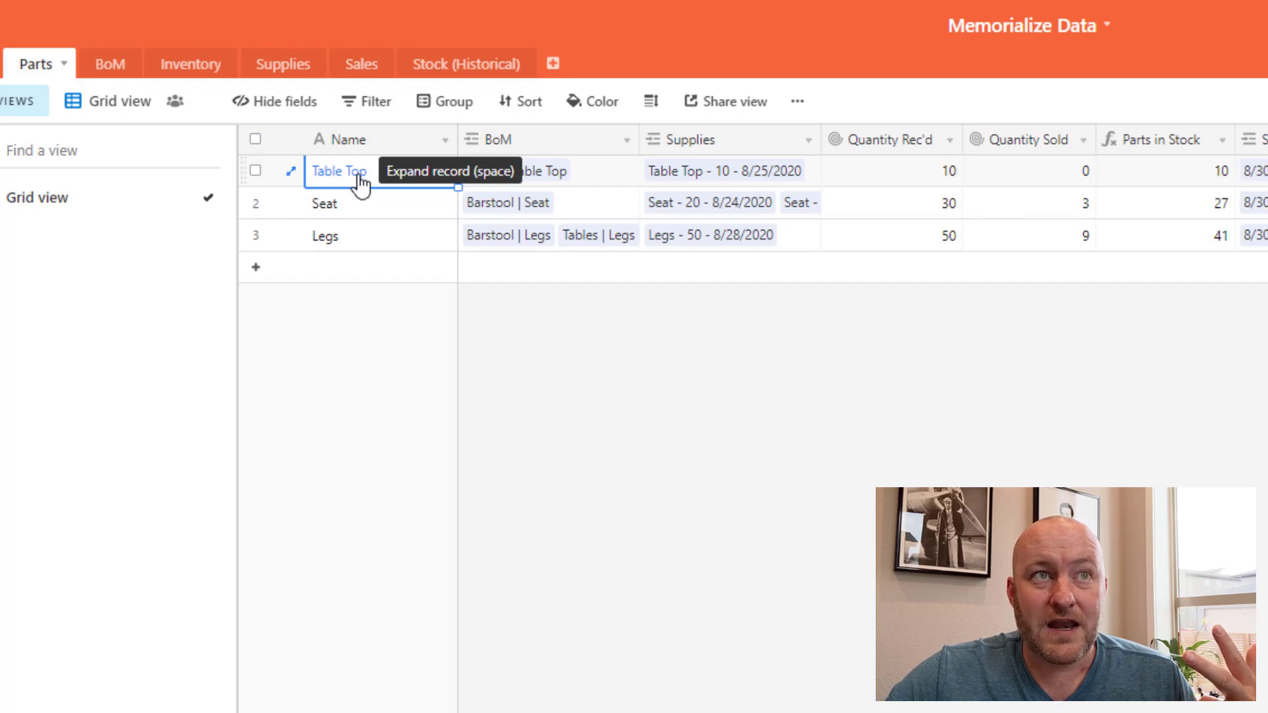
{"action": "mouse_move", "coordinate": [110, 63]}
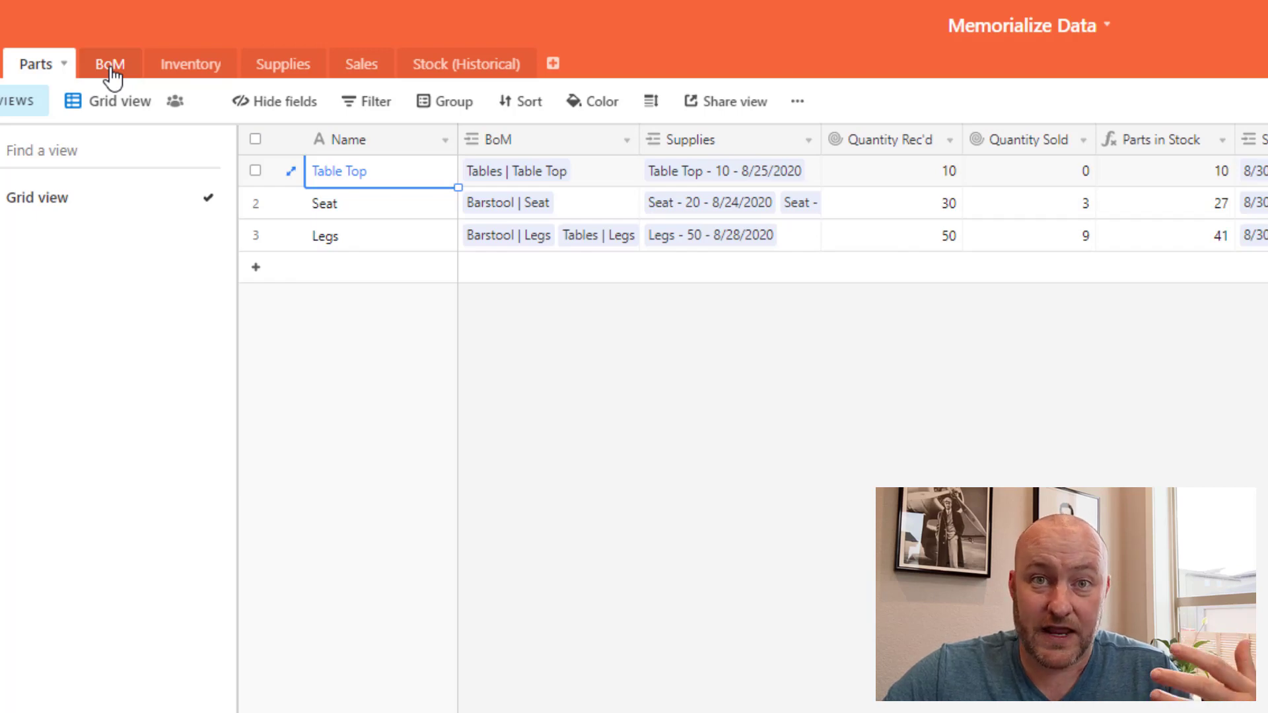
{"action": "mouse_move", "coordinate": [348, 210]}
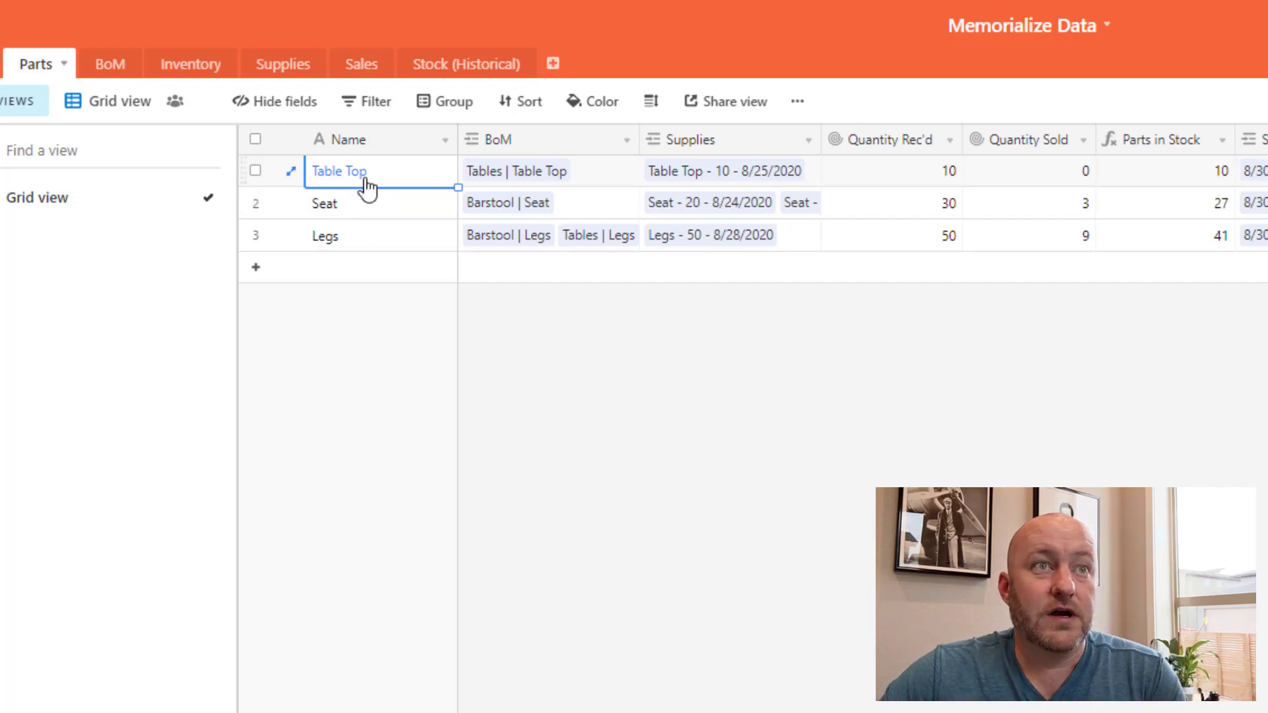
{"action": "mouse_move", "coordinate": [339, 248]}
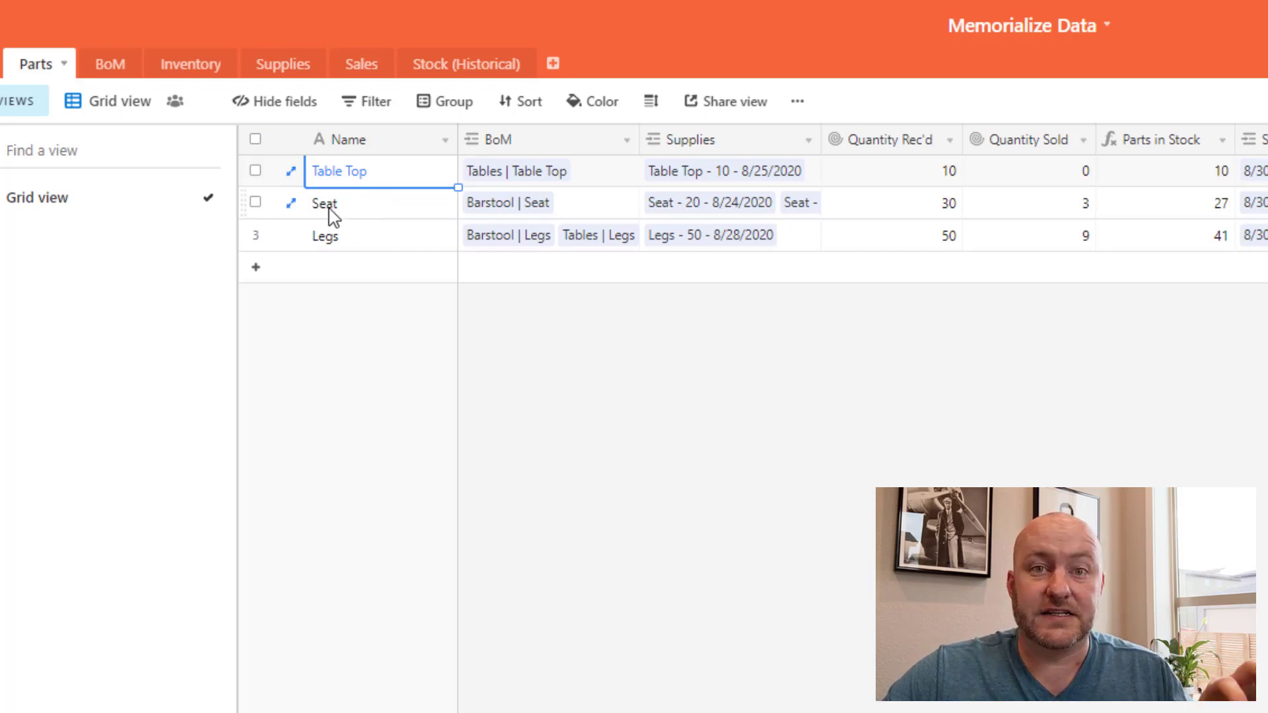
{"action": "mouse_move", "coordinate": [333, 249]}
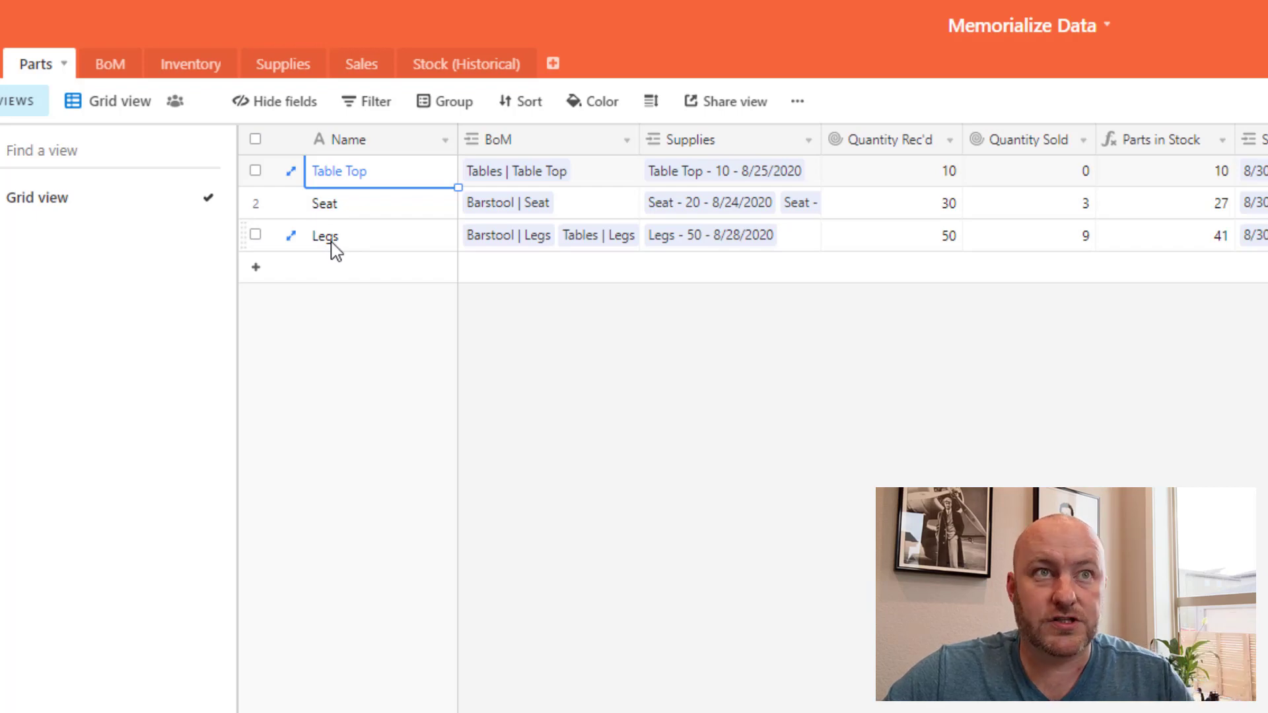
{"action": "mouse_move", "coordinate": [999, 281]}
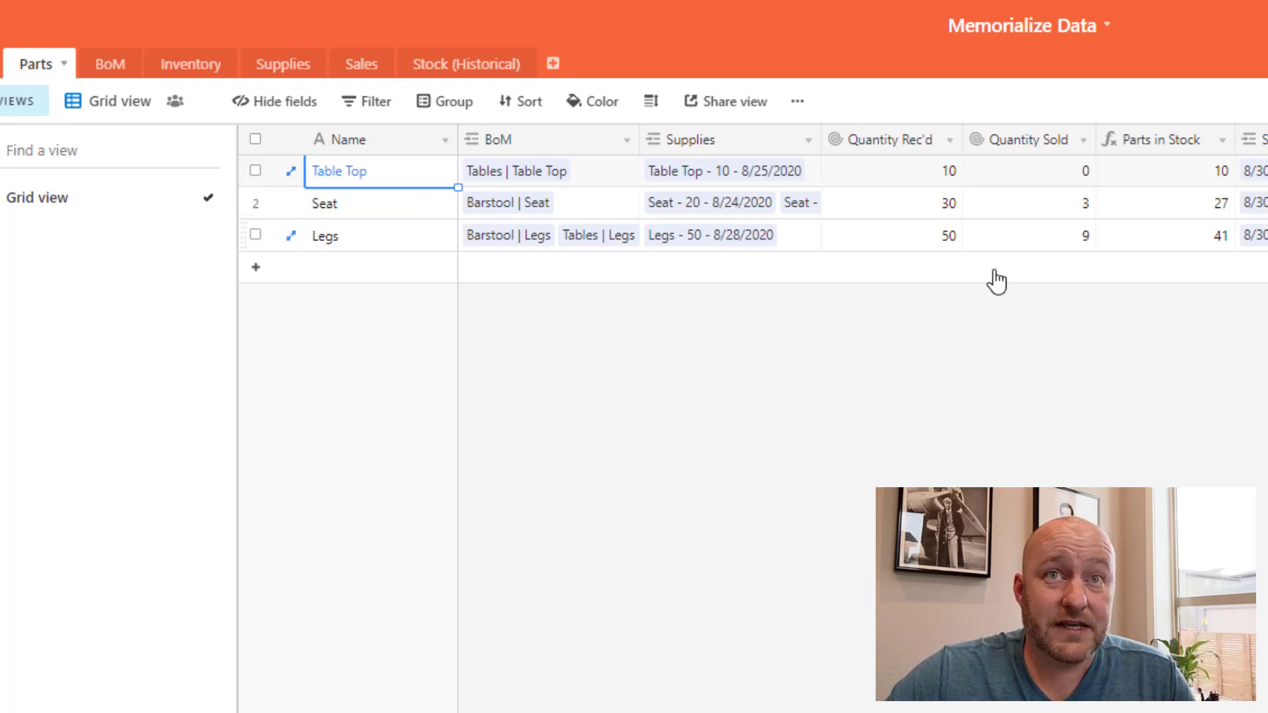
{"action": "mouse_move", "coordinate": [110, 63]}
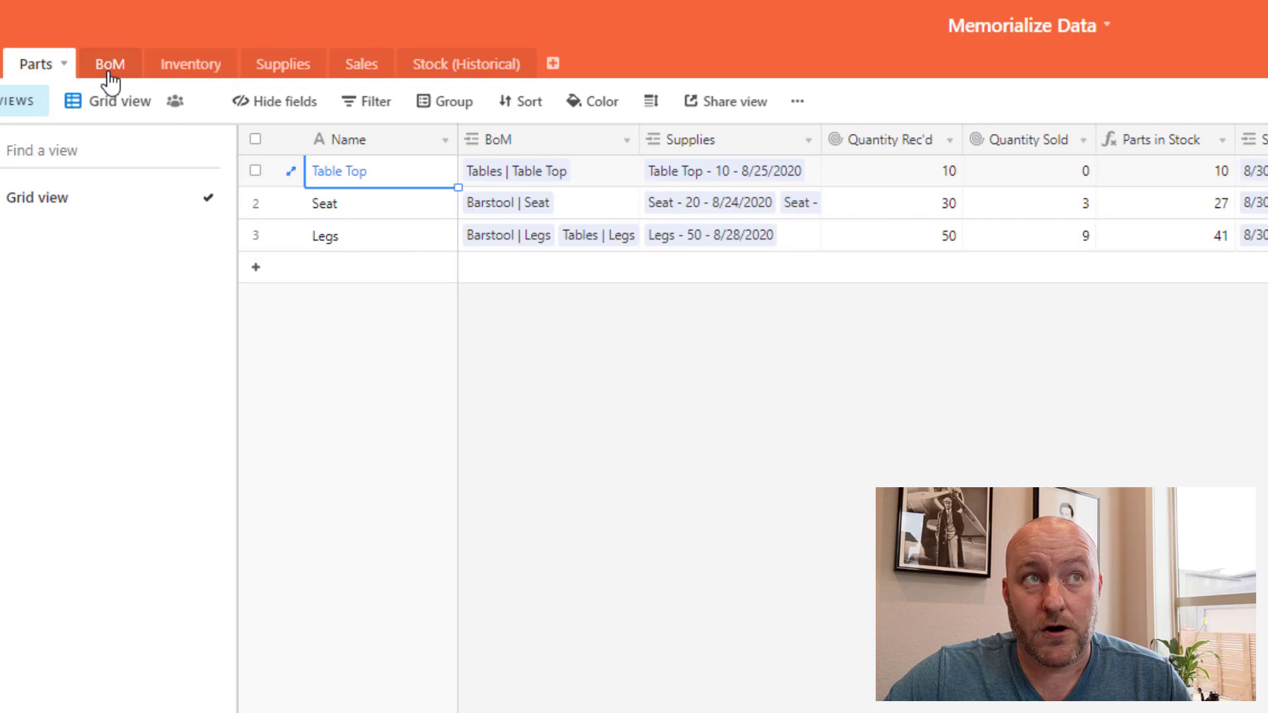
{"action": "left_click", "coordinate": [109, 64]}
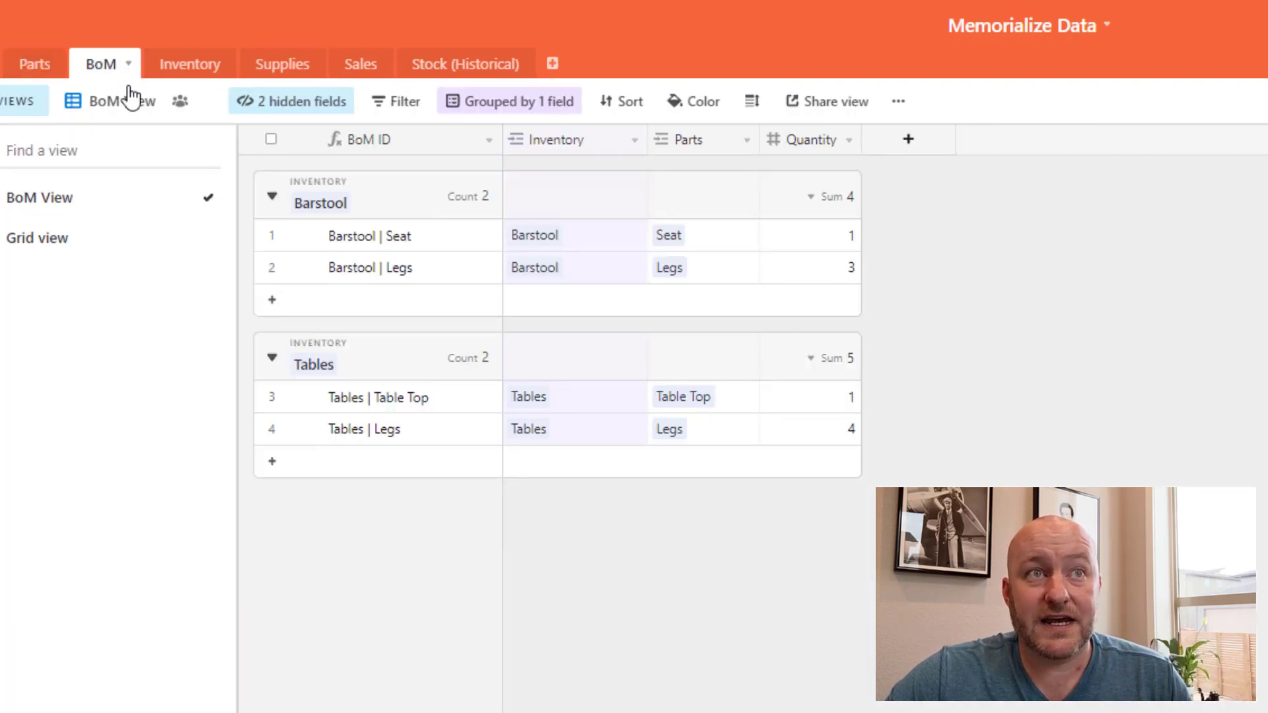
{"action": "mouse_move", "coordinate": [293, 264]}
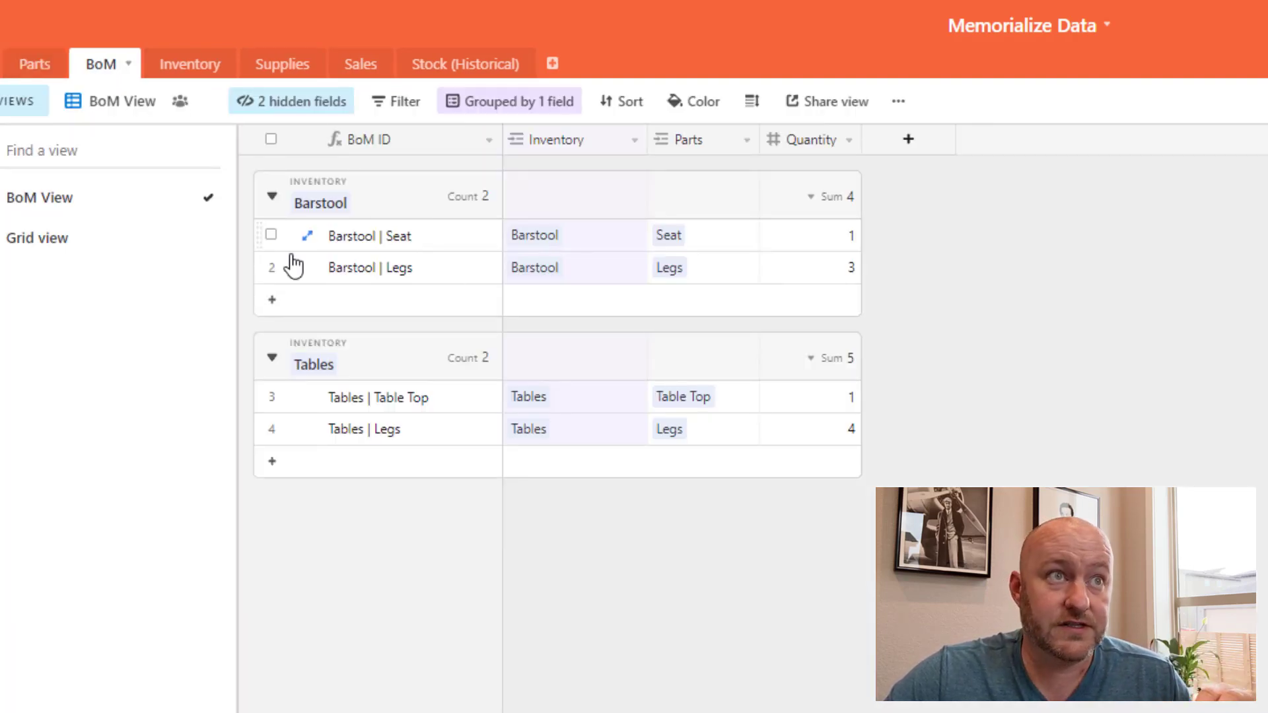
{"action": "mouse_move", "coordinate": [578, 247]}
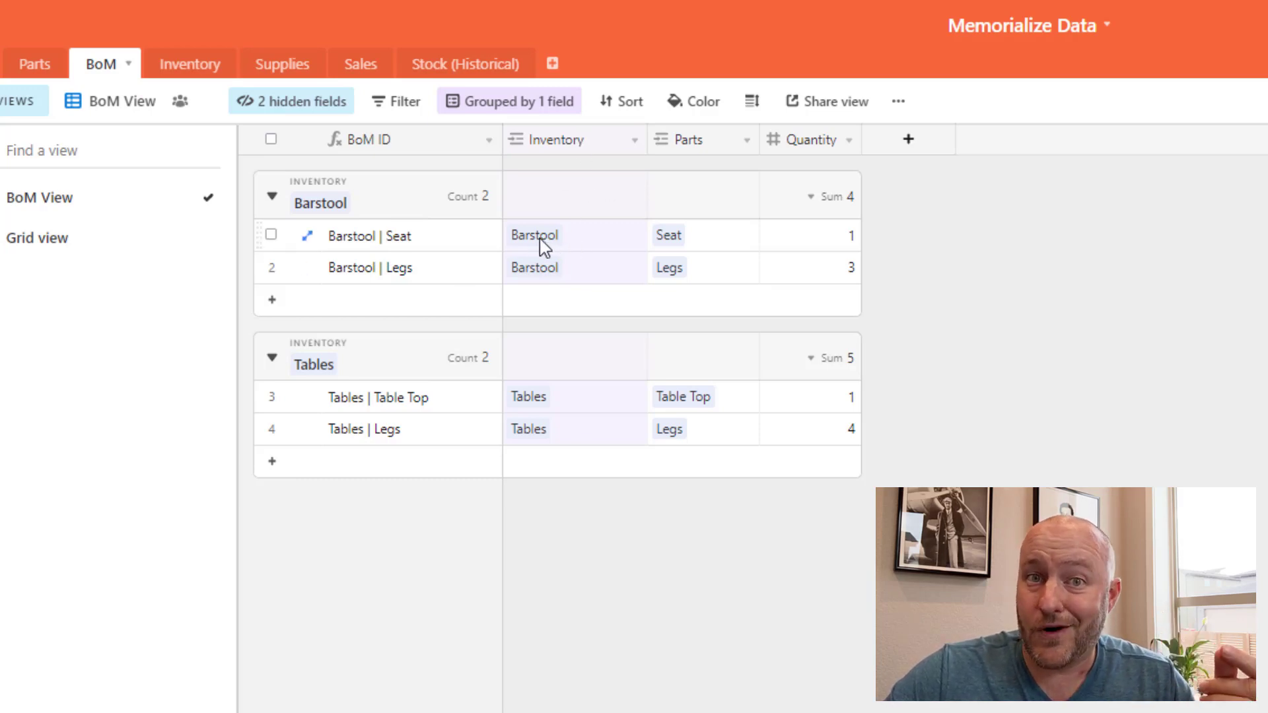
{"action": "left_click", "coordinate": [534, 235]}
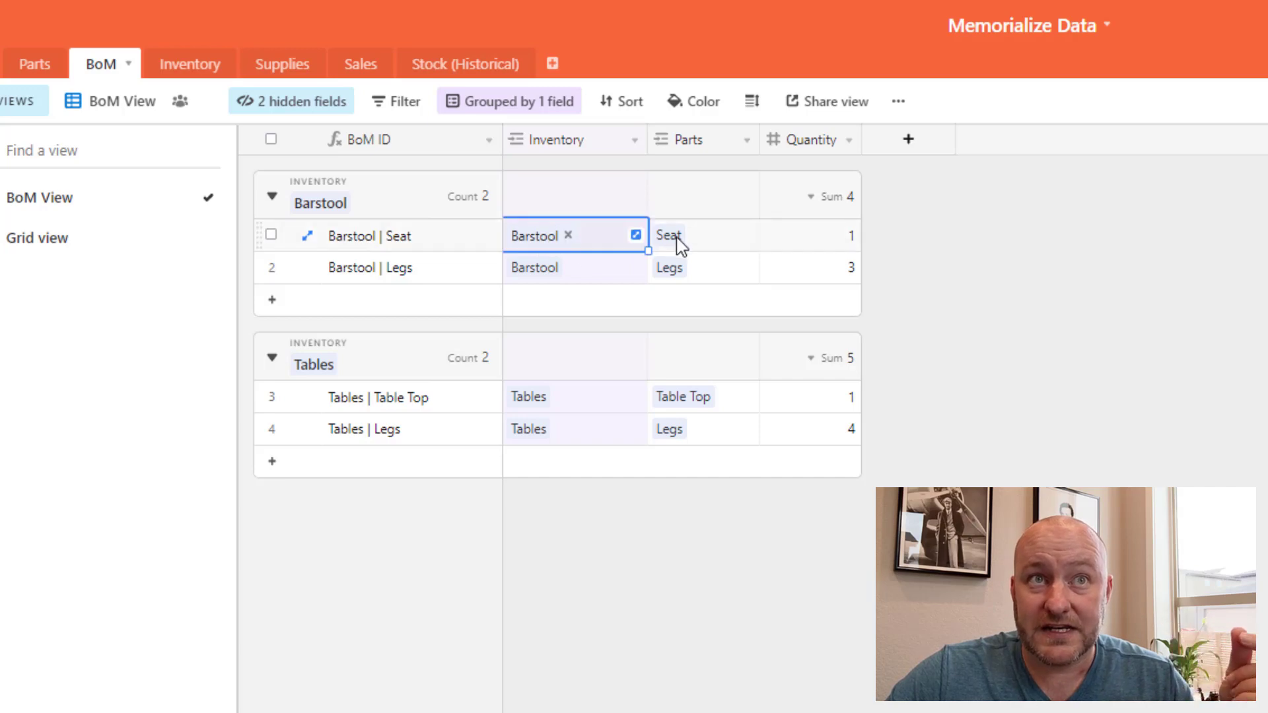
{"action": "left_click", "coordinate": [809, 235]}
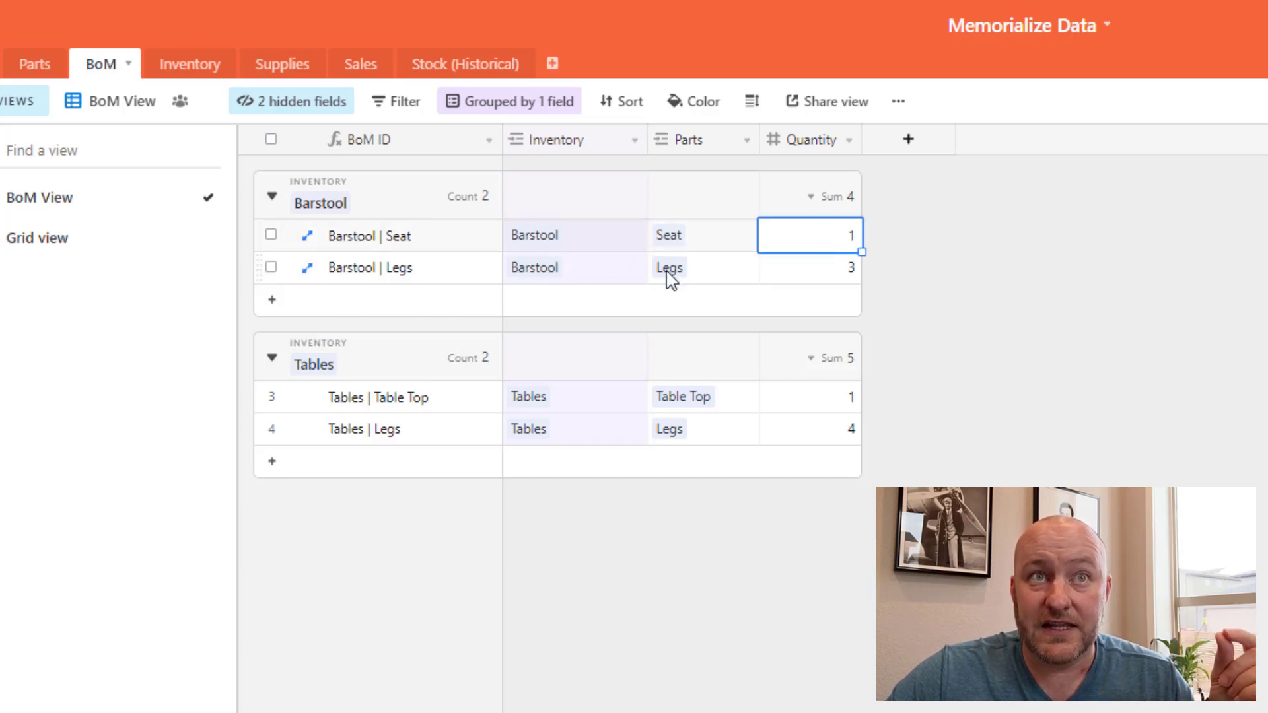
{"action": "left_click", "coordinate": [557, 397]}
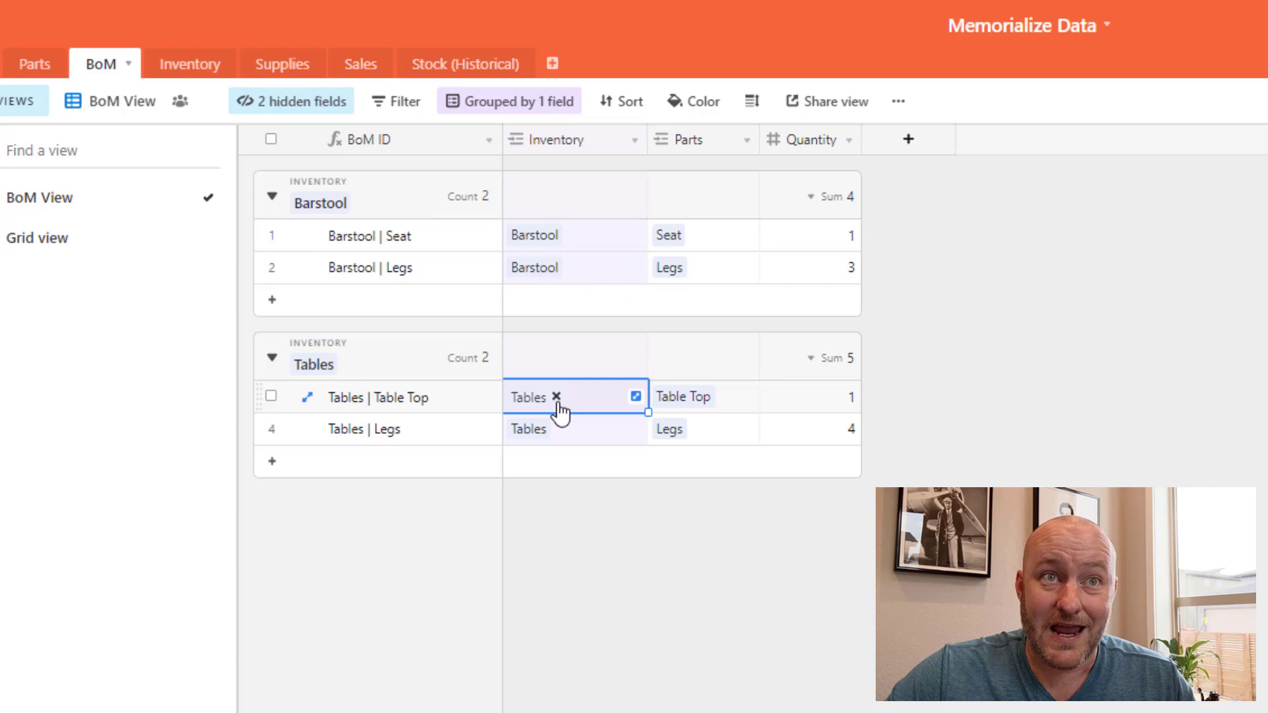
{"action": "mouse_move", "coordinate": [575, 448]}
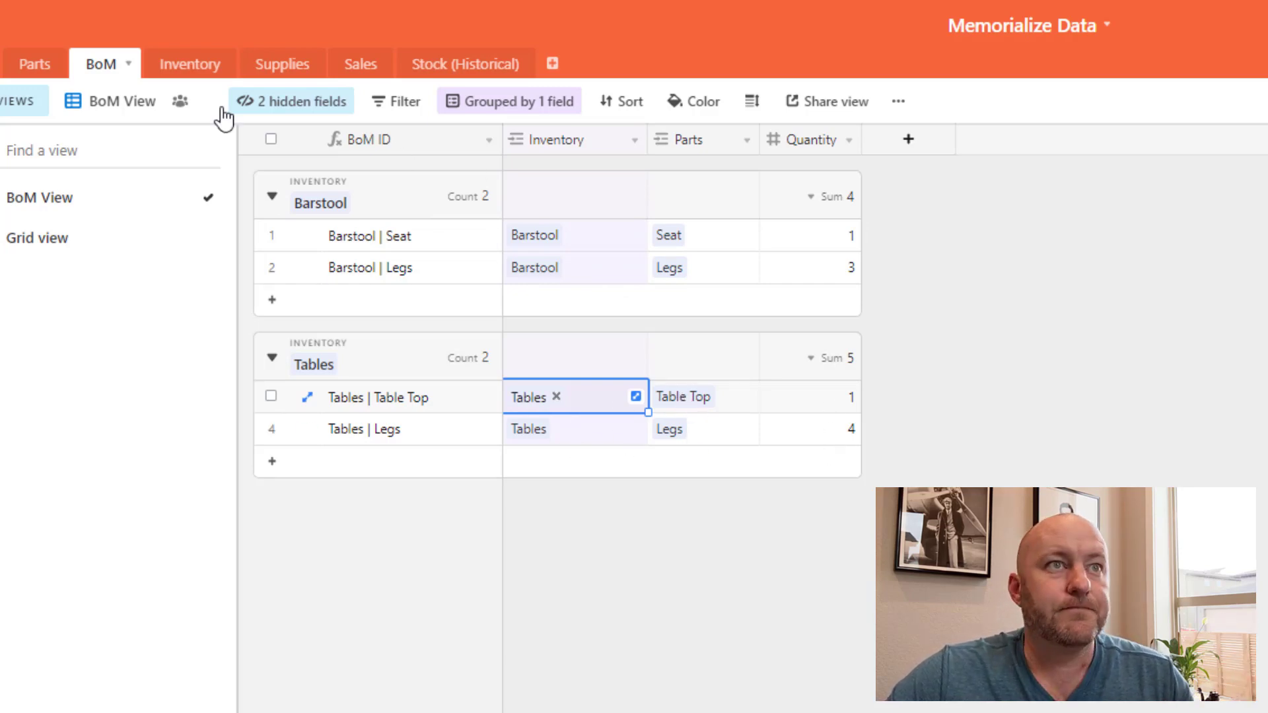
Step: Switch to the Inventory table and select the Barstool description
{"action": "left_click", "coordinate": [189, 63]}
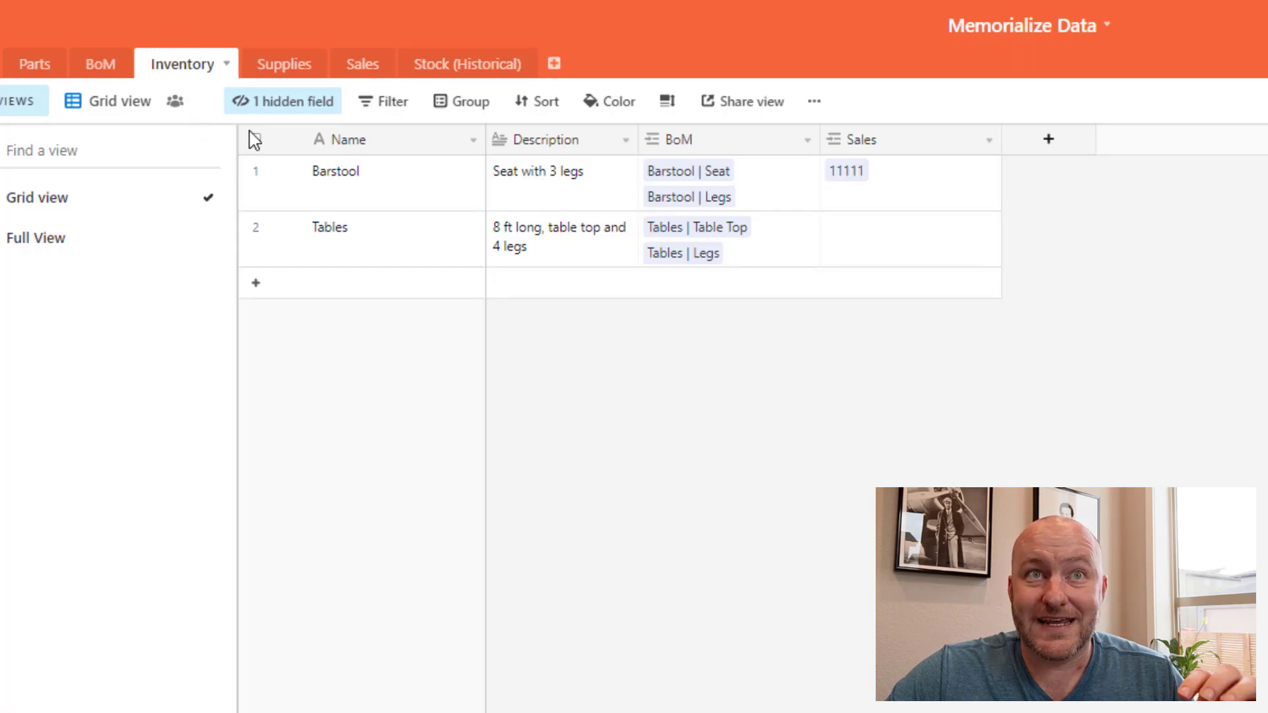
{"action": "mouse_move", "coordinate": [537, 219]}
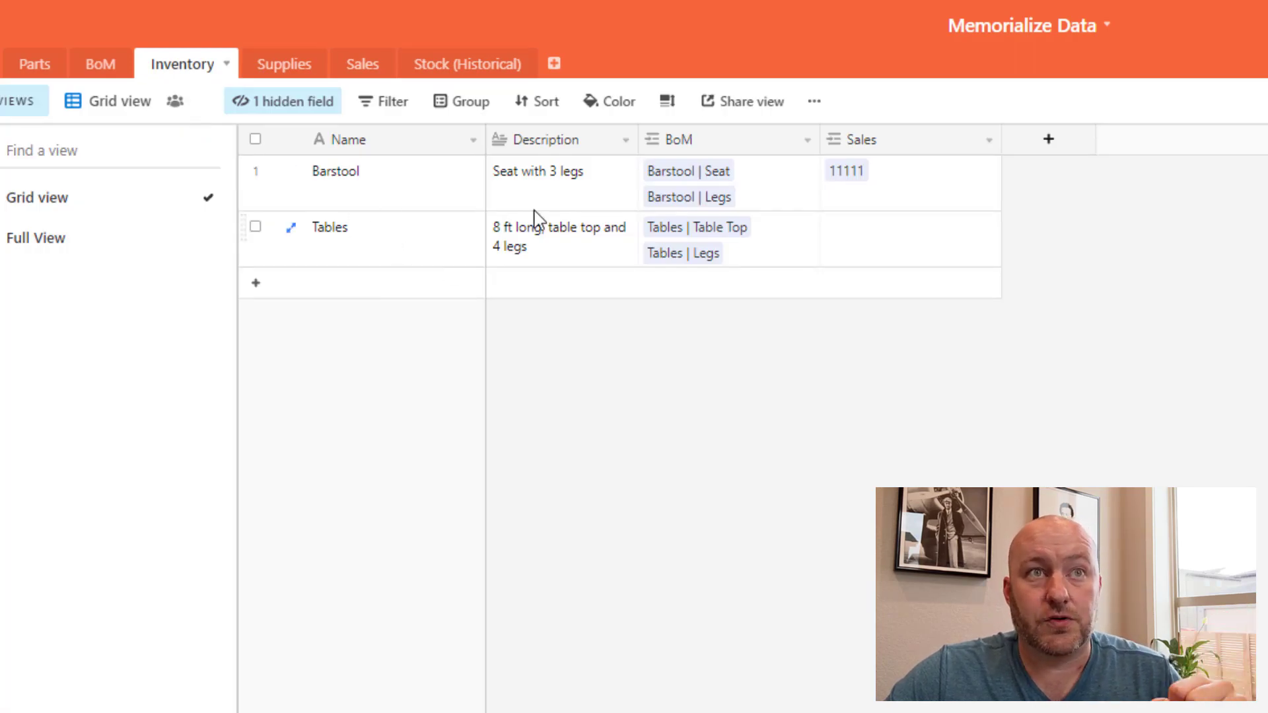
{"action": "left_click", "coordinate": [558, 171]}
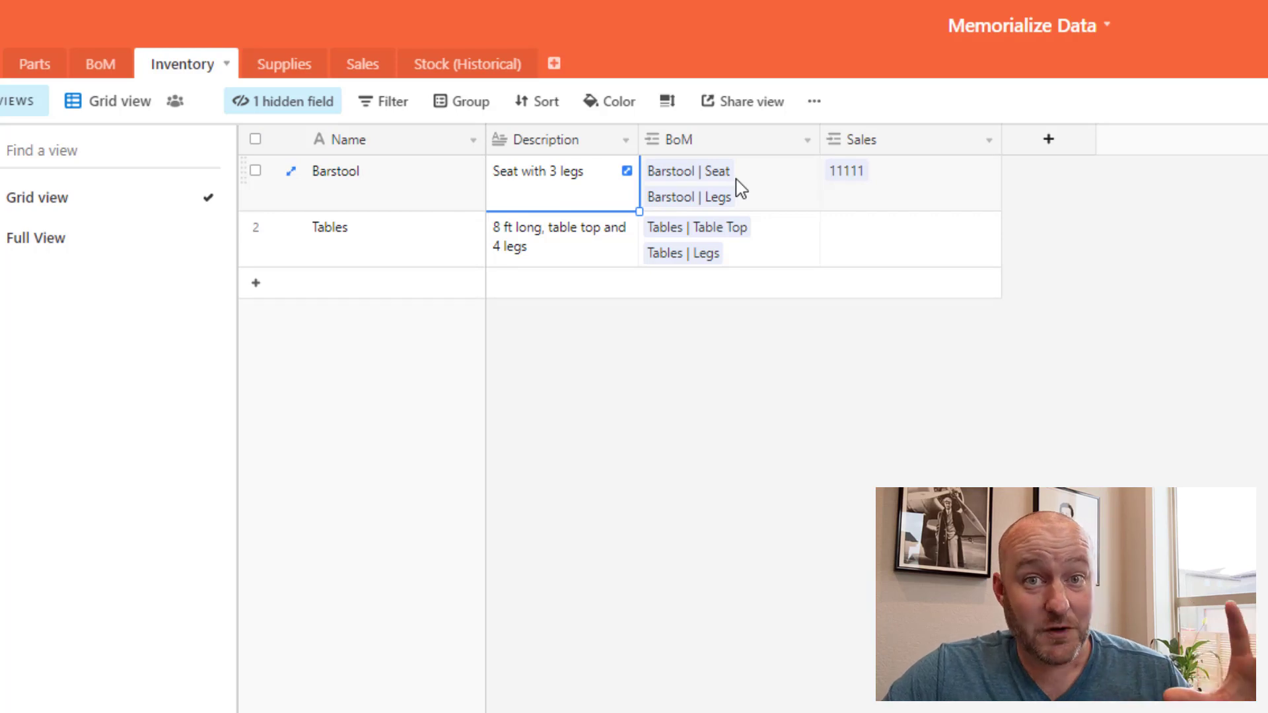
{"action": "mouse_move", "coordinate": [898, 199]}
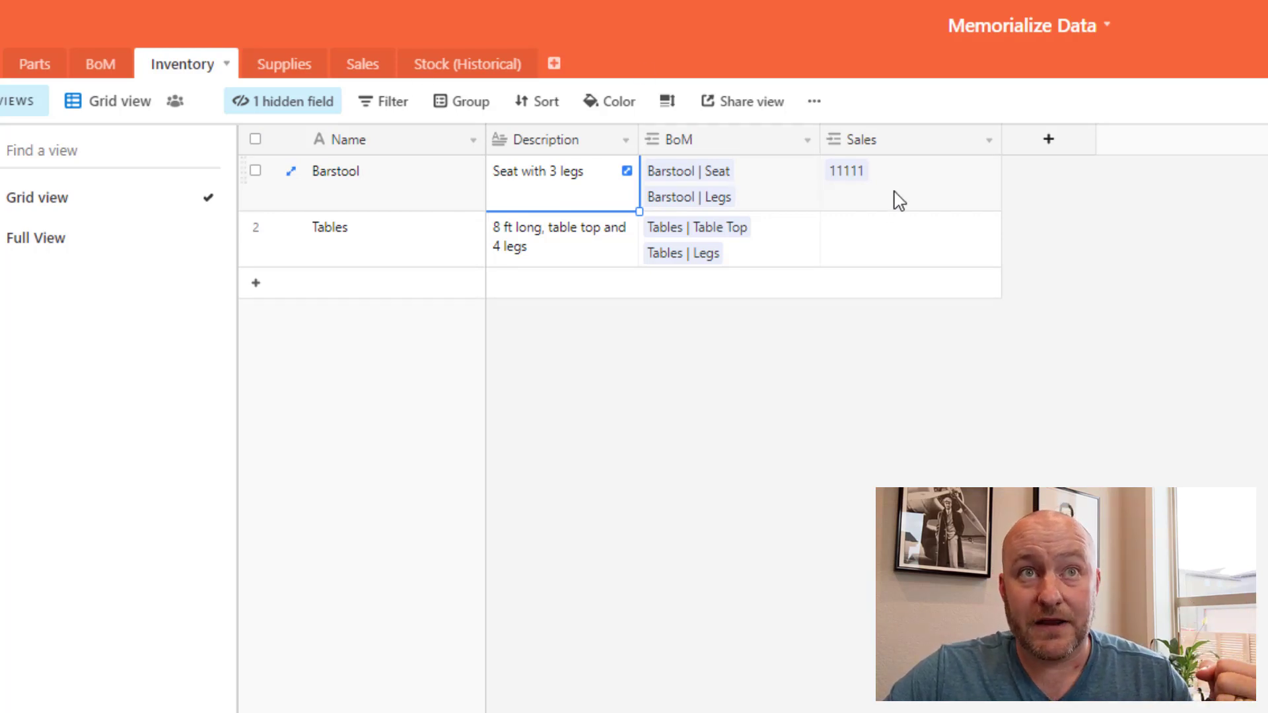
{"action": "mouse_move", "coordinate": [624, 139]}
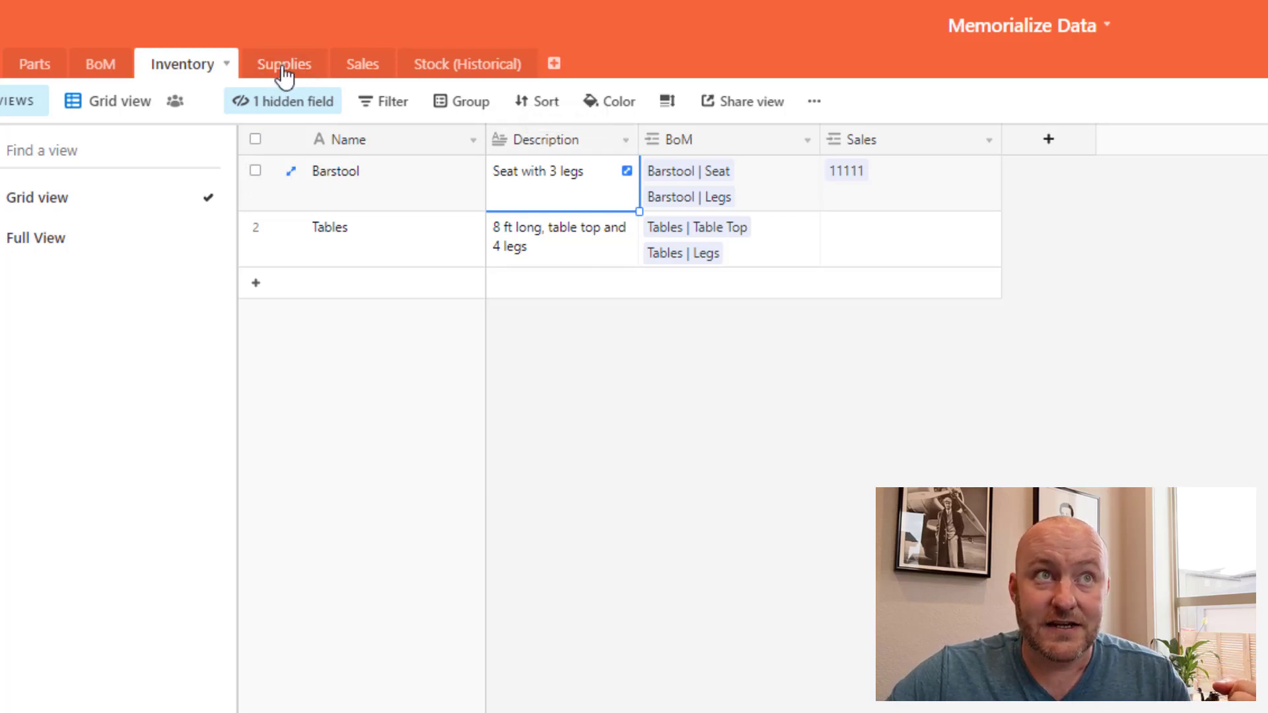
{"action": "left_click", "coordinate": [285, 63]}
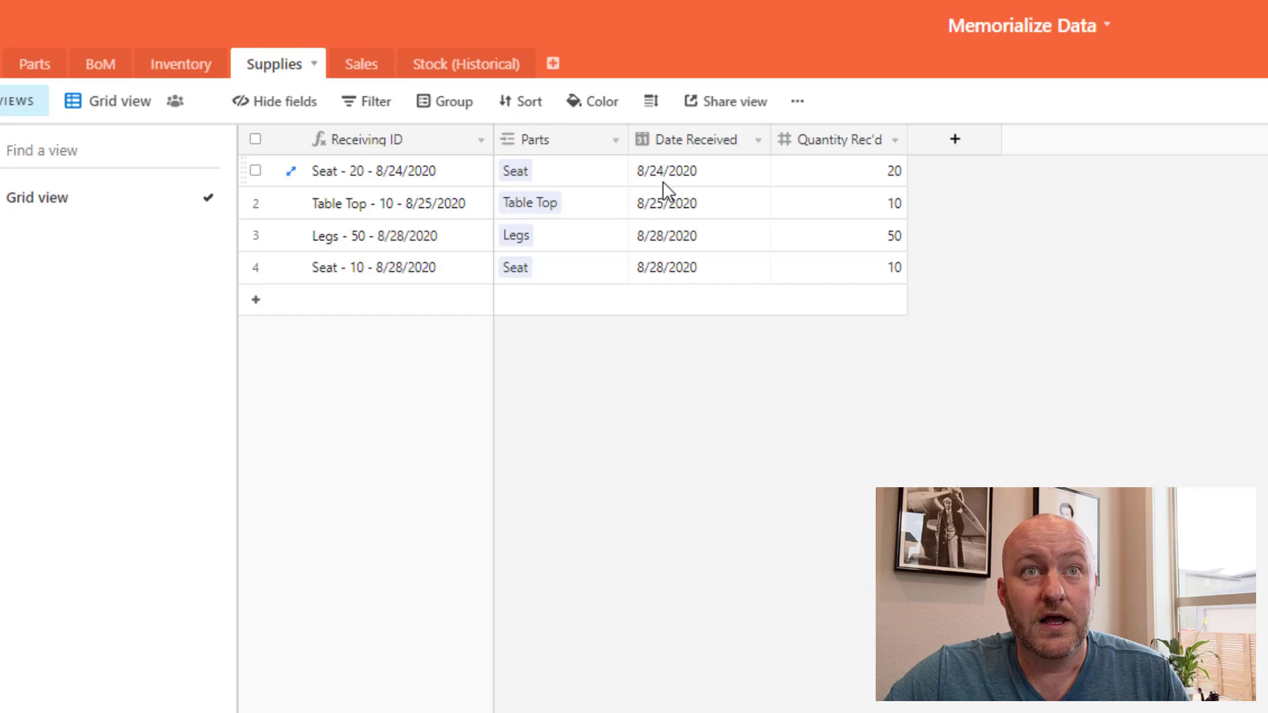
{"action": "mouse_move", "coordinate": [675, 183]}
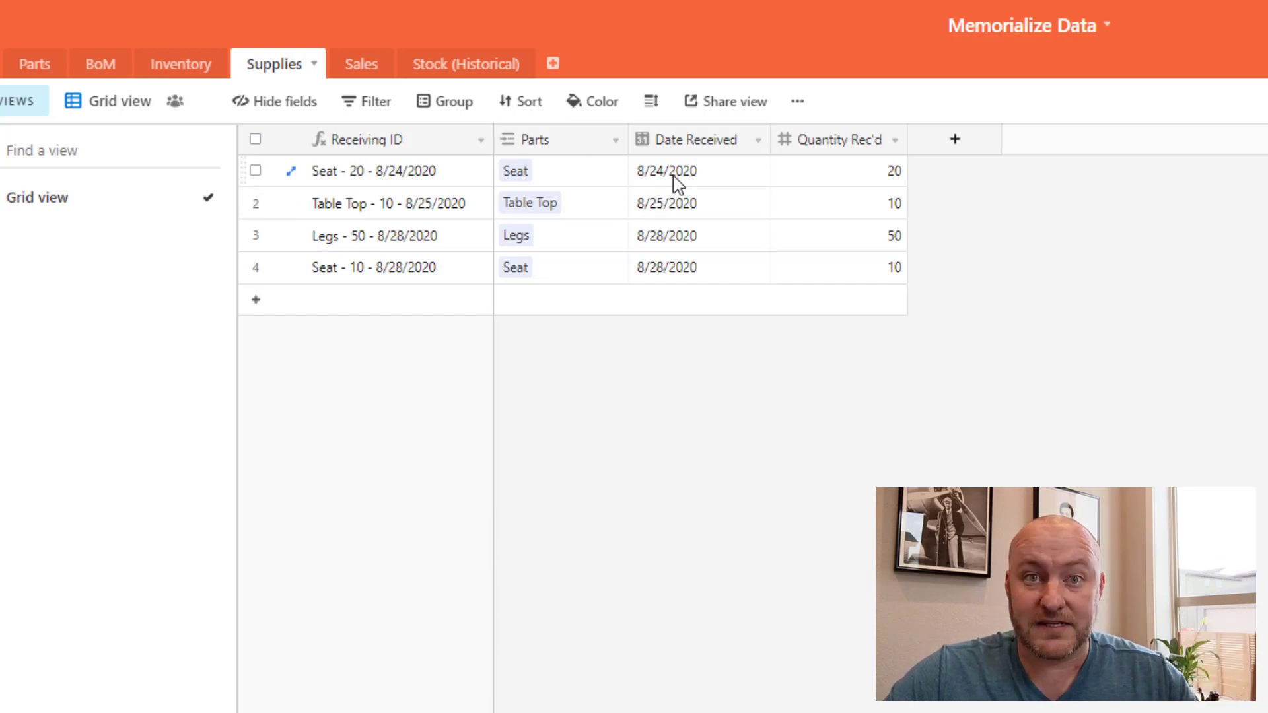
{"action": "mouse_move", "coordinate": [438, 182]}
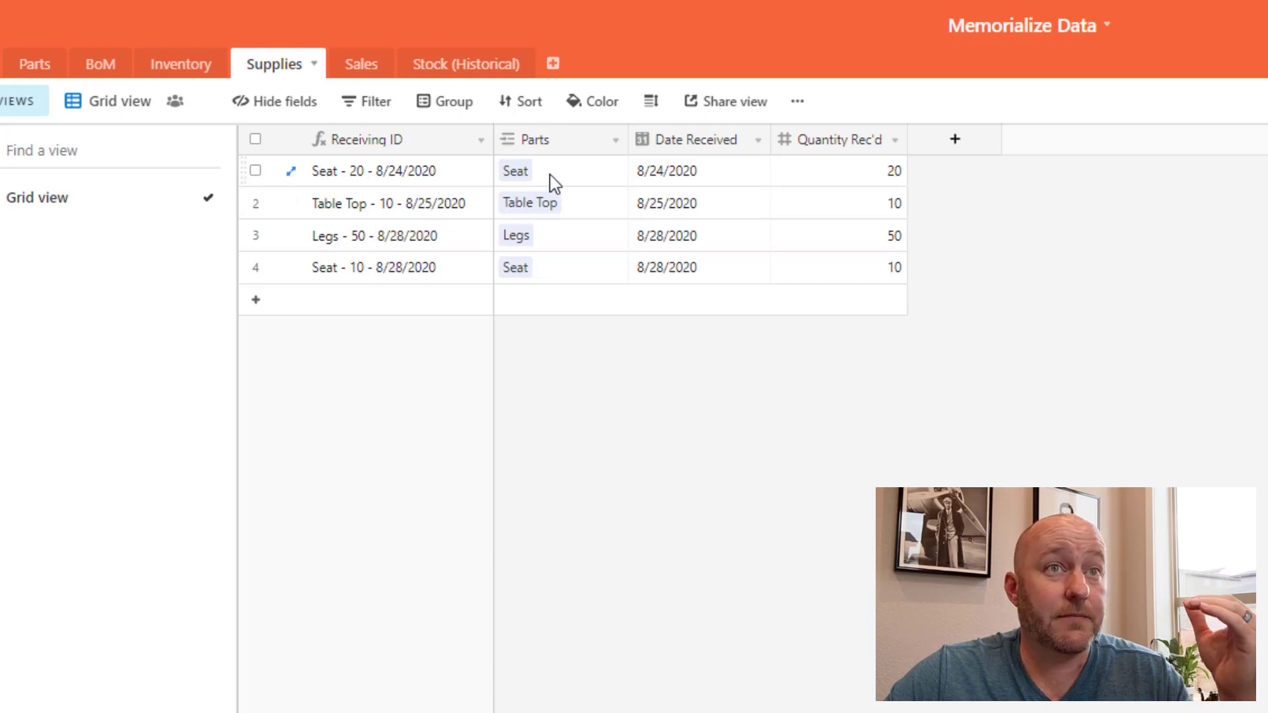
{"action": "left_click", "coordinate": [697, 170]}
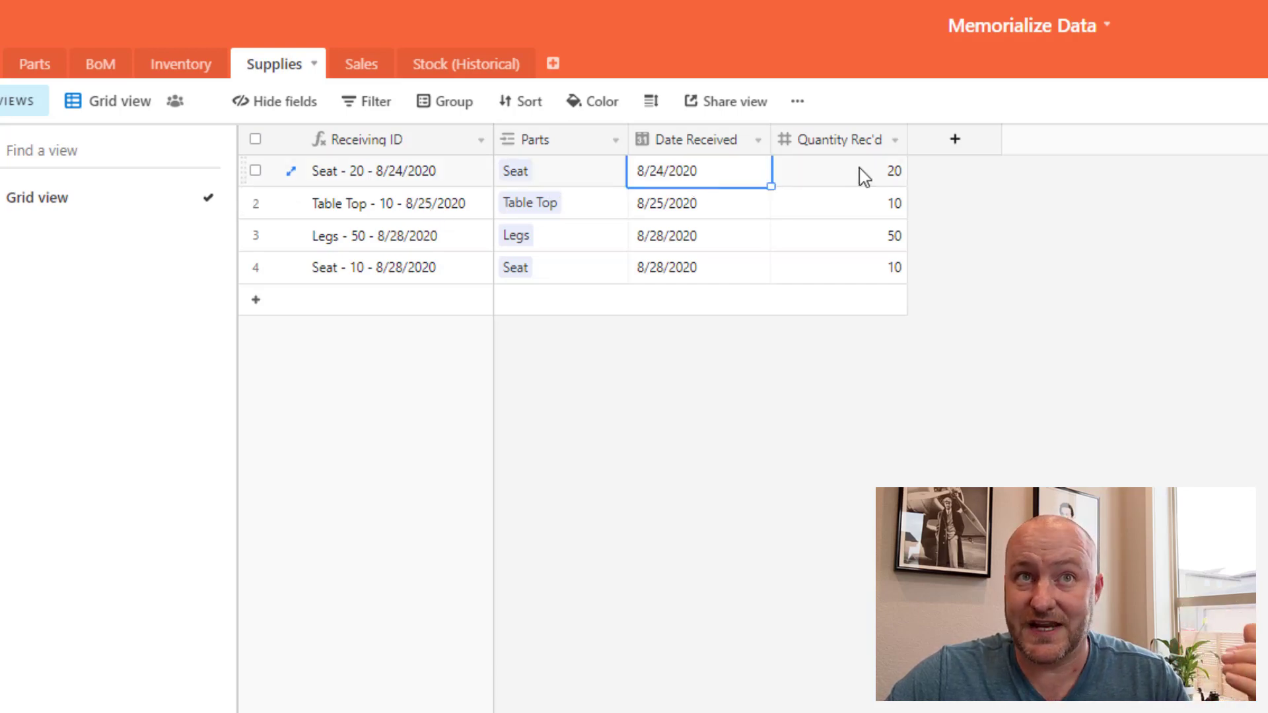
{"action": "left_click", "coordinate": [839, 170]}
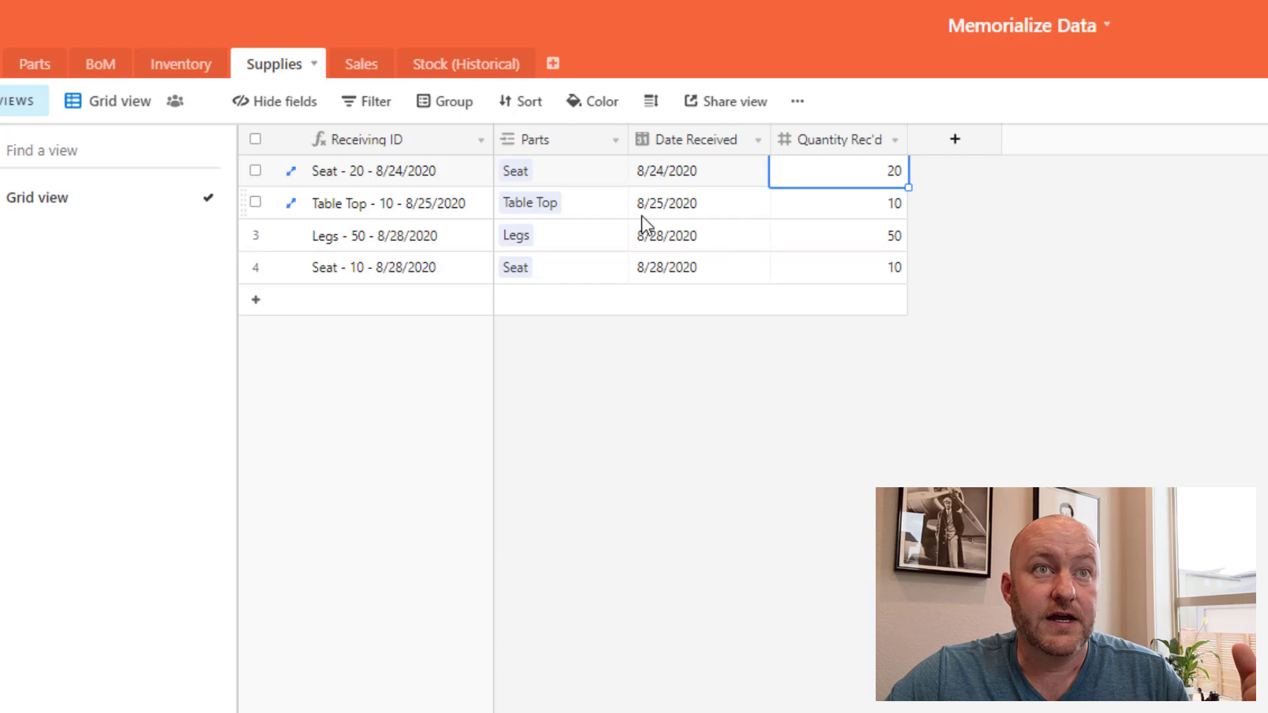
{"action": "left_click", "coordinate": [557, 204]}
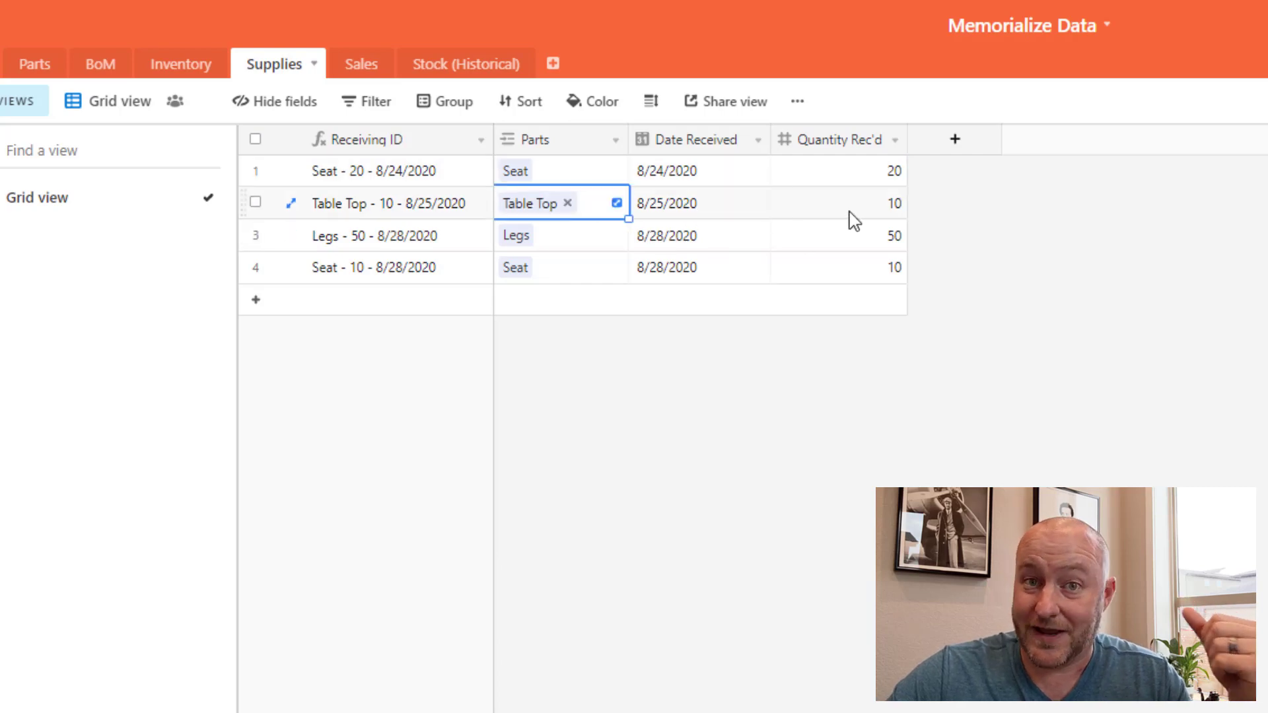
{"action": "mouse_move", "coordinate": [869, 161]}
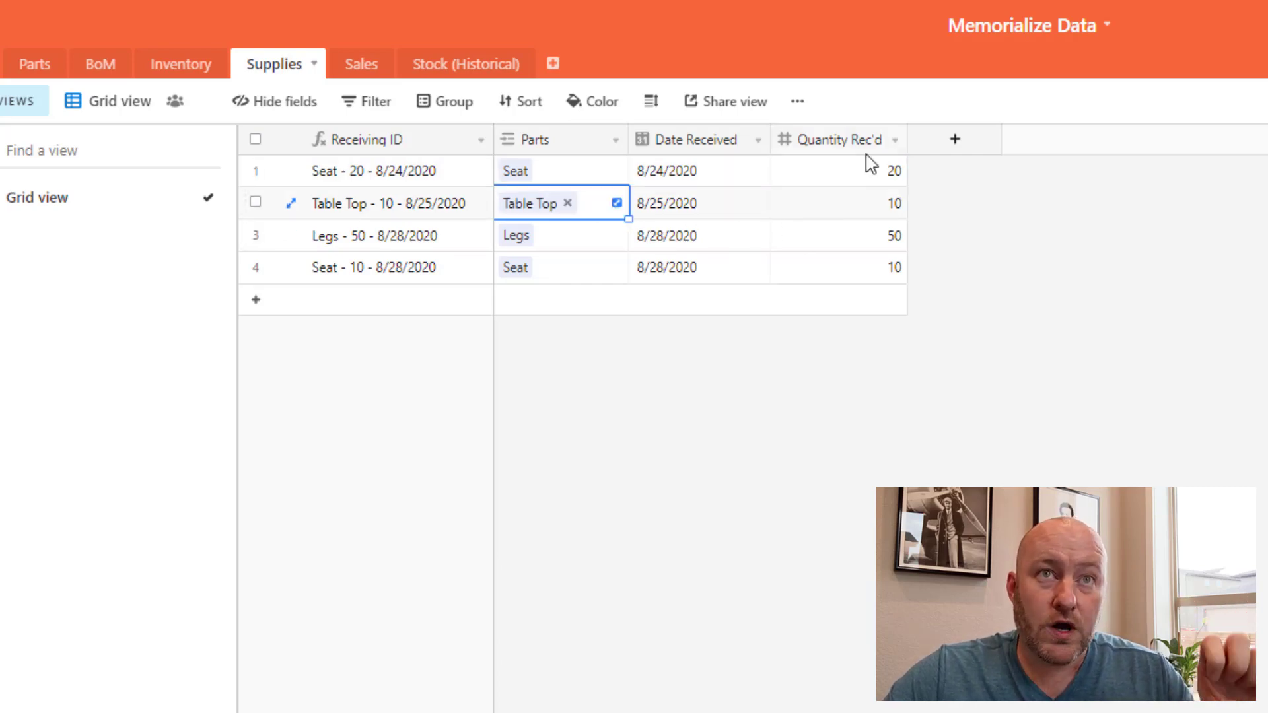
{"action": "mouse_move", "coordinate": [34, 63]}
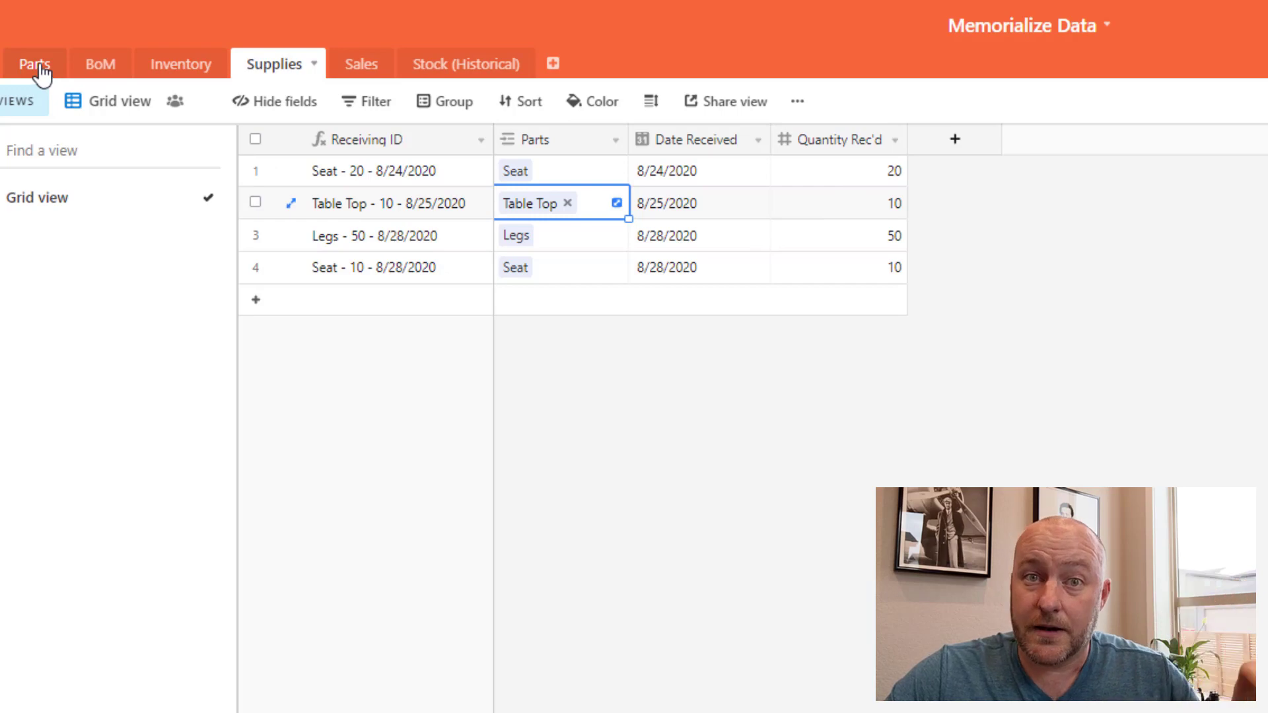
Step: Return to the Parts table and point out Table Top's 10 parts in stock
{"action": "left_click", "coordinate": [34, 63]}
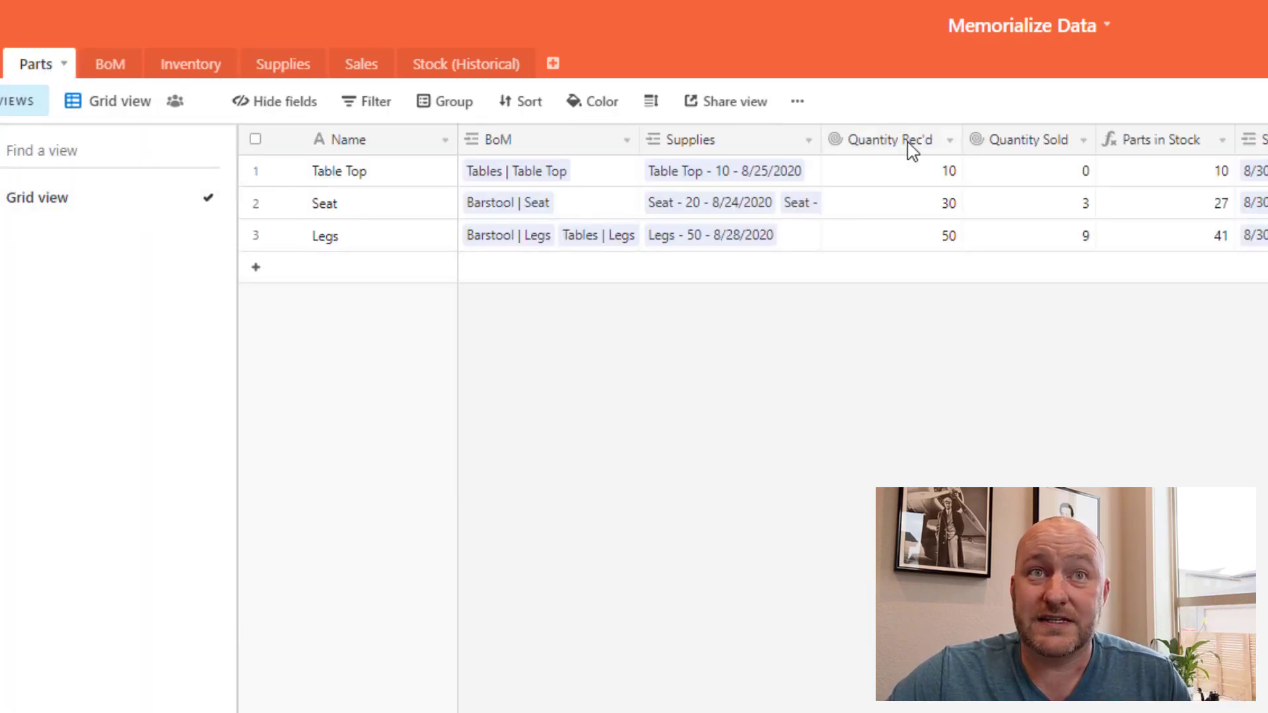
{"action": "mouse_move", "coordinate": [889, 139]}
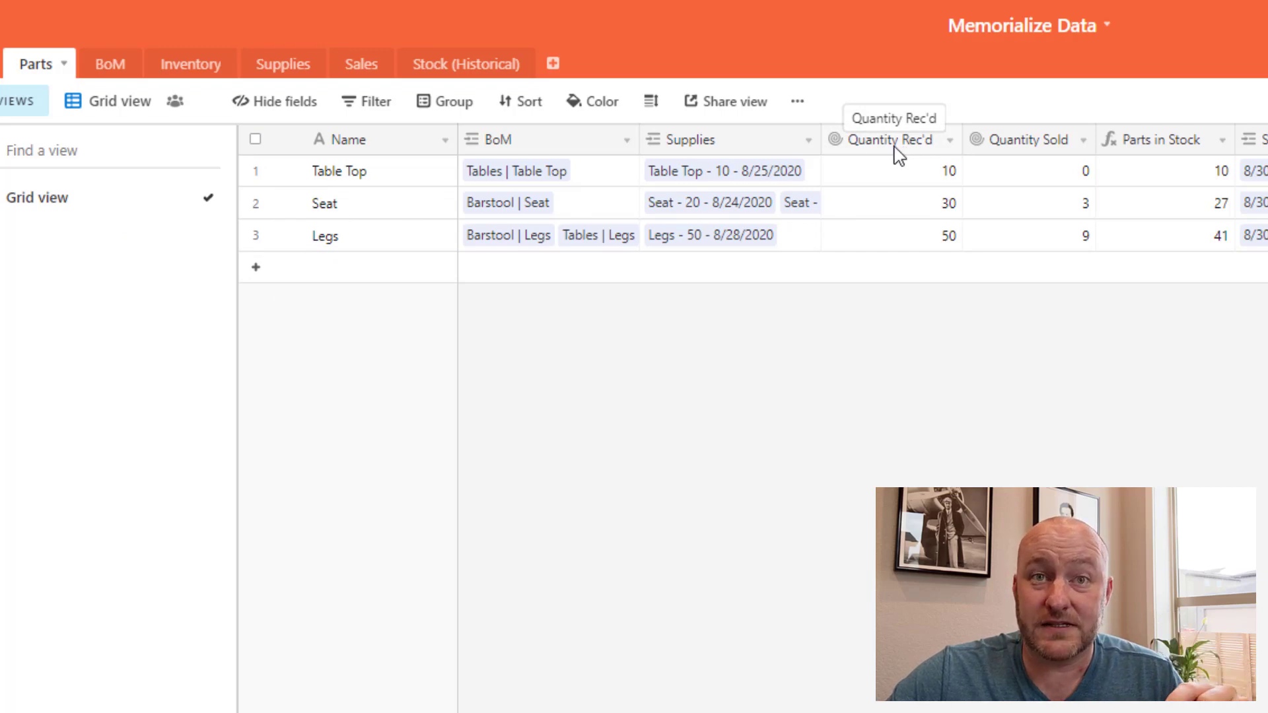
{"action": "mouse_move", "coordinate": [1036, 216]}
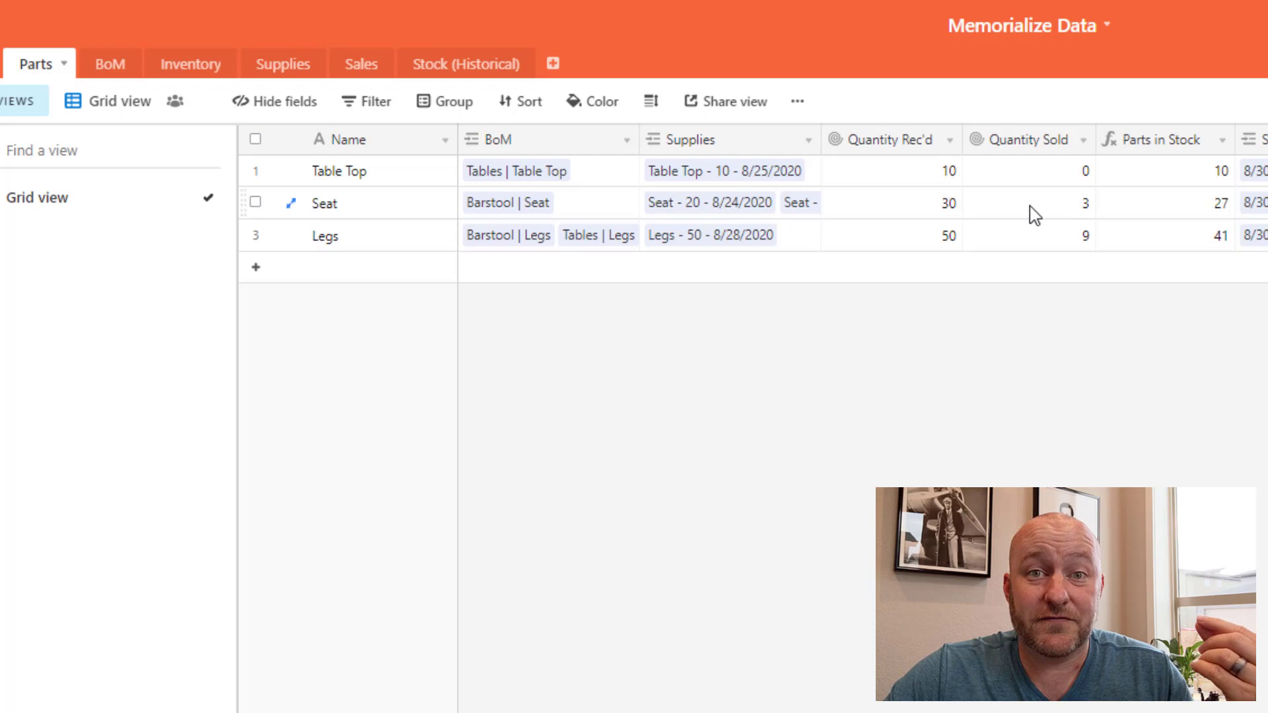
{"action": "mouse_move", "coordinate": [1173, 153]}
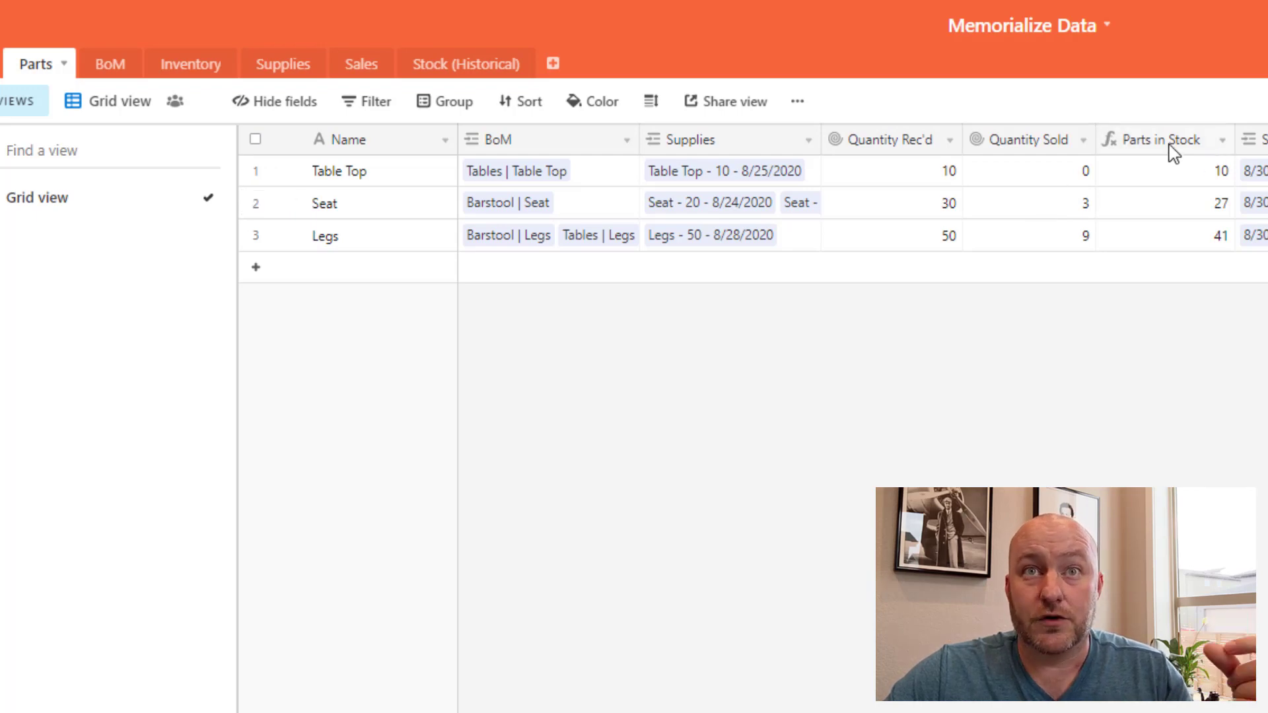
{"action": "mouse_move", "coordinate": [919, 170]}
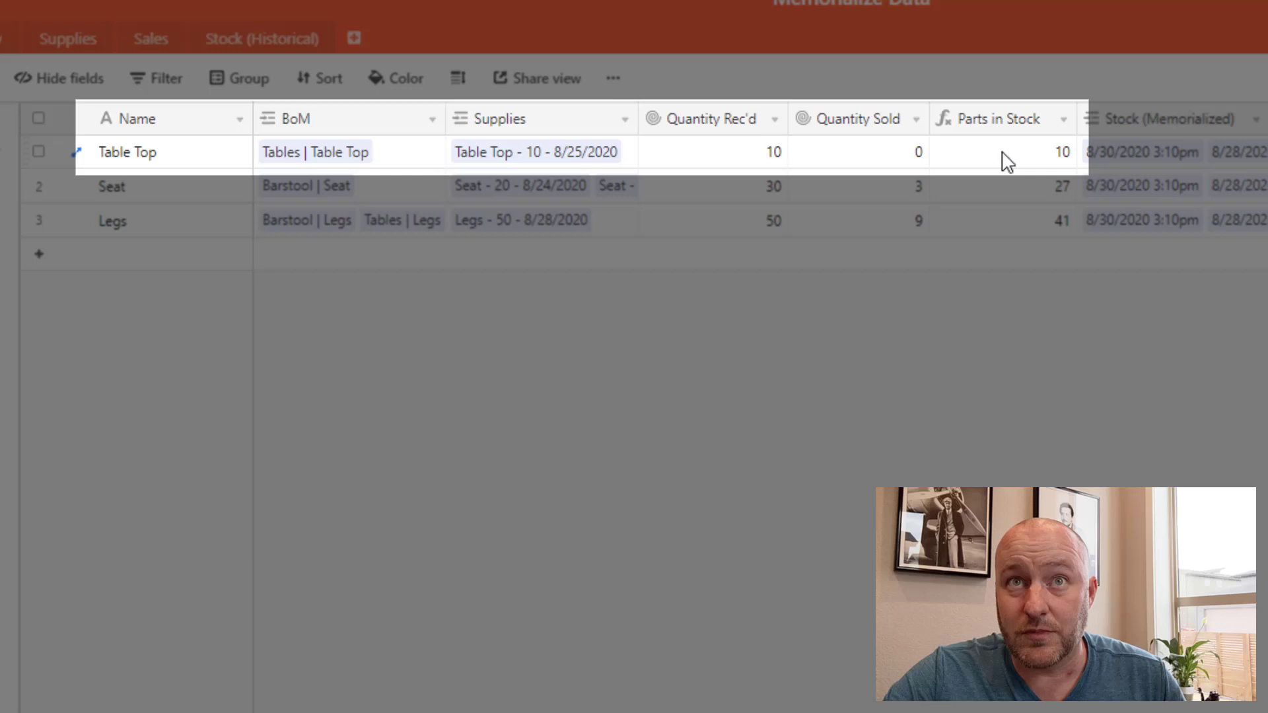
{"action": "left_click", "coordinate": [1002, 152]}
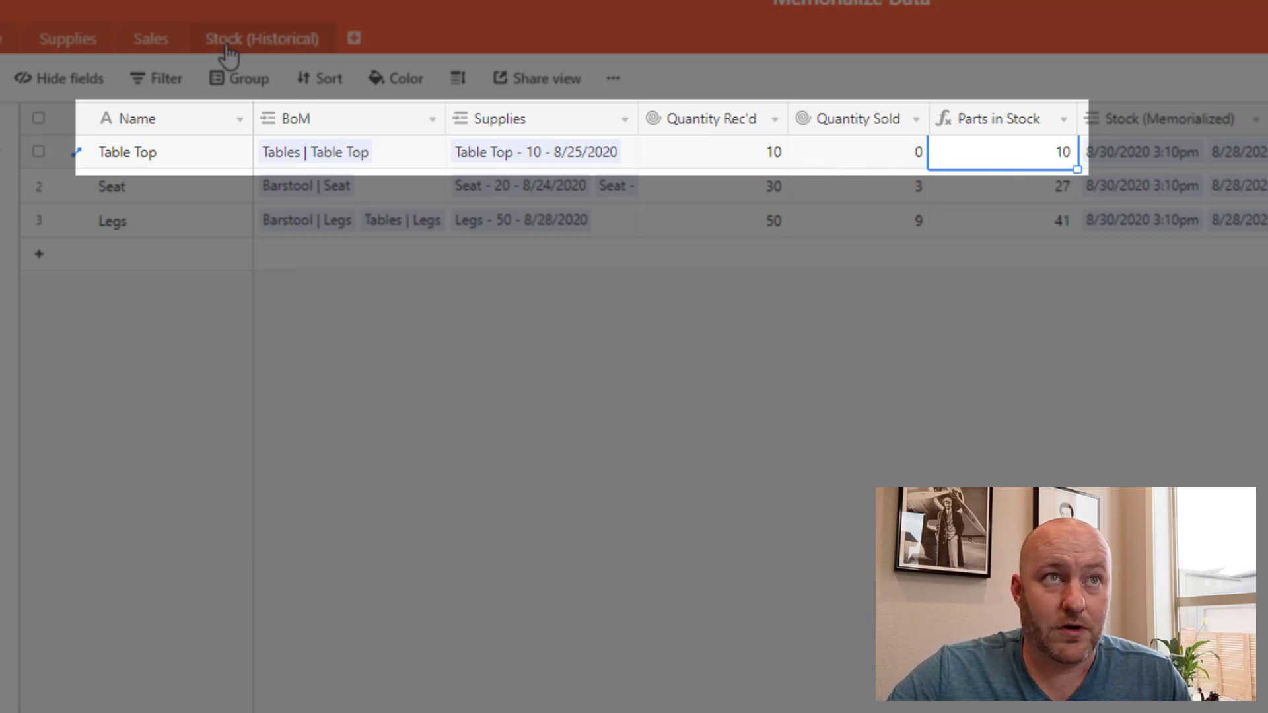
Step: In Sales, date records 11112 and 11113 August 30, 2020 and enter quantity 2
{"action": "left_click", "coordinate": [141, 38]}
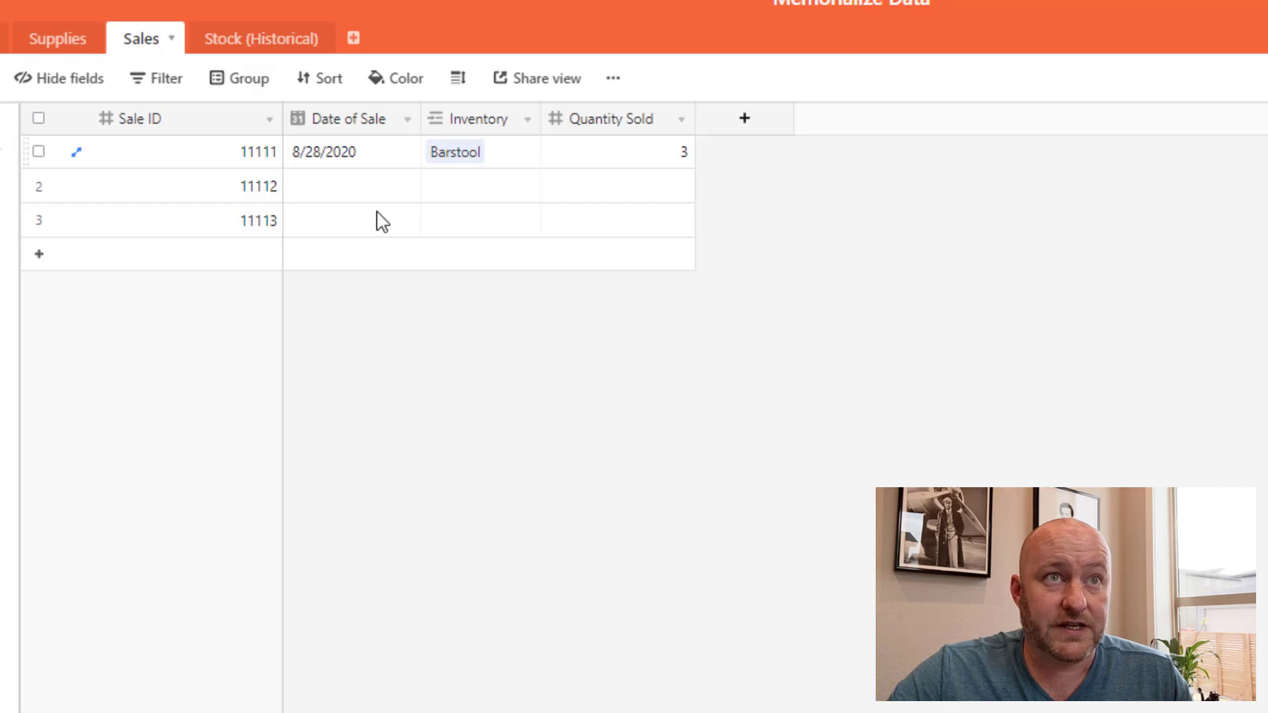
{"action": "left_click", "coordinate": [186, 185]}
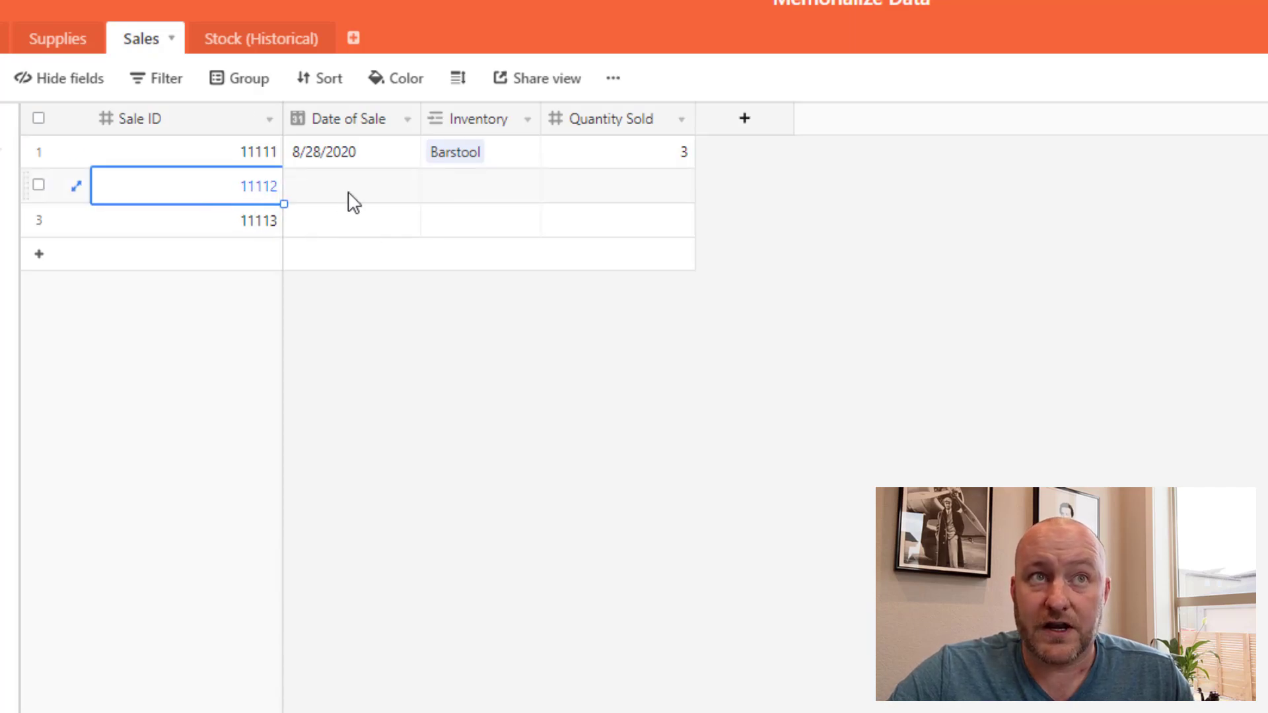
{"action": "left_click", "coordinate": [351, 186]}
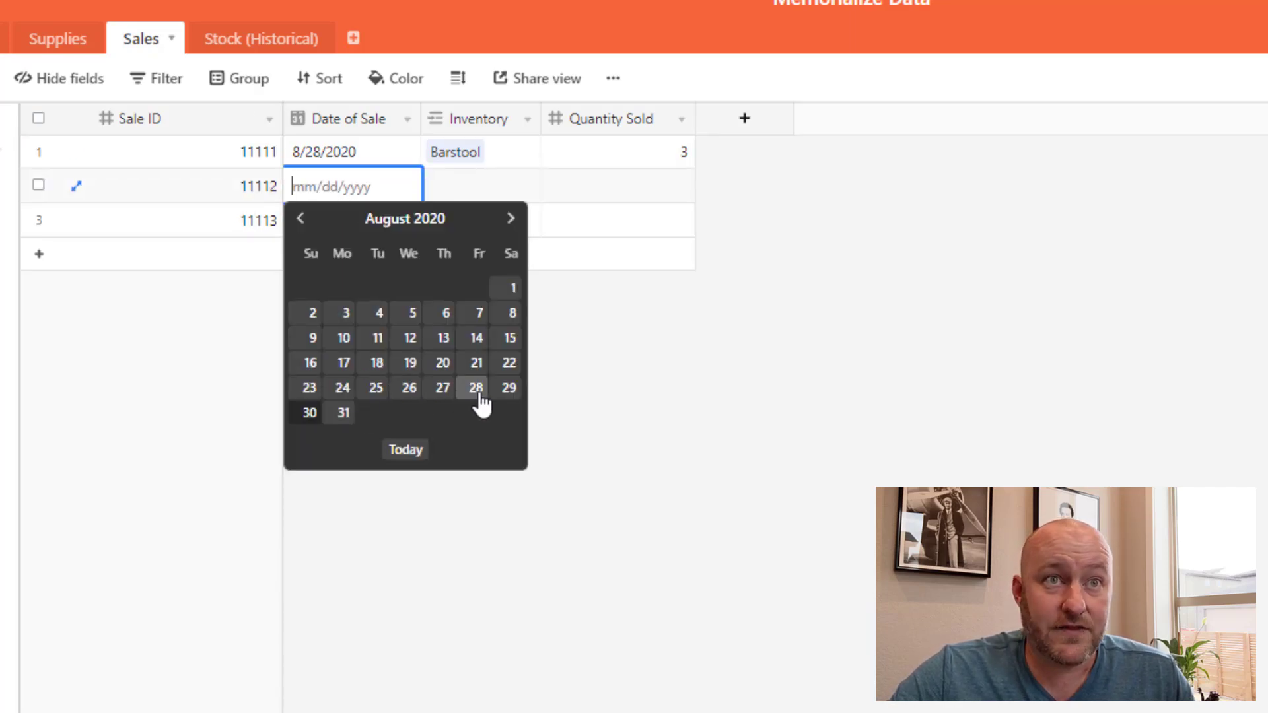
{"action": "left_click", "coordinate": [309, 412]}
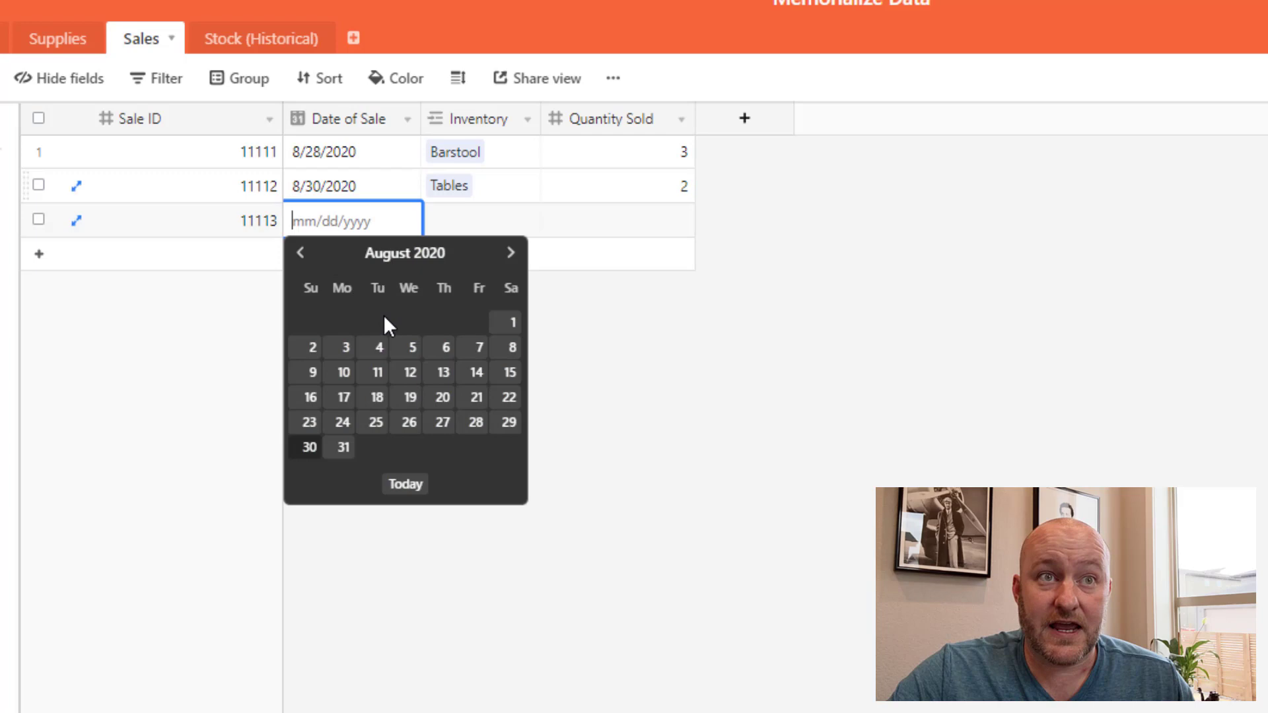
{"action": "left_click", "coordinate": [309, 448]}
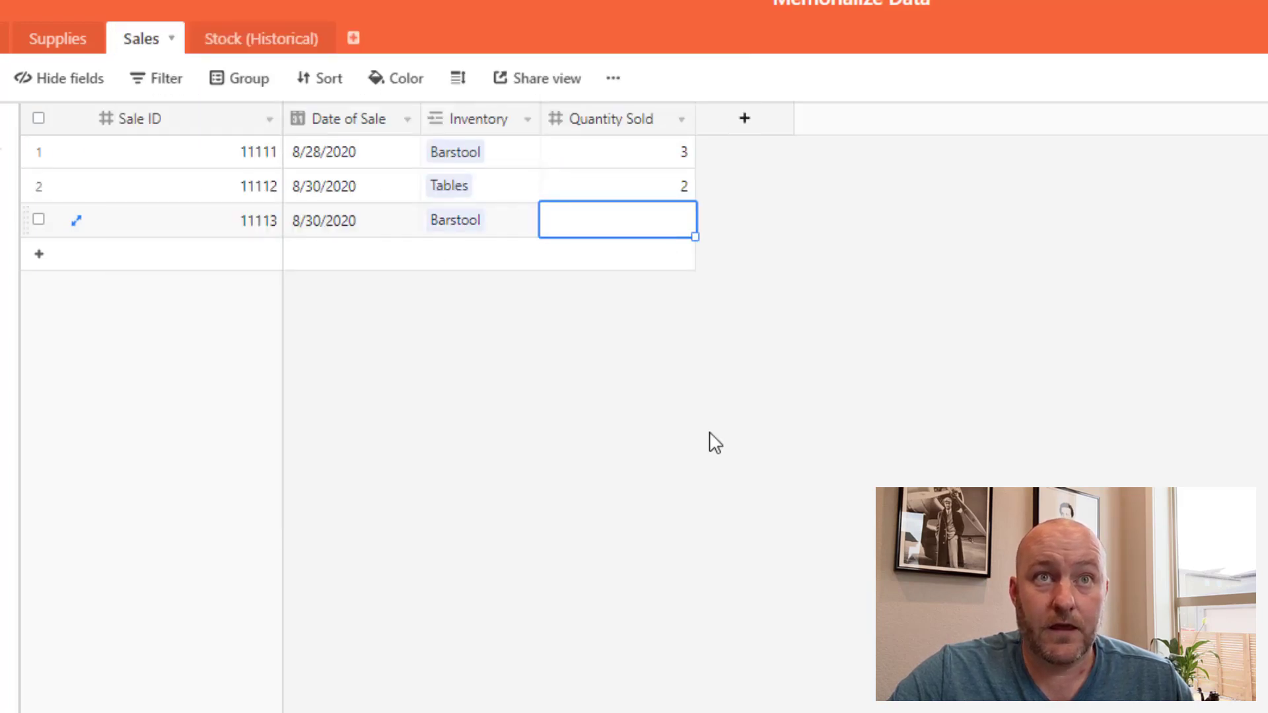
{"action": "type", "text": "2"}
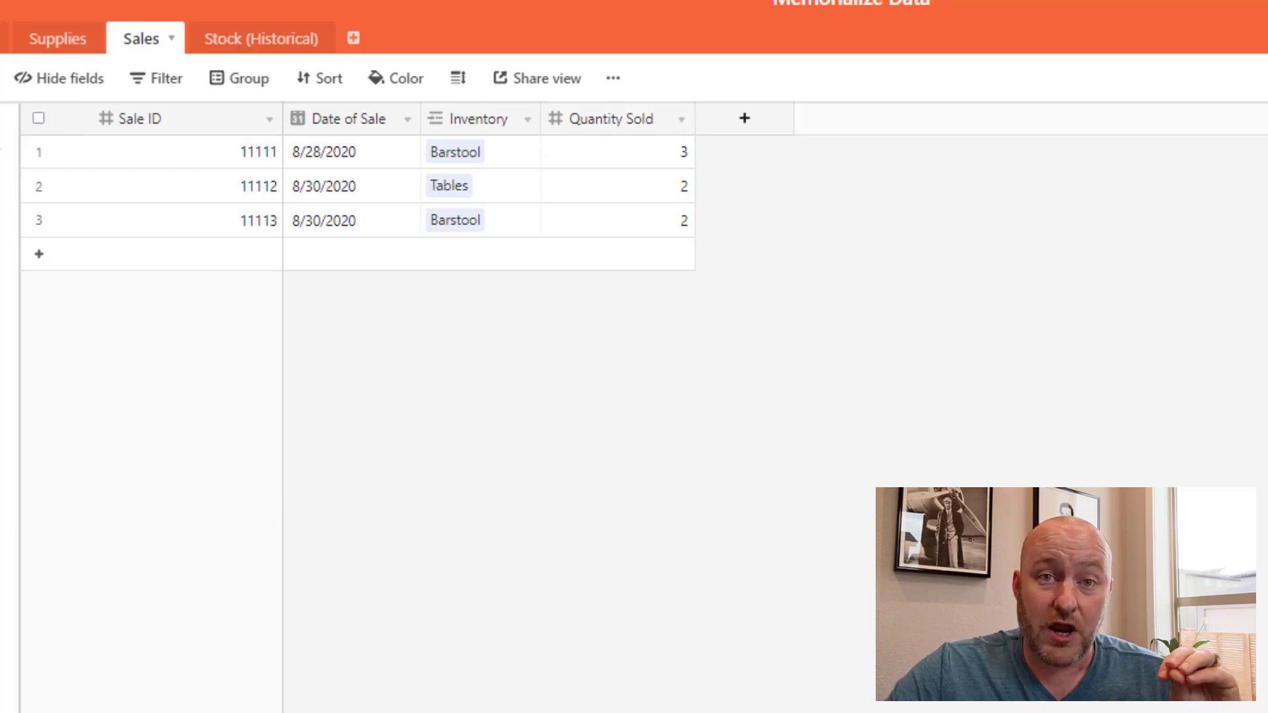
Step: Check the Parts table: Table Top now shows 2 sold and 8 in stock
{"action": "left_click", "coordinate": [57, 38]}
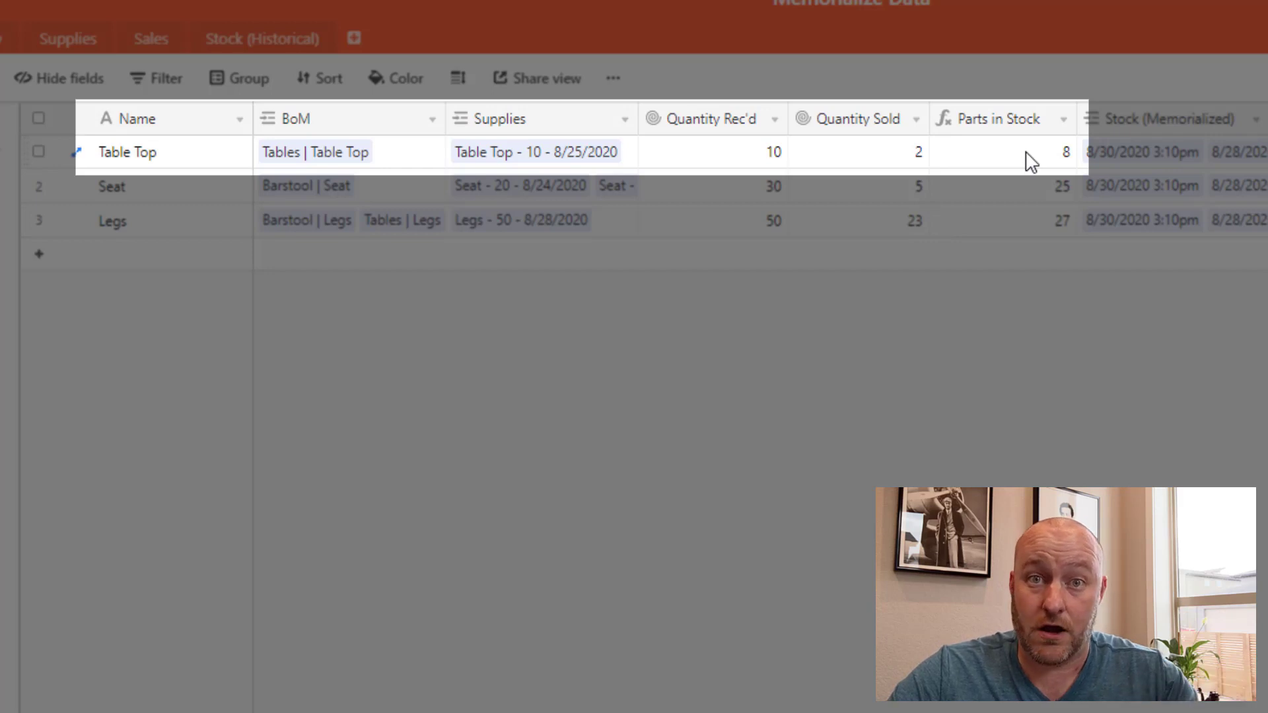
{"action": "left_click", "coordinate": [1003, 152]}
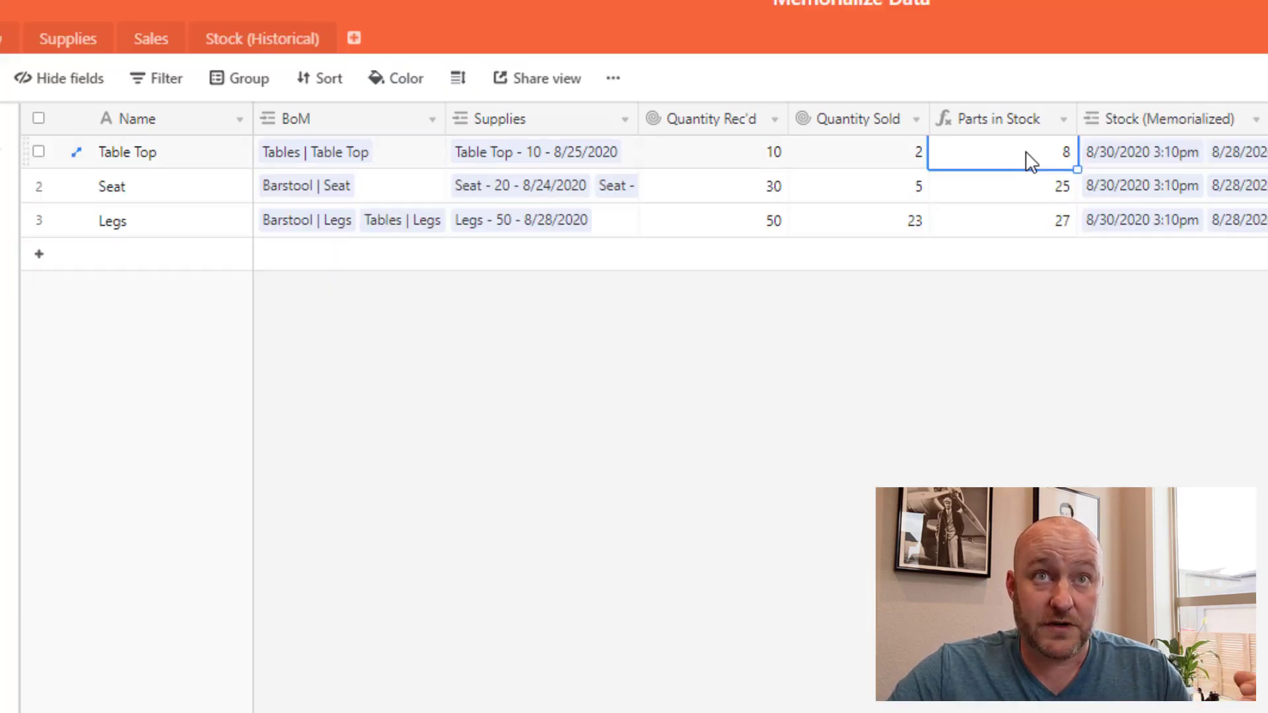
{"action": "left_click", "coordinate": [857, 152]}
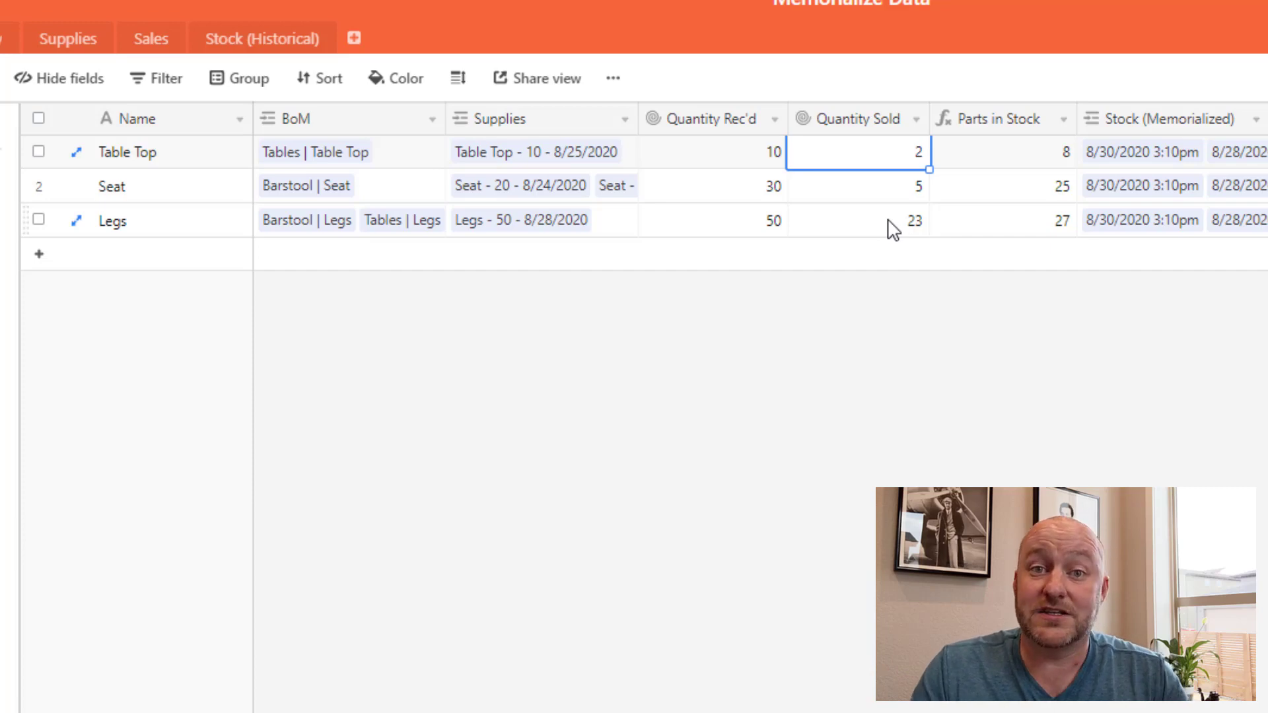
{"action": "mouse_move", "coordinate": [1071, 235]}
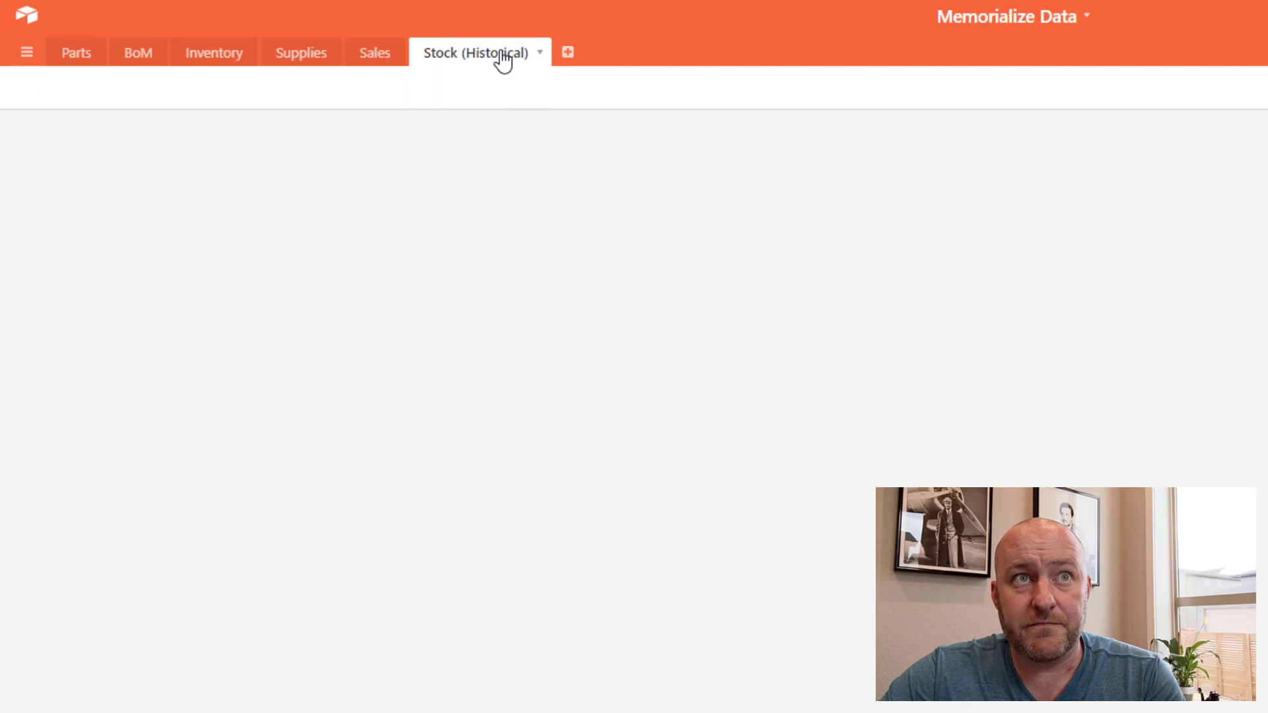
Step: Open Stock (Historical) and settle on the All Records view of the snapshots
{"action": "left_click", "coordinate": [477, 53]}
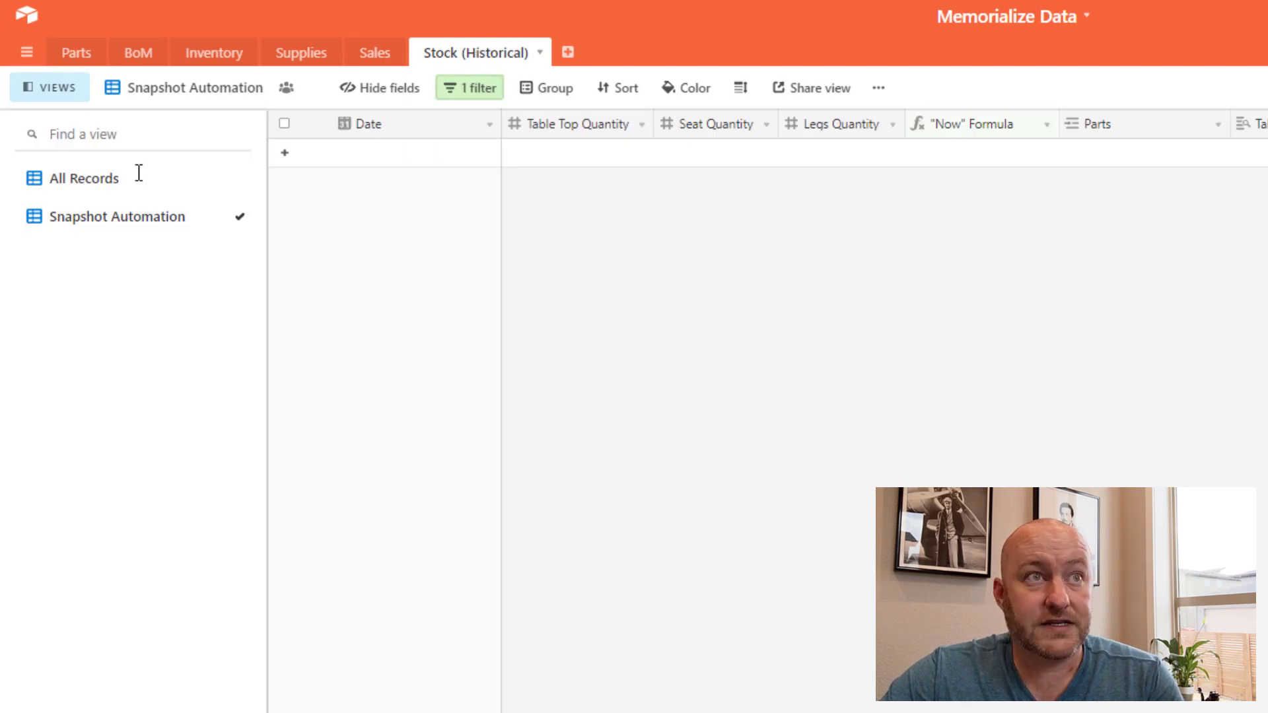
{"action": "mouse_move", "coordinate": [118, 217]}
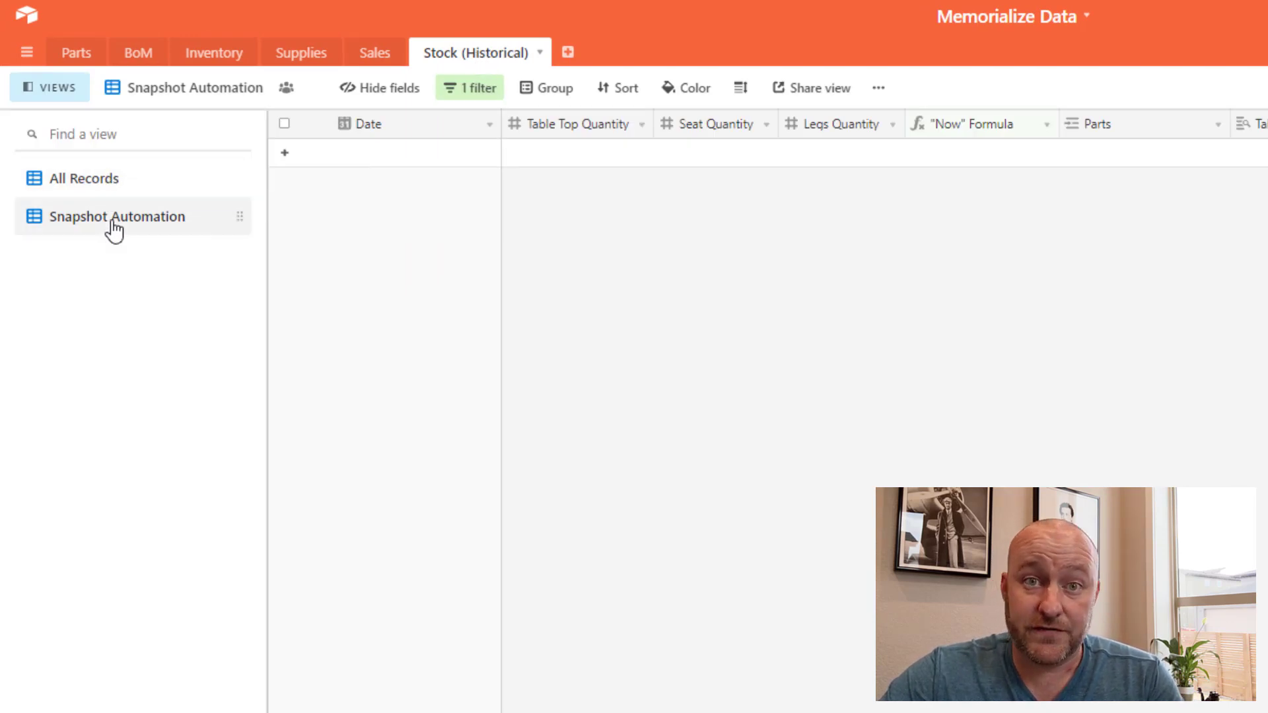
{"action": "left_click", "coordinate": [83, 179]}
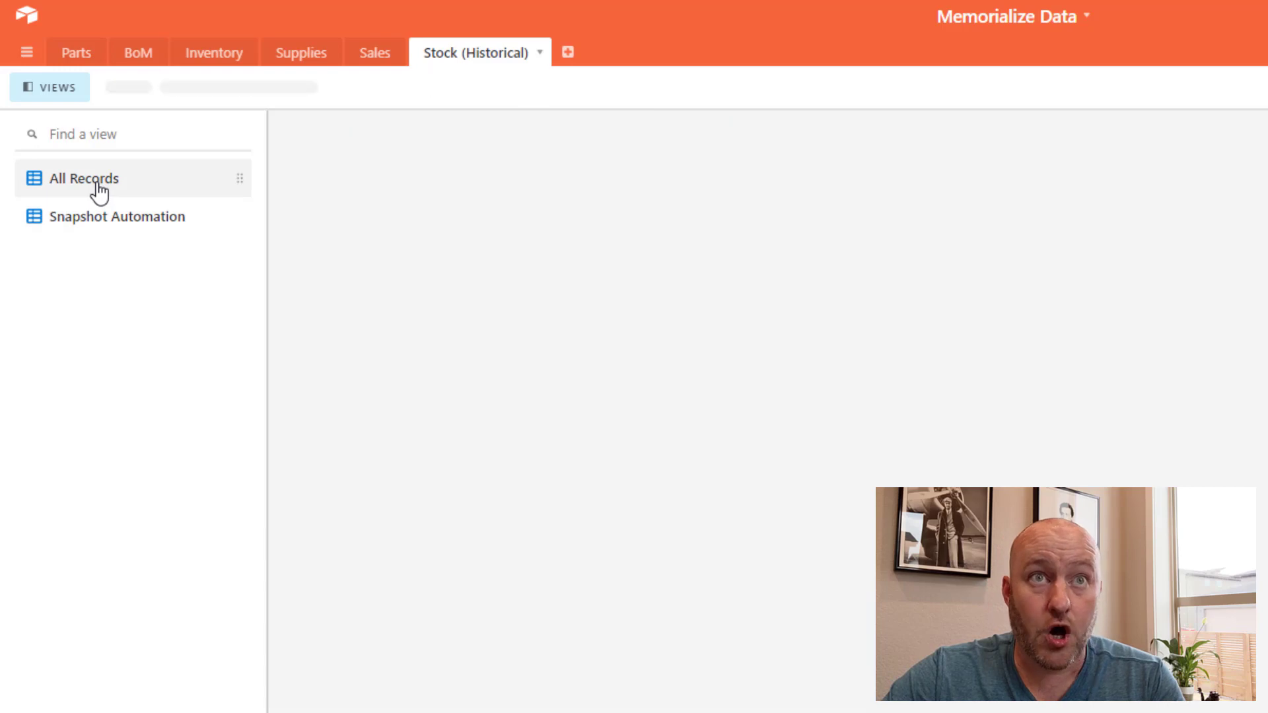
{"action": "left_click", "coordinate": [118, 215]}
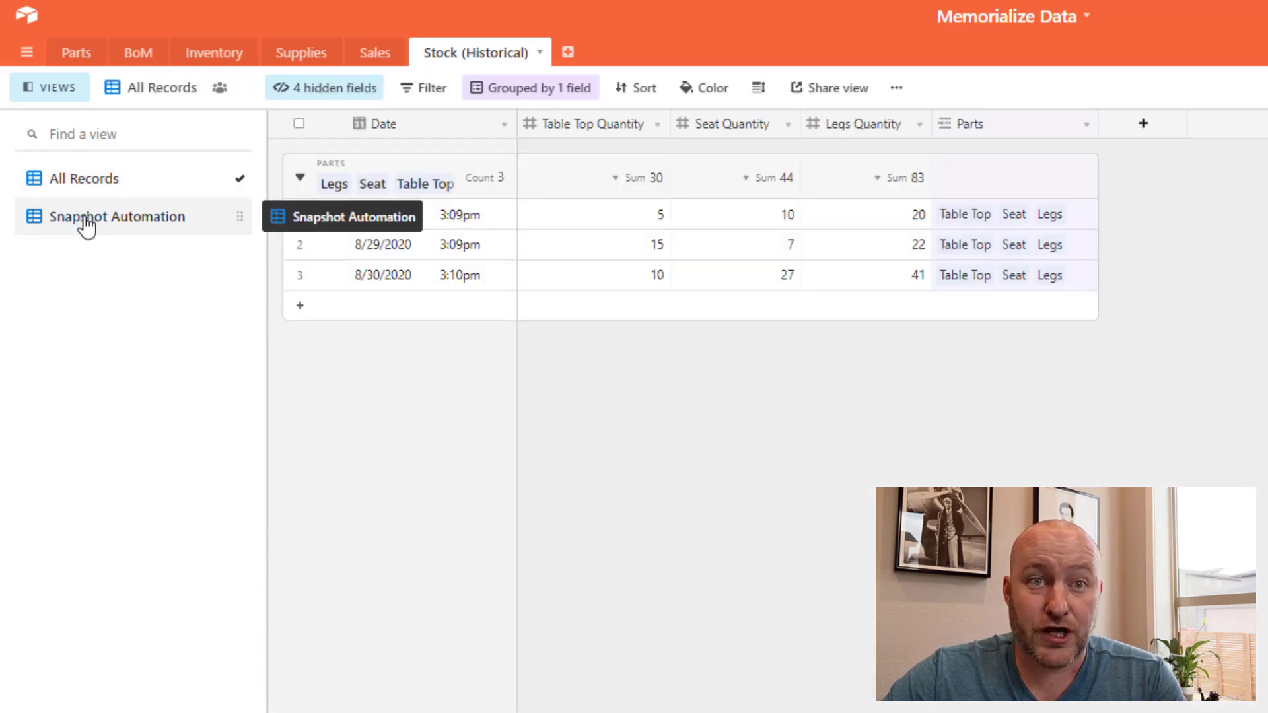
{"action": "mouse_move", "coordinate": [87, 229]}
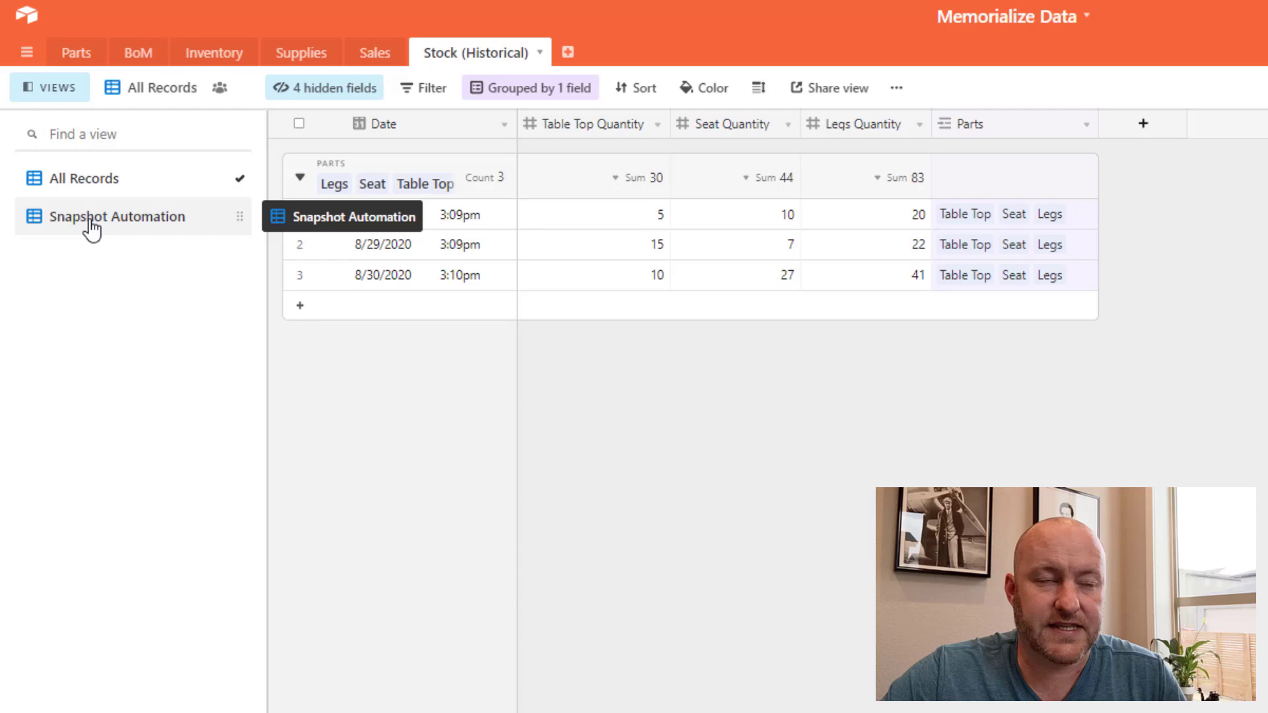
{"action": "left_click", "coordinate": [80, 178]}
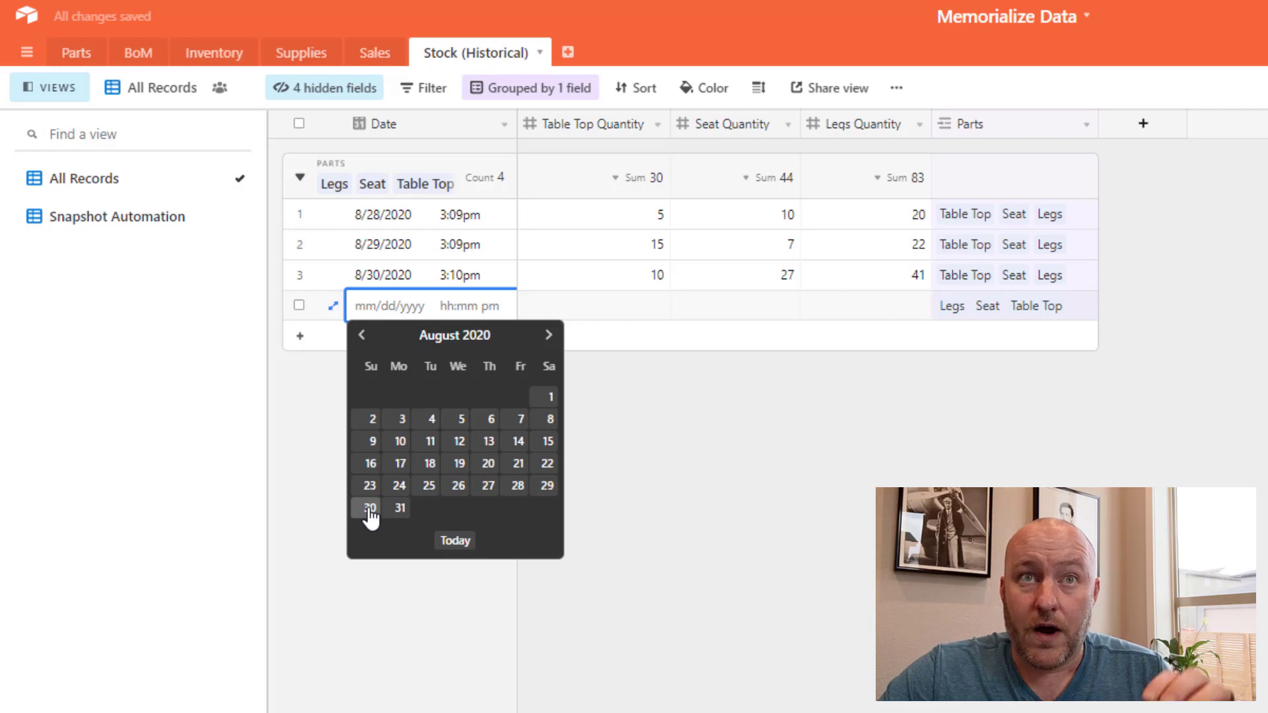
{"action": "mouse_move", "coordinate": [739, 130]}
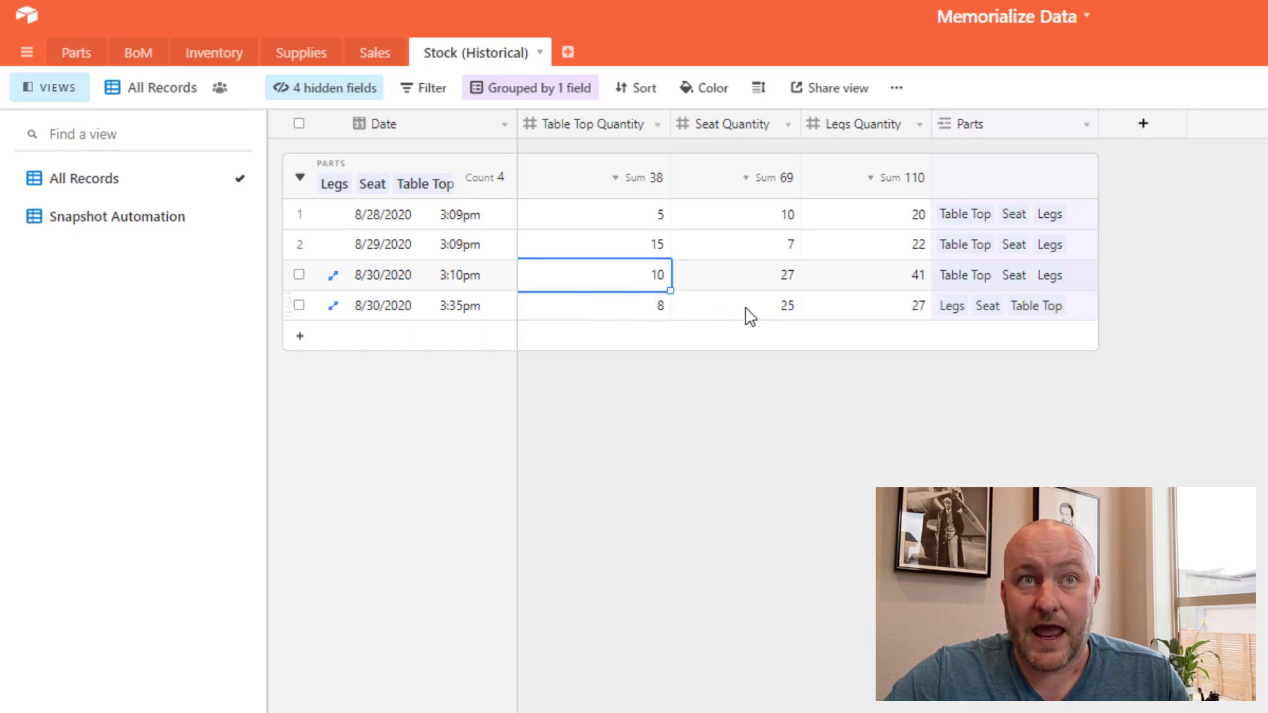
{"action": "mouse_move", "coordinate": [906, 309]}
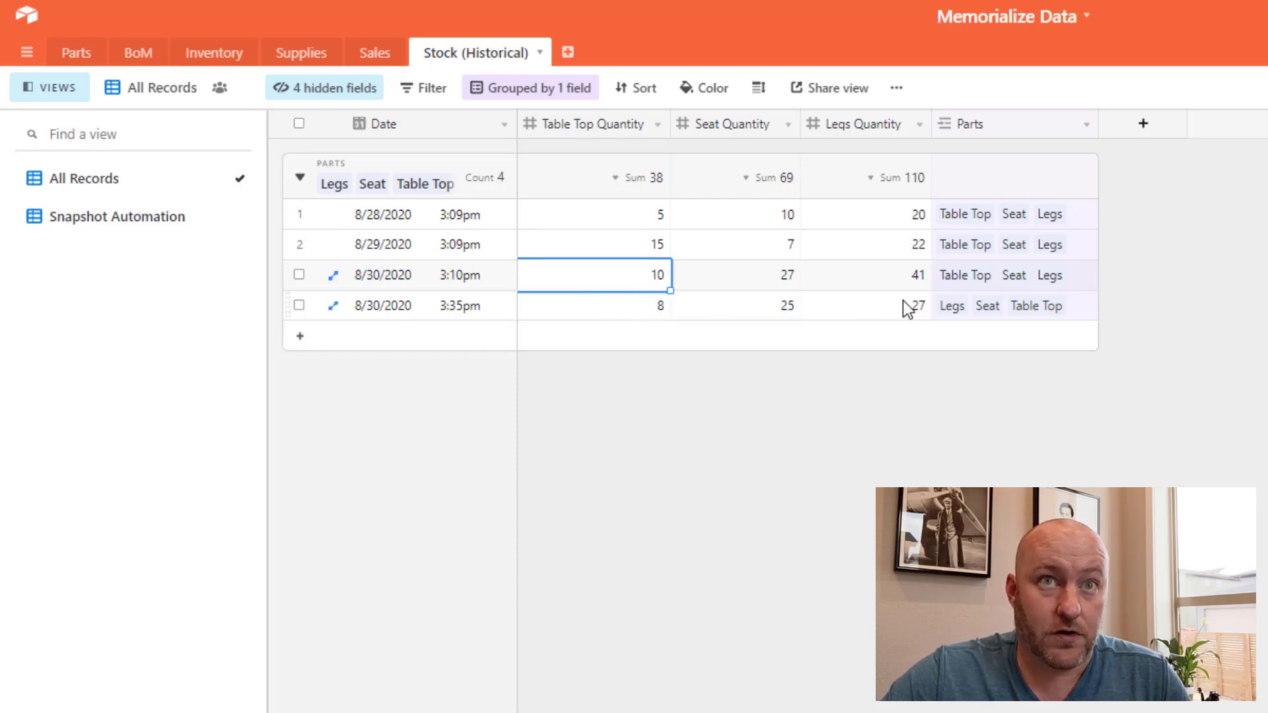
{"action": "mouse_move", "coordinate": [953, 314]}
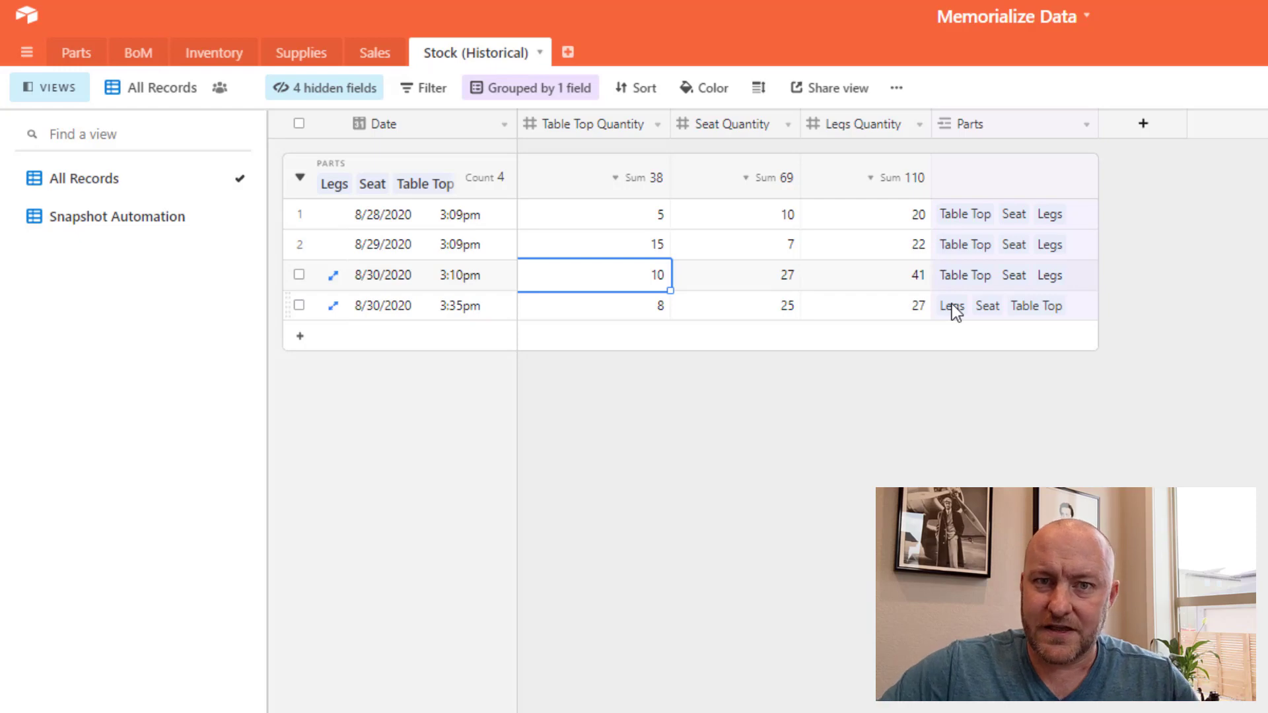
{"action": "mouse_move", "coordinate": [964, 314]}
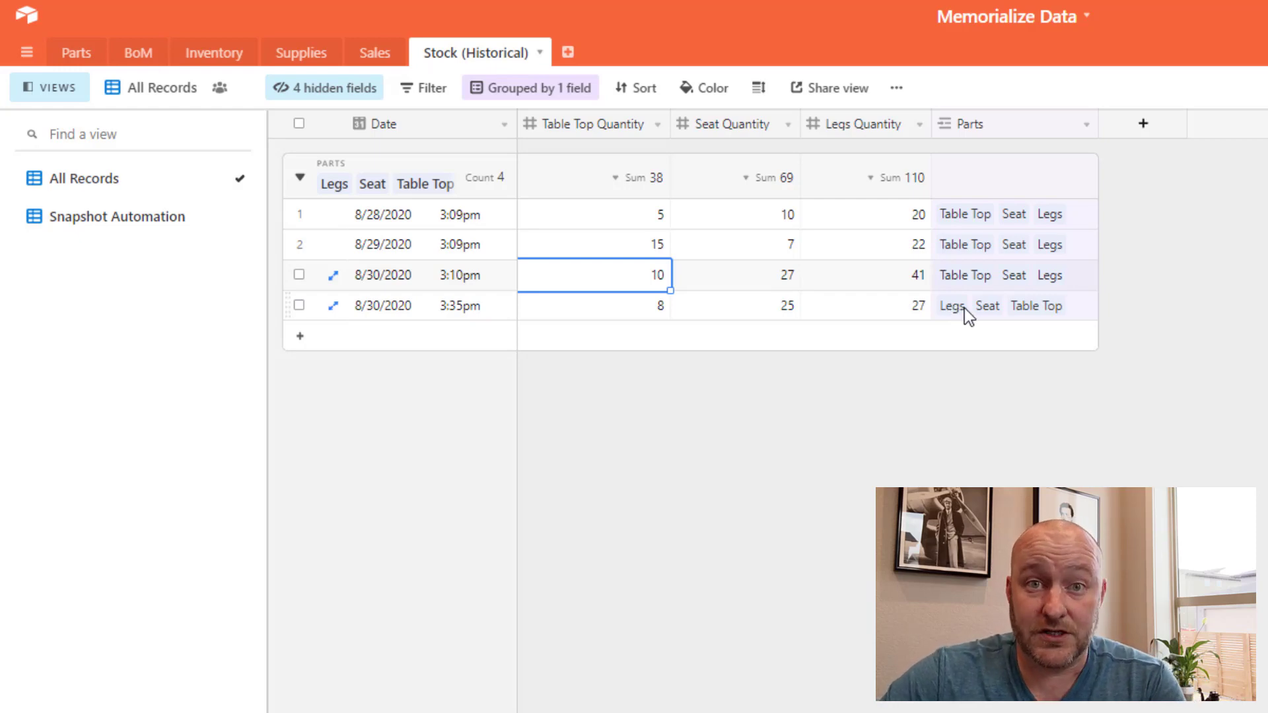
Step: Unhide the "Now" Formula field, review its formula, and select the 3:35pm snapshot's NOW value
{"action": "left_click", "coordinate": [325, 87]}
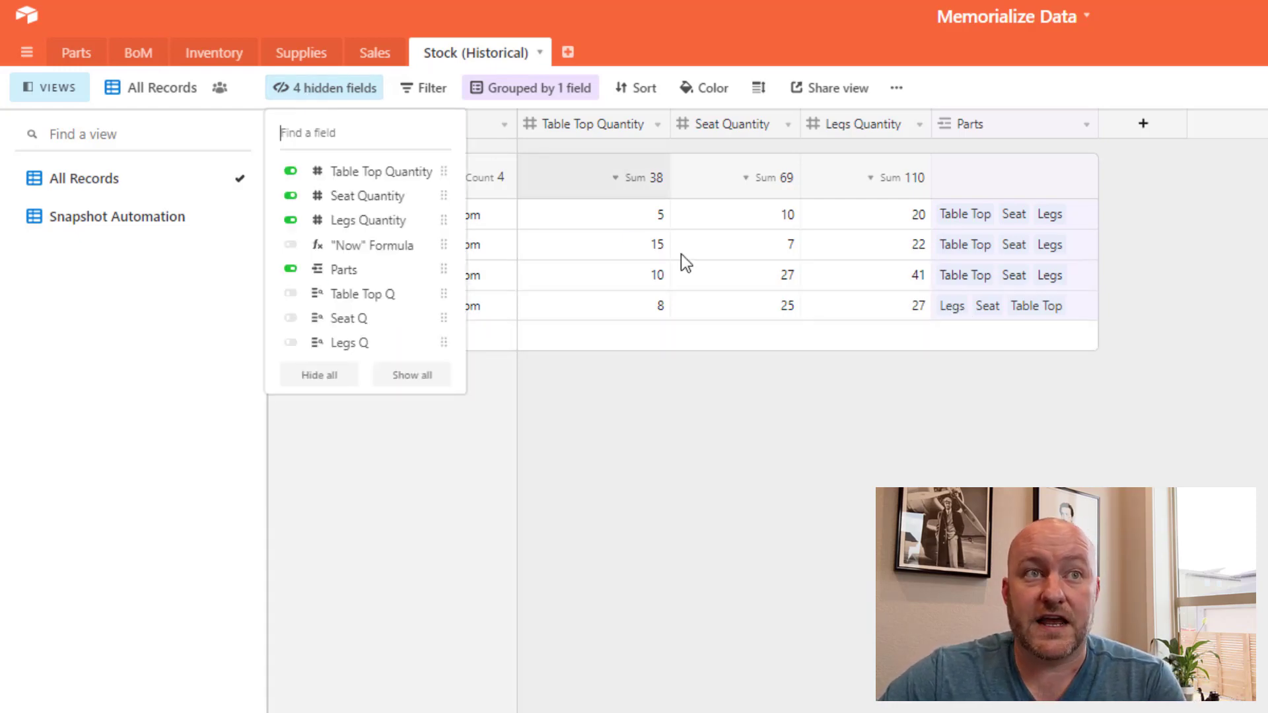
{"action": "left_click", "coordinate": [289, 246]}
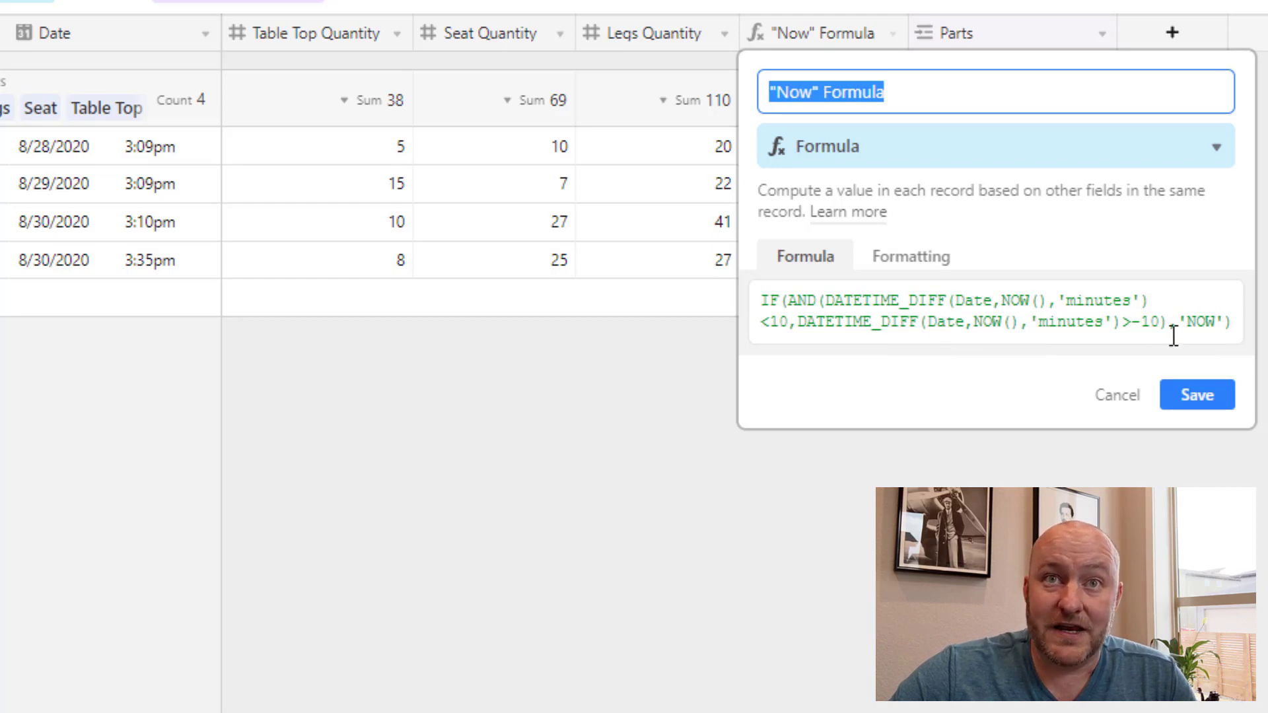
{"action": "double_click", "coordinate": [1201, 322]}
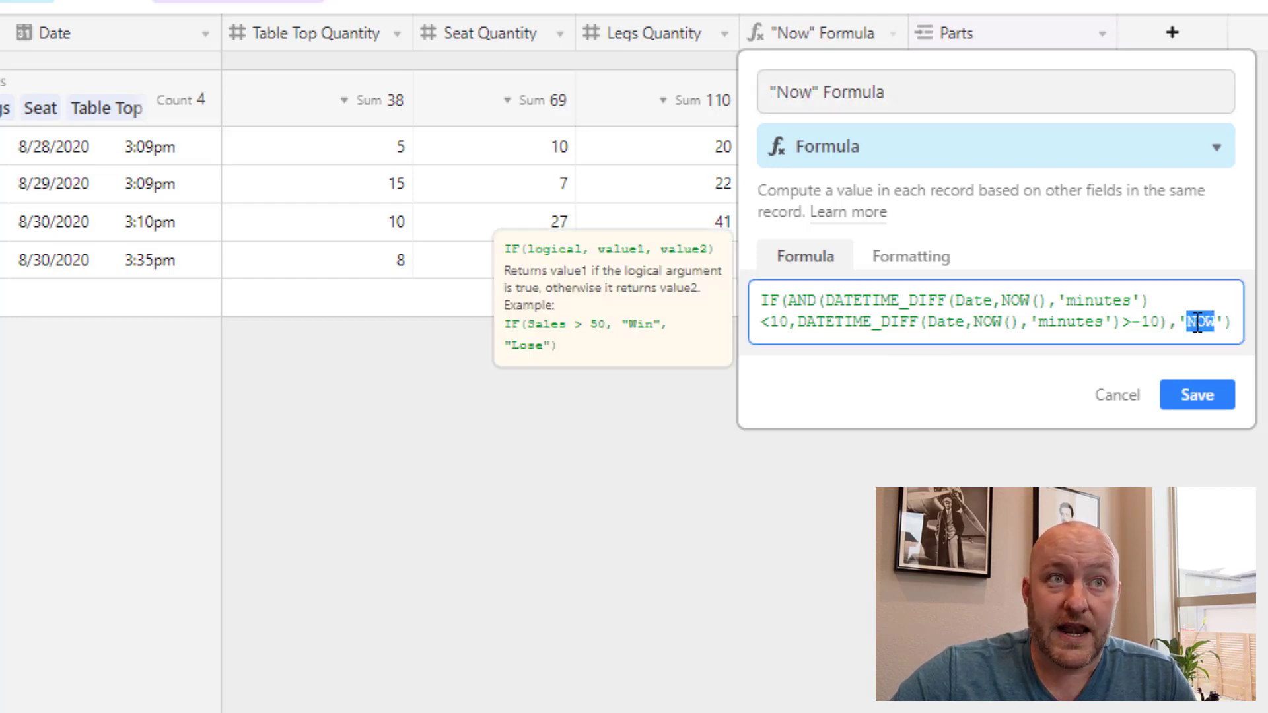
{"action": "left_click", "coordinate": [1197, 395]}
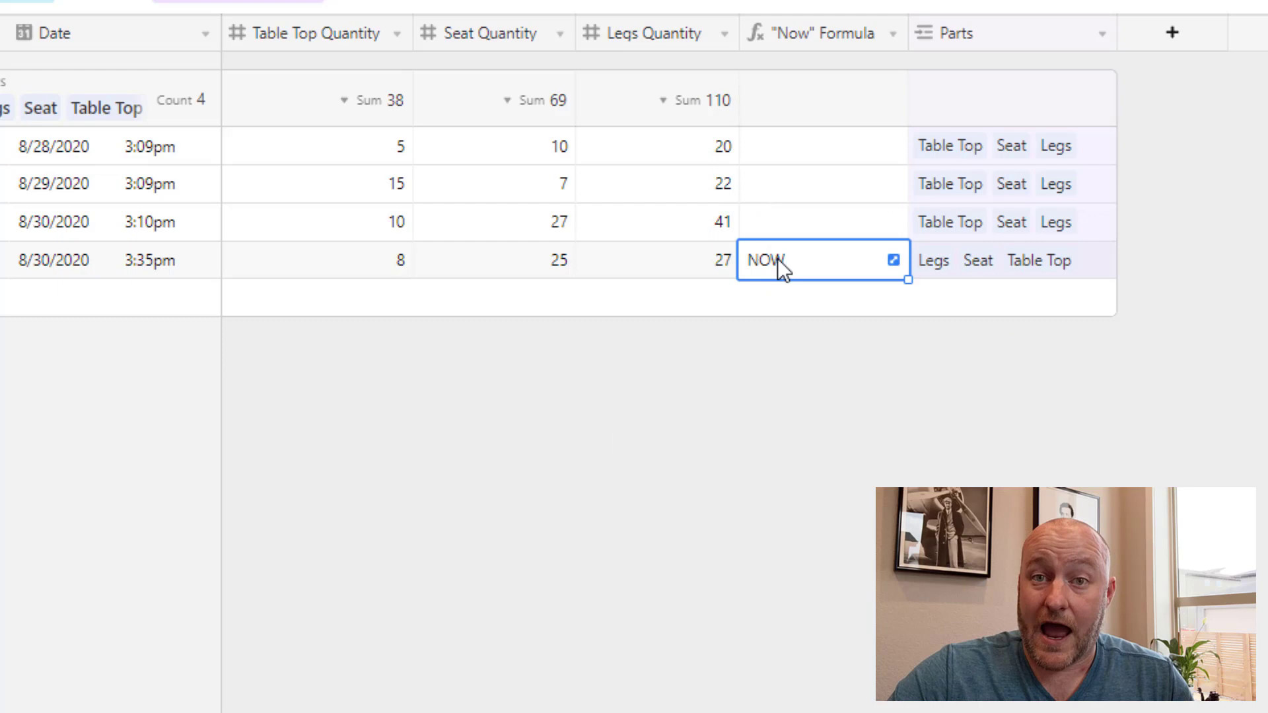
{"action": "mouse_move", "coordinate": [153, 267]}
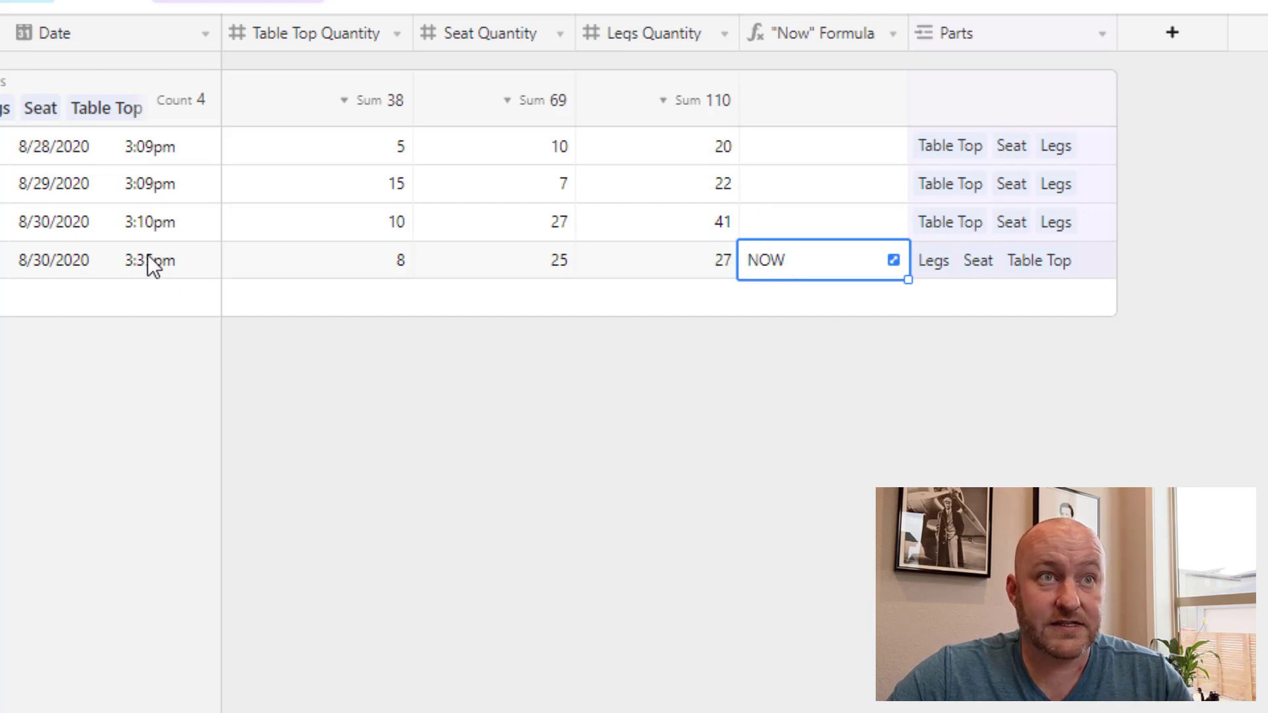
{"action": "mouse_move", "coordinate": [85, 270]}
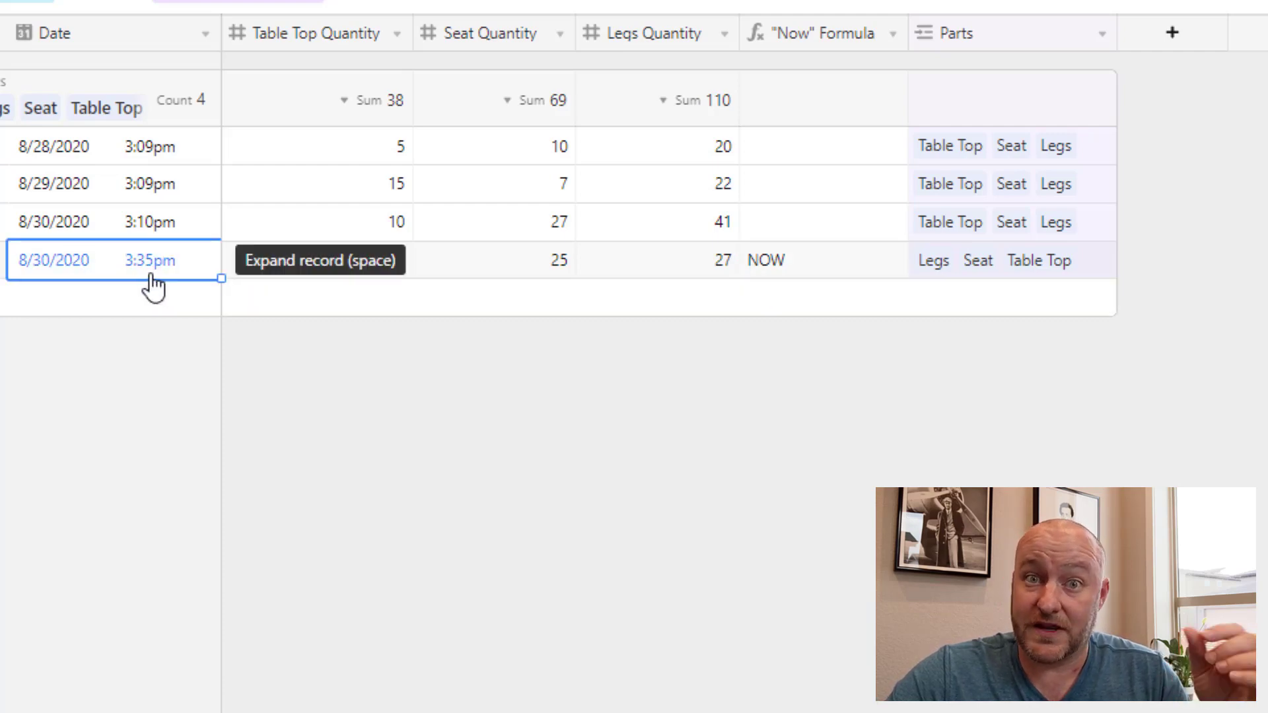
{"action": "left_click", "coordinate": [820, 260]}
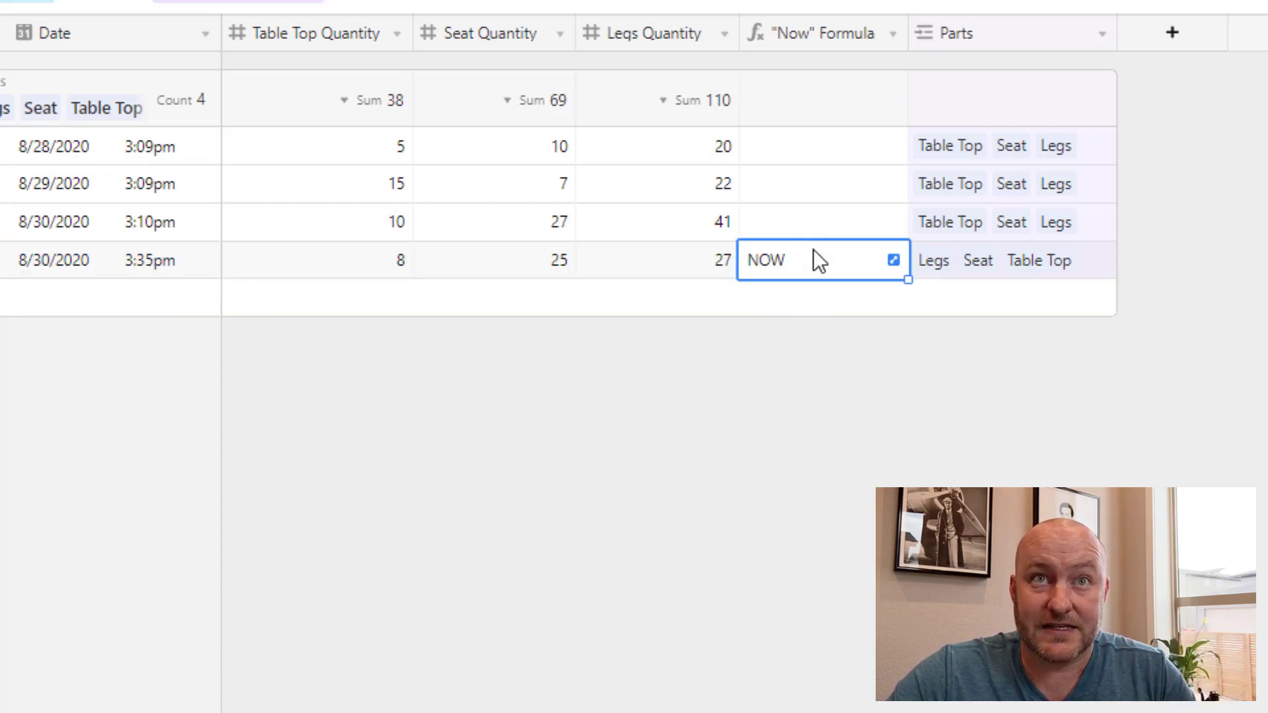
{"action": "mouse_move", "coordinate": [838, 202]}
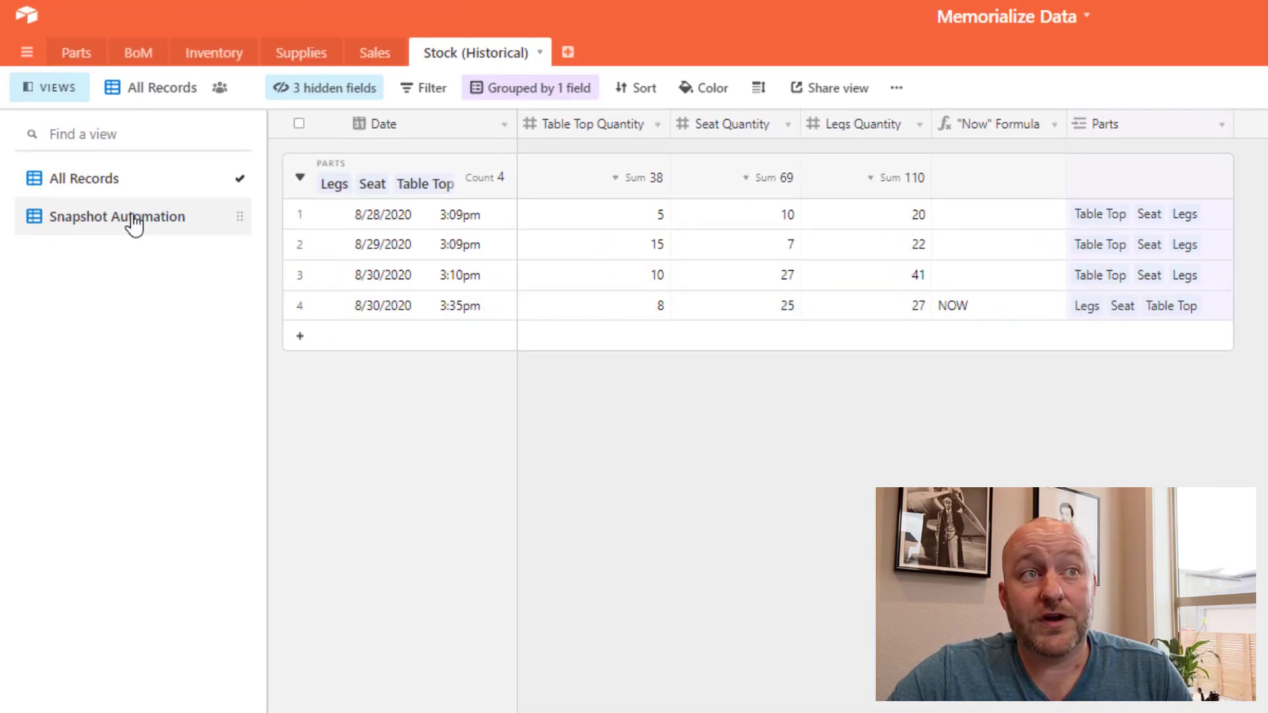
Step: Inspect the Snapshot Automation view's NOW filter condition, then return to All Records
{"action": "left_click", "coordinate": [118, 215]}
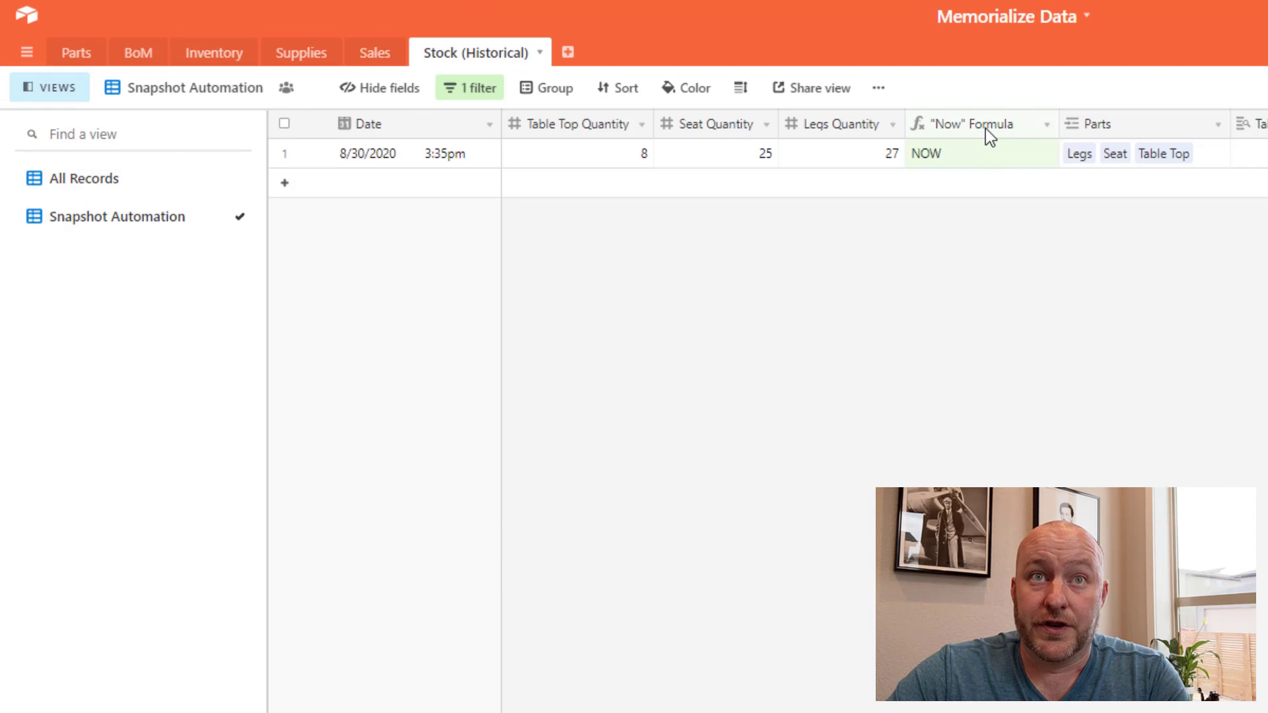
{"action": "left_click", "coordinate": [470, 87]}
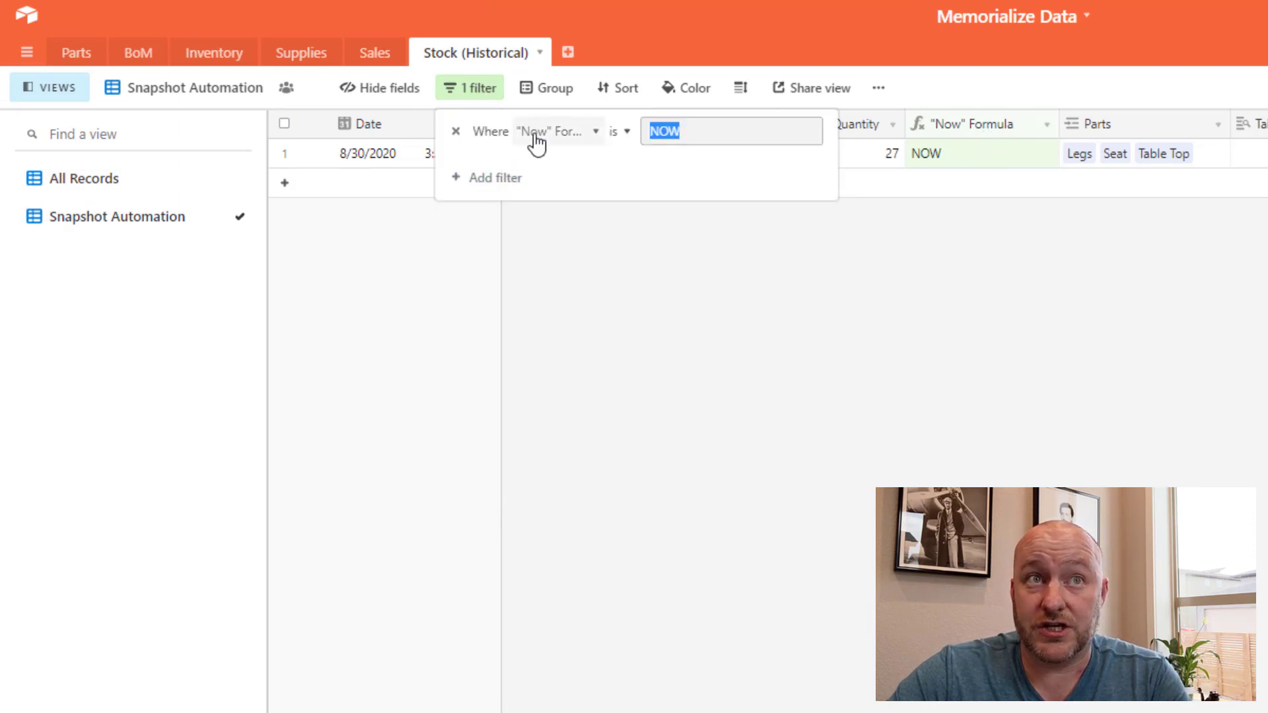
{"action": "mouse_move", "coordinate": [918, 300]}
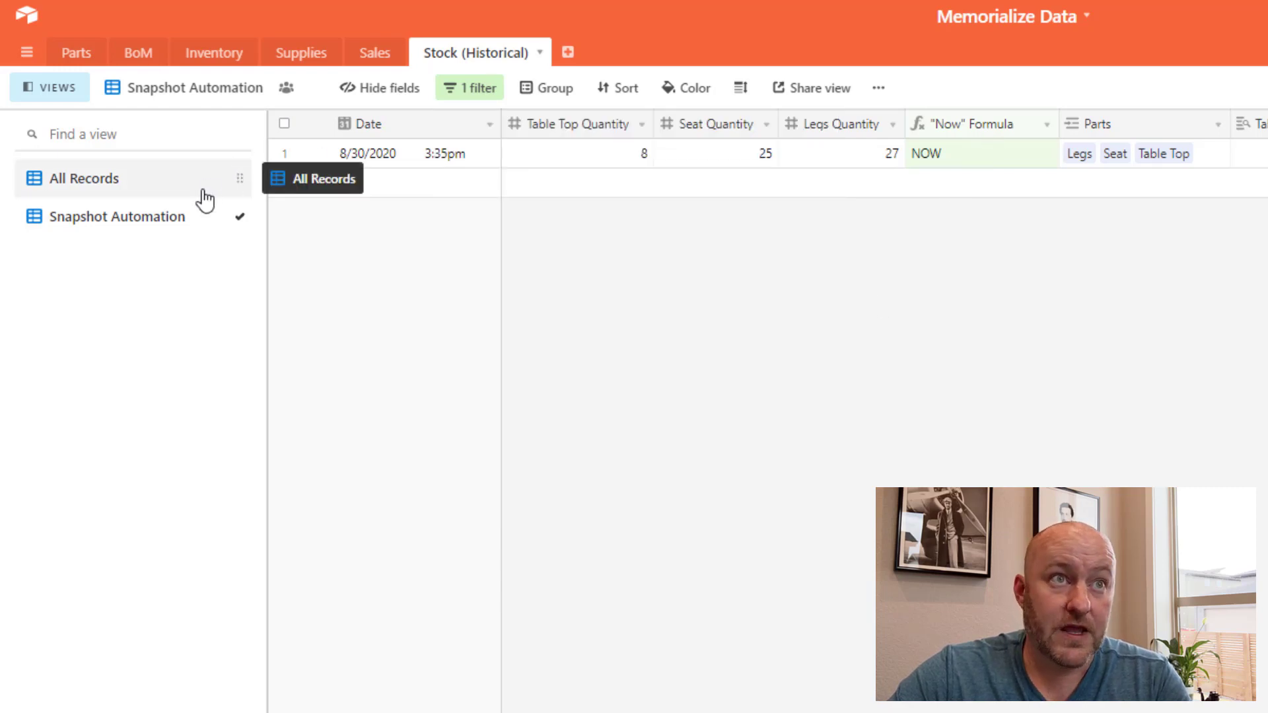
{"action": "left_click", "coordinate": [83, 179]}
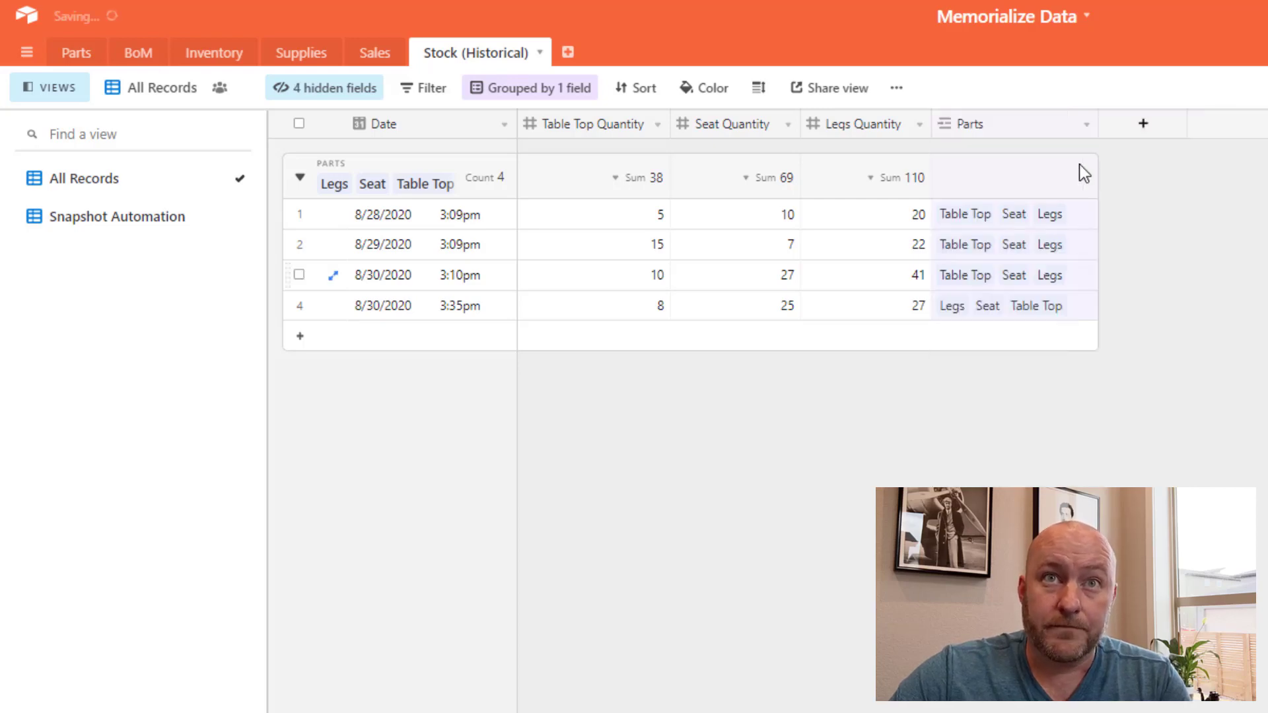
Step: Expand the 8/28/2020 snapshot's linked parts: Table Top, Seat and Legs
{"action": "left_click", "coordinate": [1011, 214]}
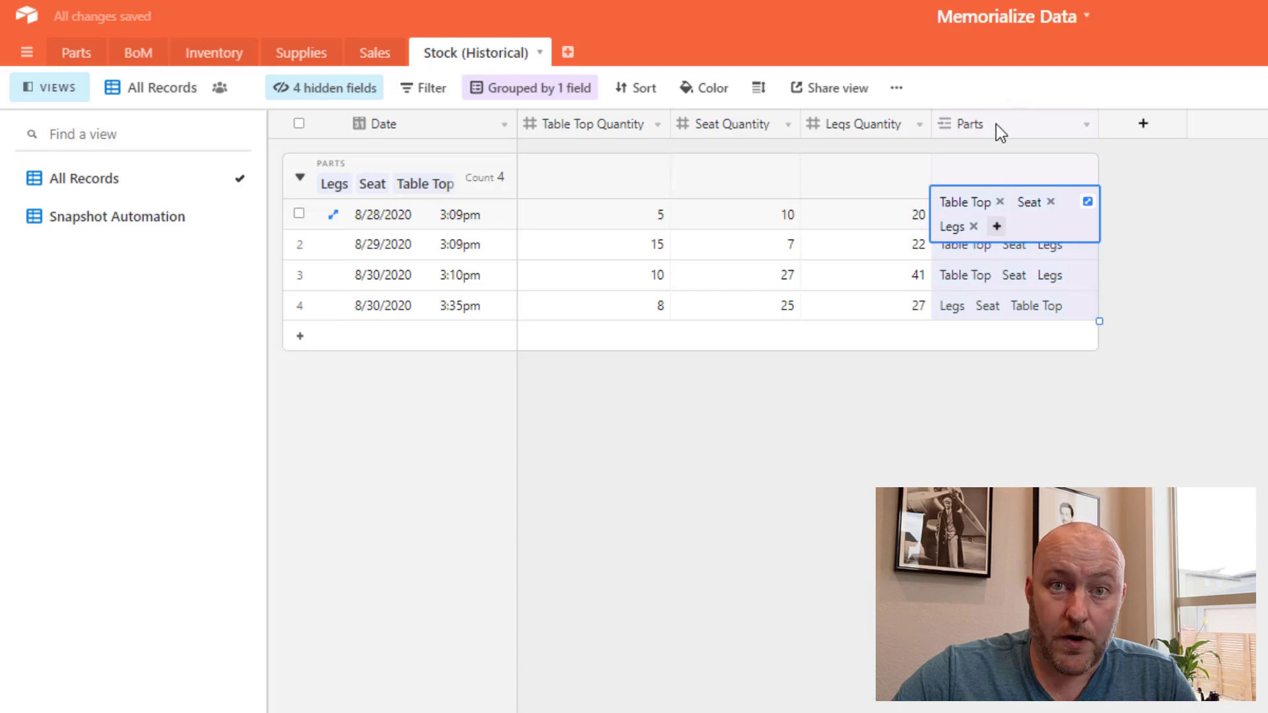
{"action": "mouse_move", "coordinate": [530, 87]}
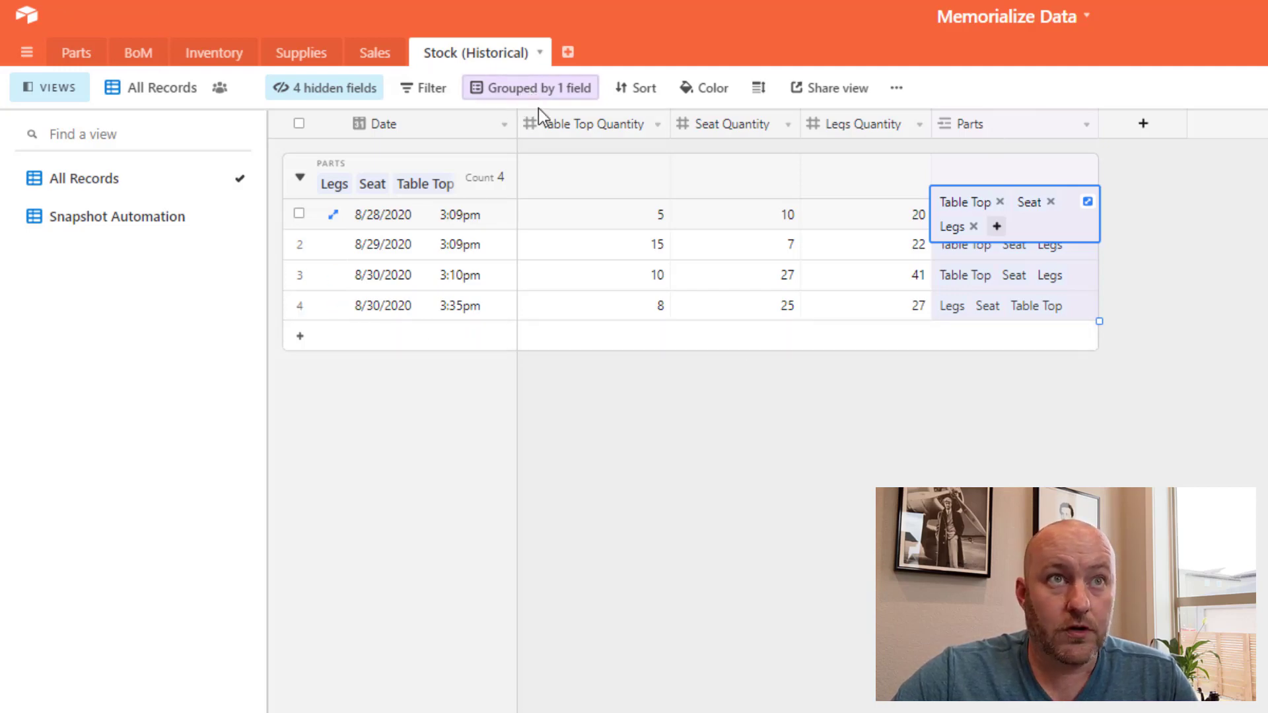
{"action": "mouse_move", "coordinate": [1036, 126]}
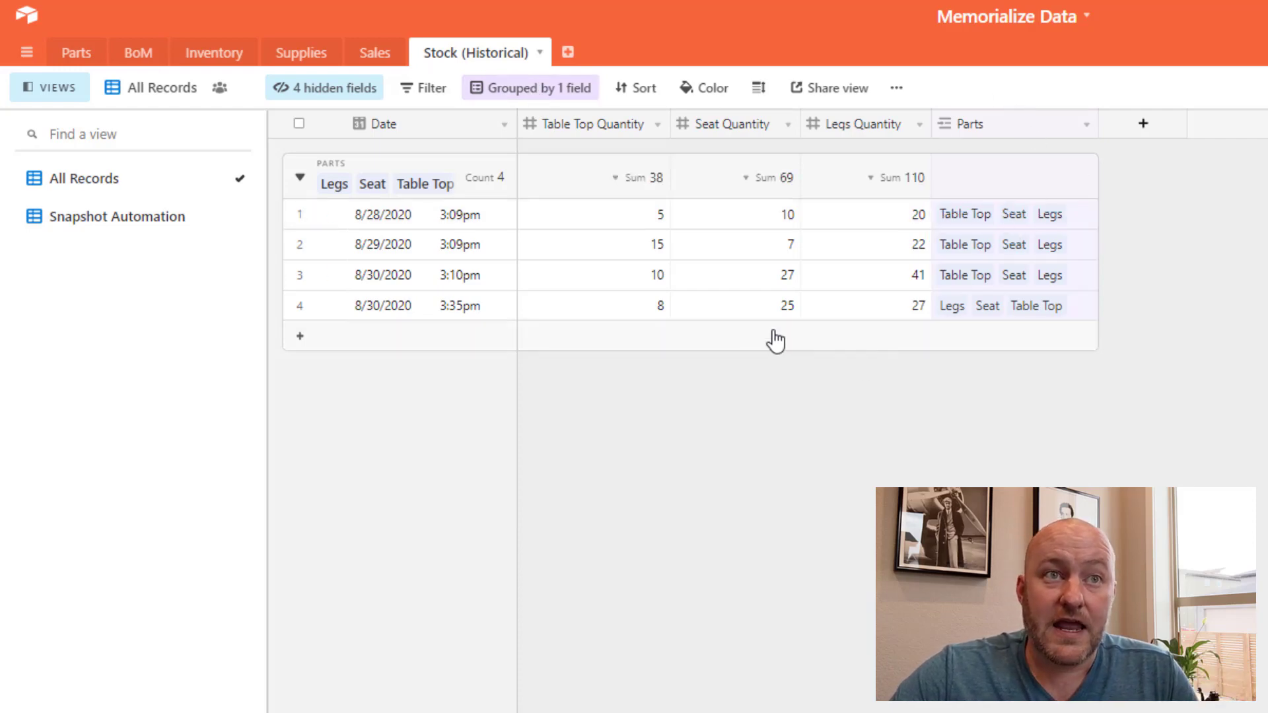
Step: Add a fifth snapshot record linked to Legs, Seat and Table Top, date blank
{"action": "left_click", "coordinate": [299, 336]}
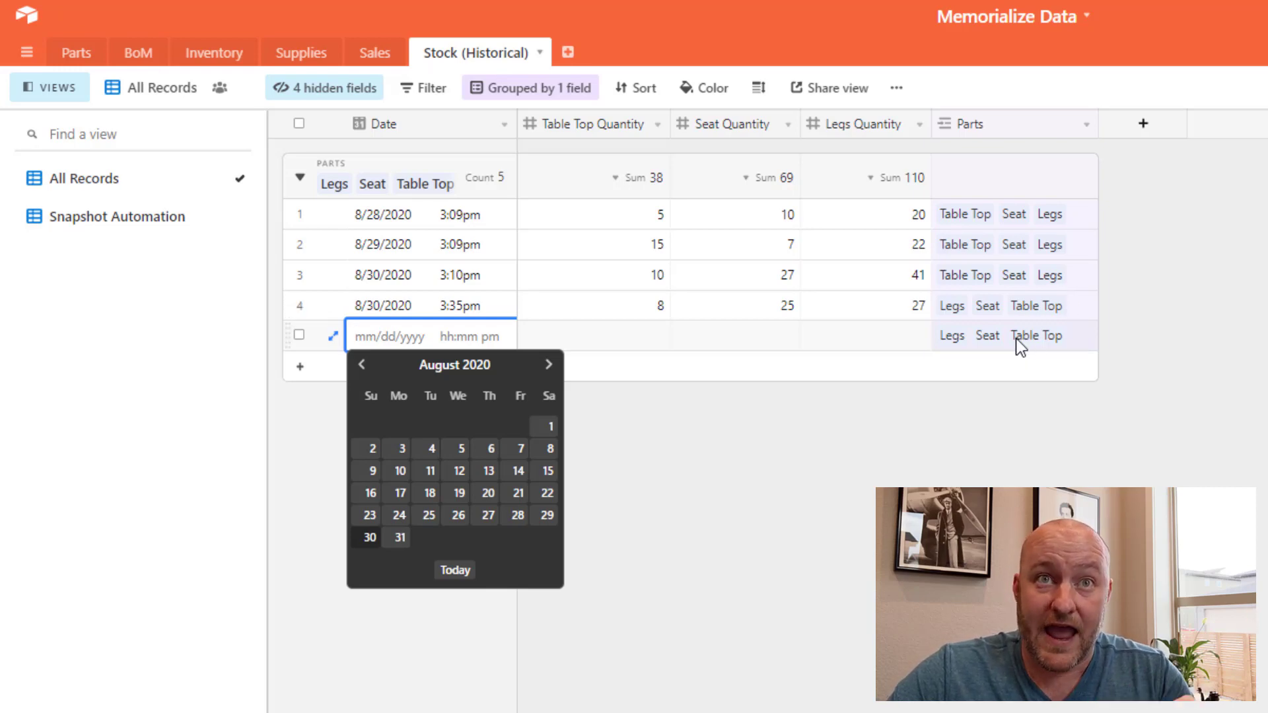
{"action": "mouse_move", "coordinate": [933, 147]}
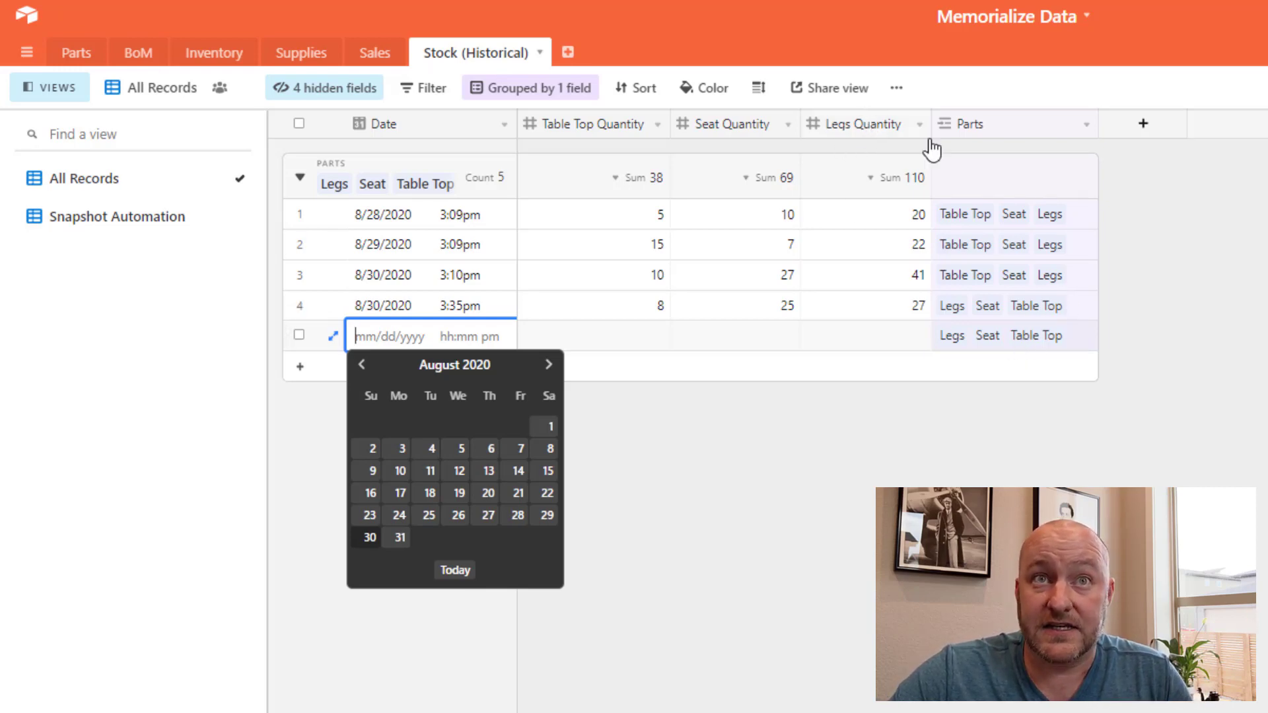
{"action": "mouse_move", "coordinate": [617, 304]}
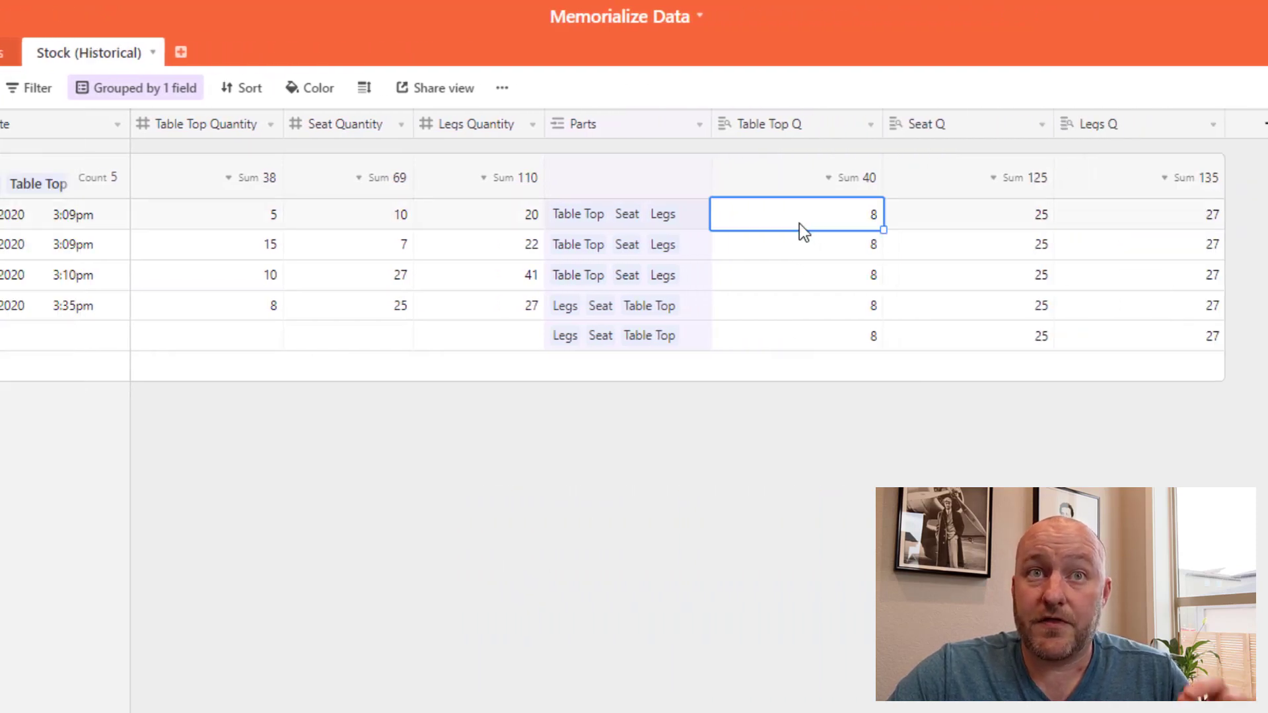
{"action": "mouse_move", "coordinate": [834, 314]}
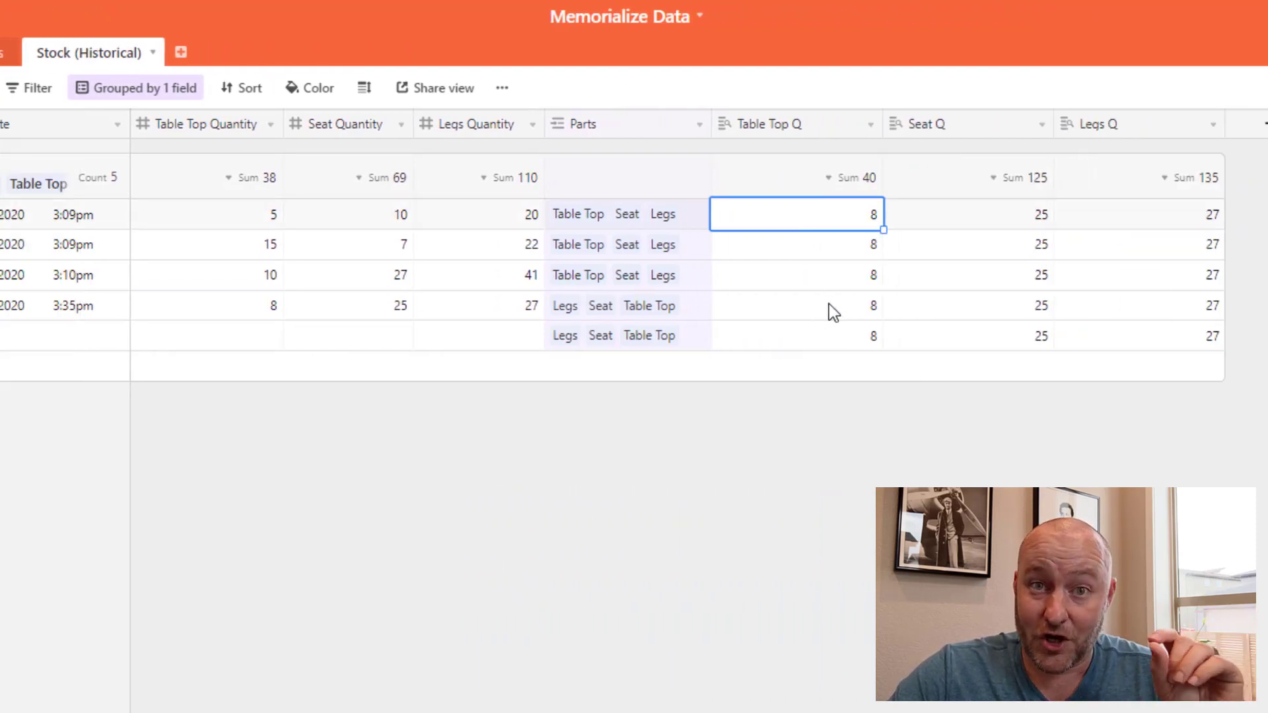
{"action": "left_click", "coordinate": [797, 305]}
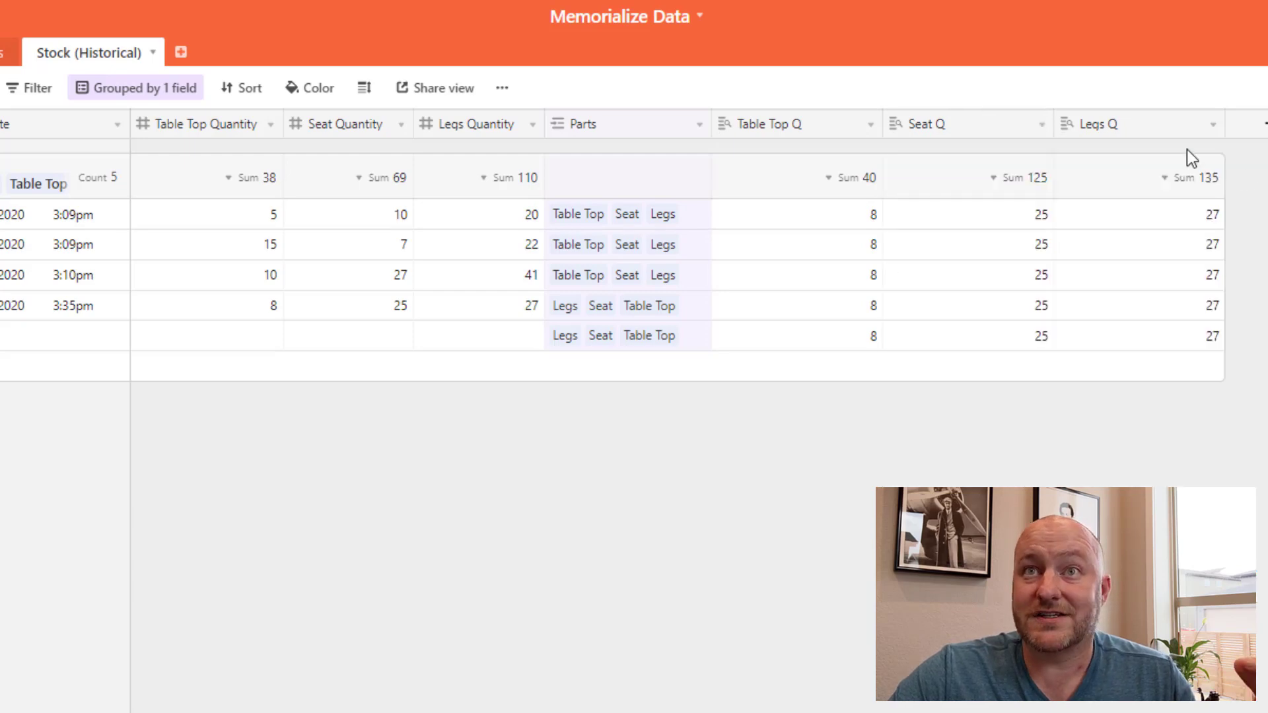
{"action": "mouse_move", "coordinate": [905, 284]}
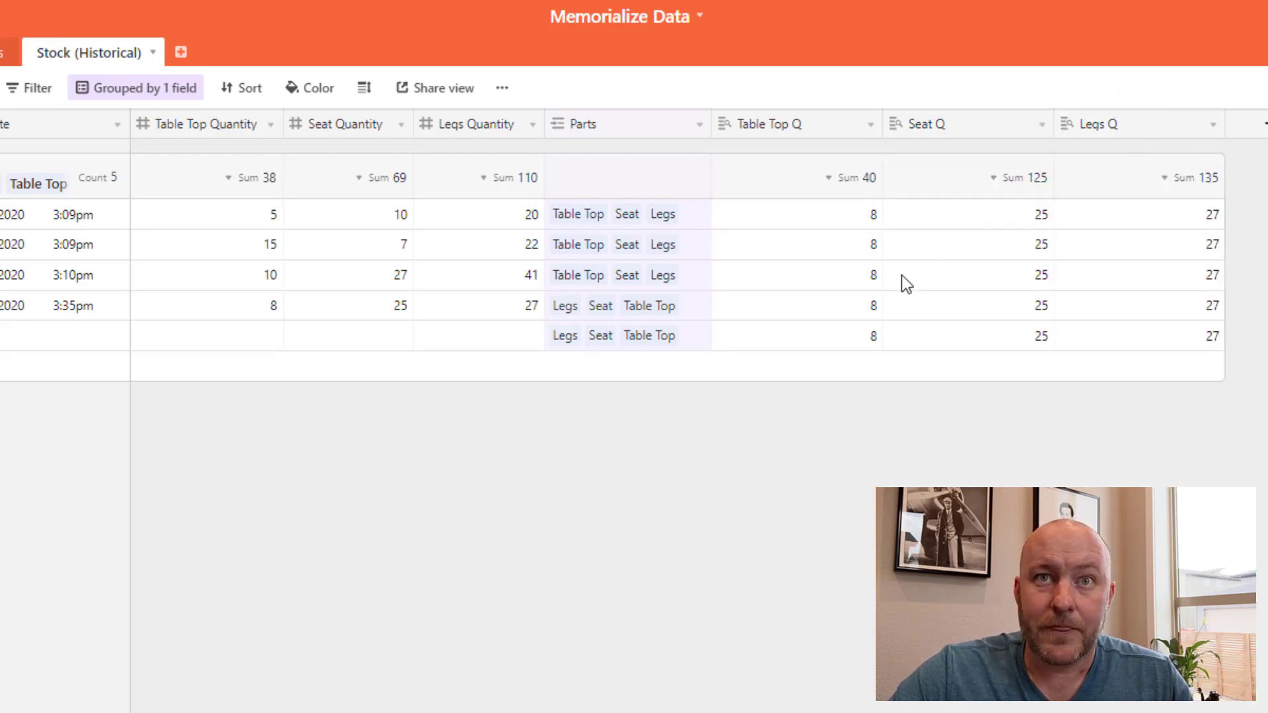
{"action": "left_click", "coordinate": [795, 305]}
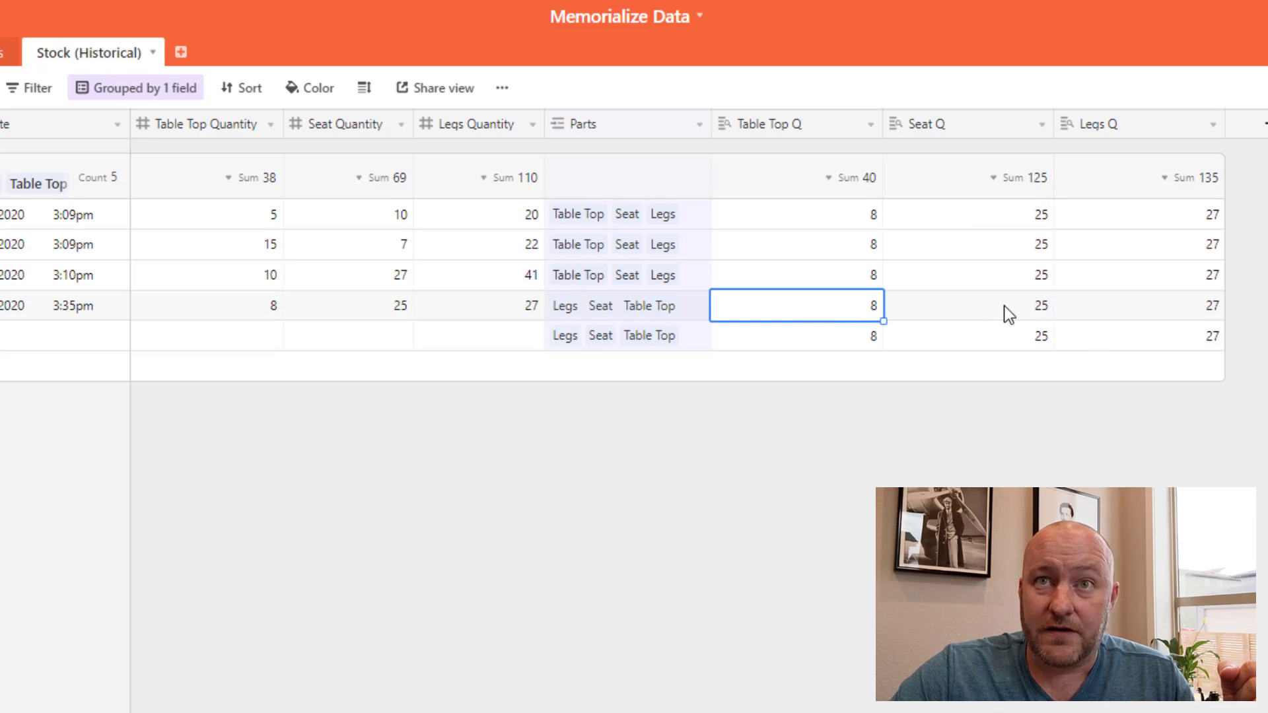
{"action": "mouse_move", "coordinate": [202, 315]}
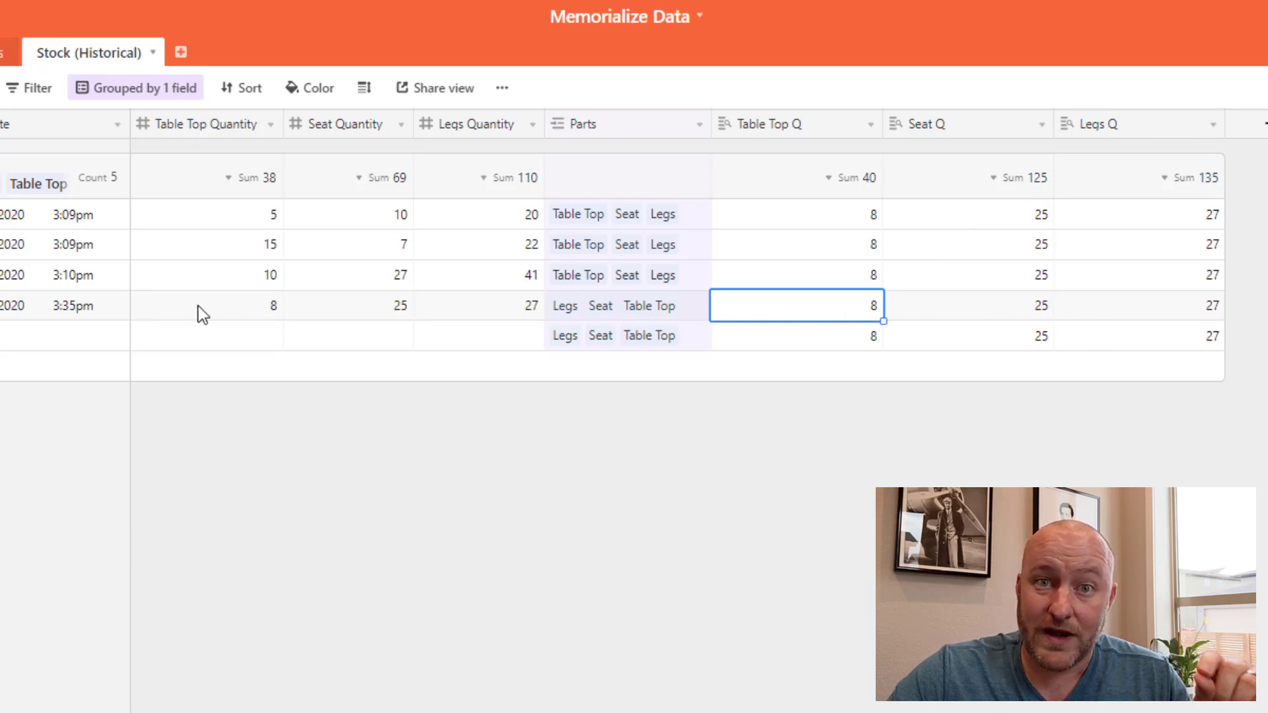
{"action": "left_click", "coordinate": [207, 305]}
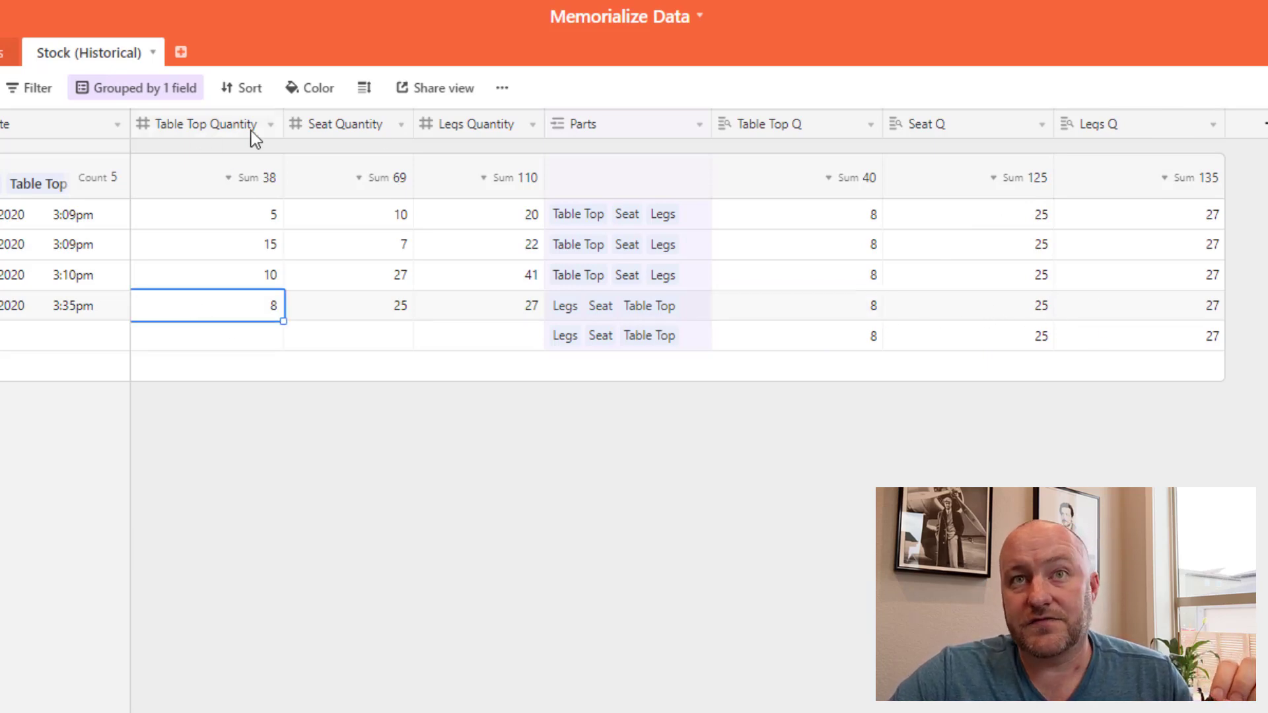
{"action": "mouse_move", "coordinate": [797, 125]}
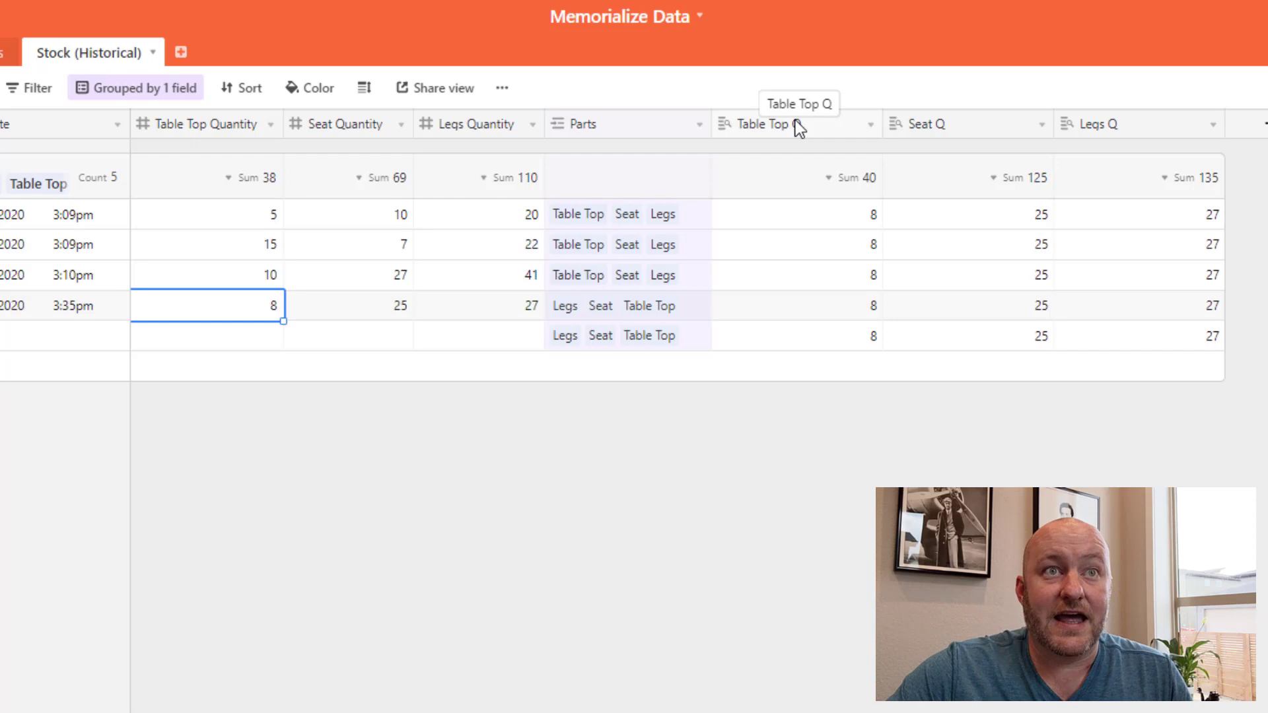
{"action": "double_click", "coordinate": [201, 125]}
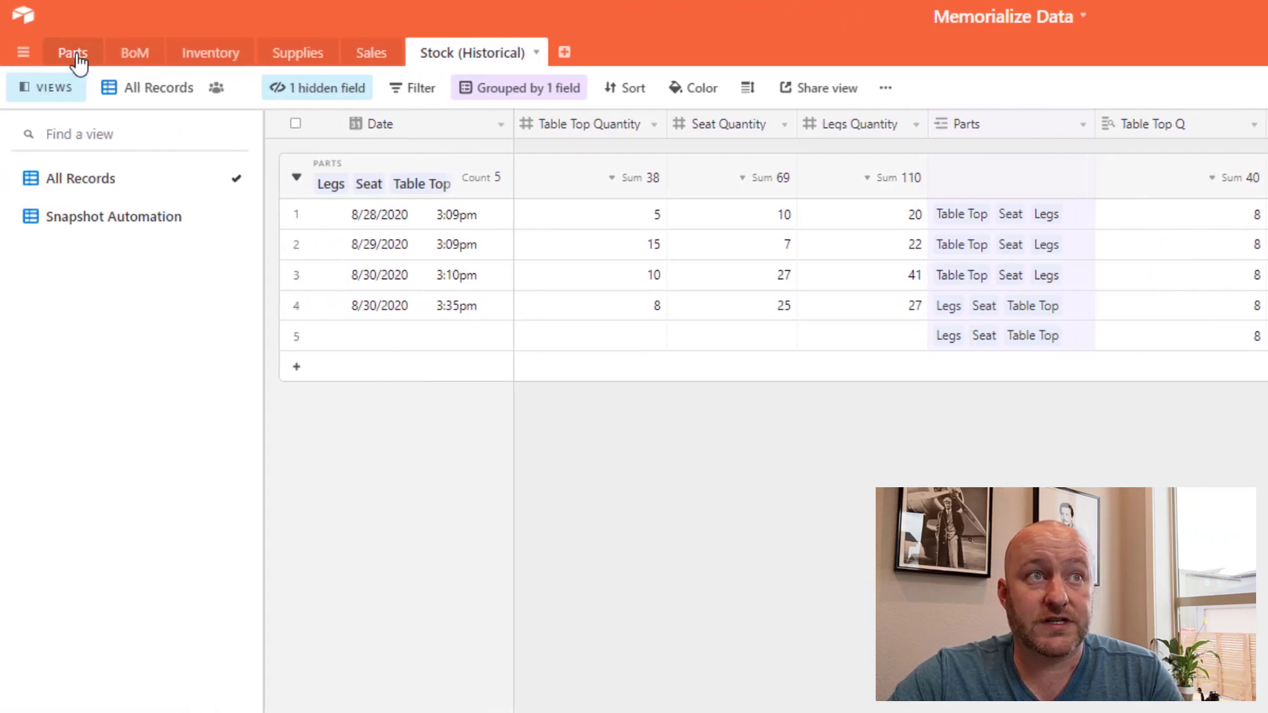
{"action": "mouse_move", "coordinate": [374, 53]}
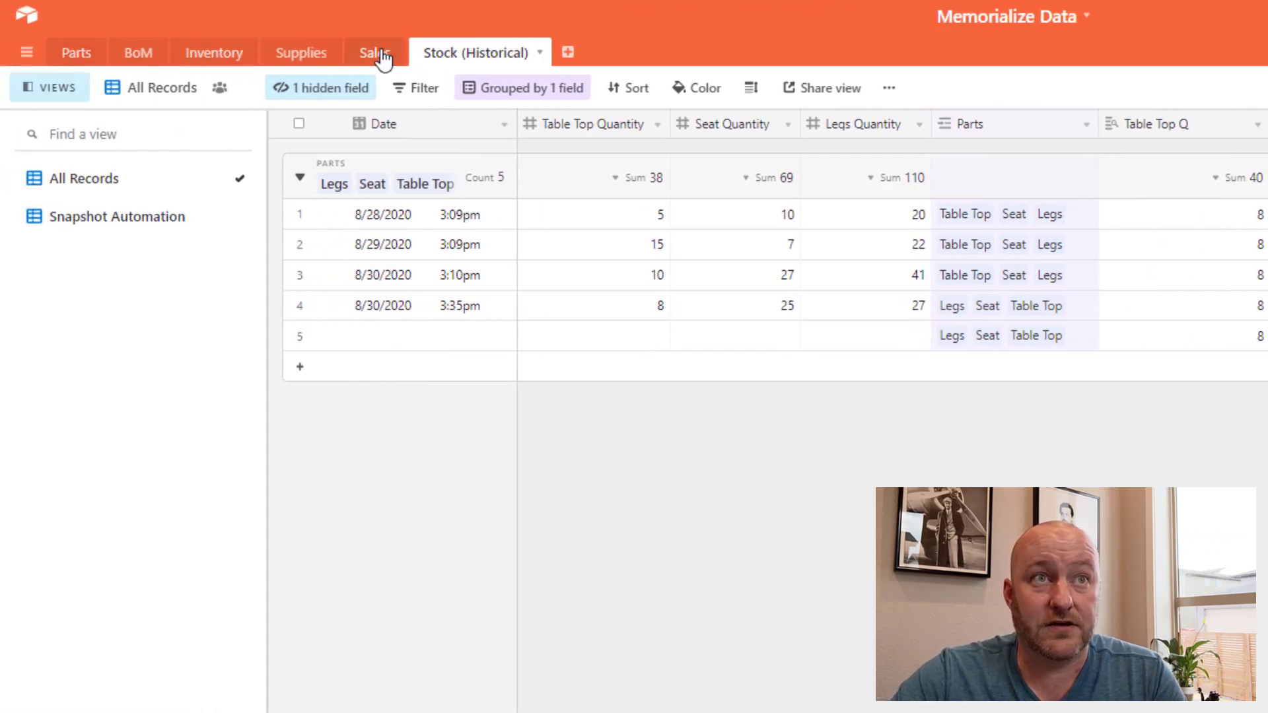
Step: Switch to the Sales table listing the Barstool and Tables sales
{"action": "left_click", "coordinate": [373, 53]}
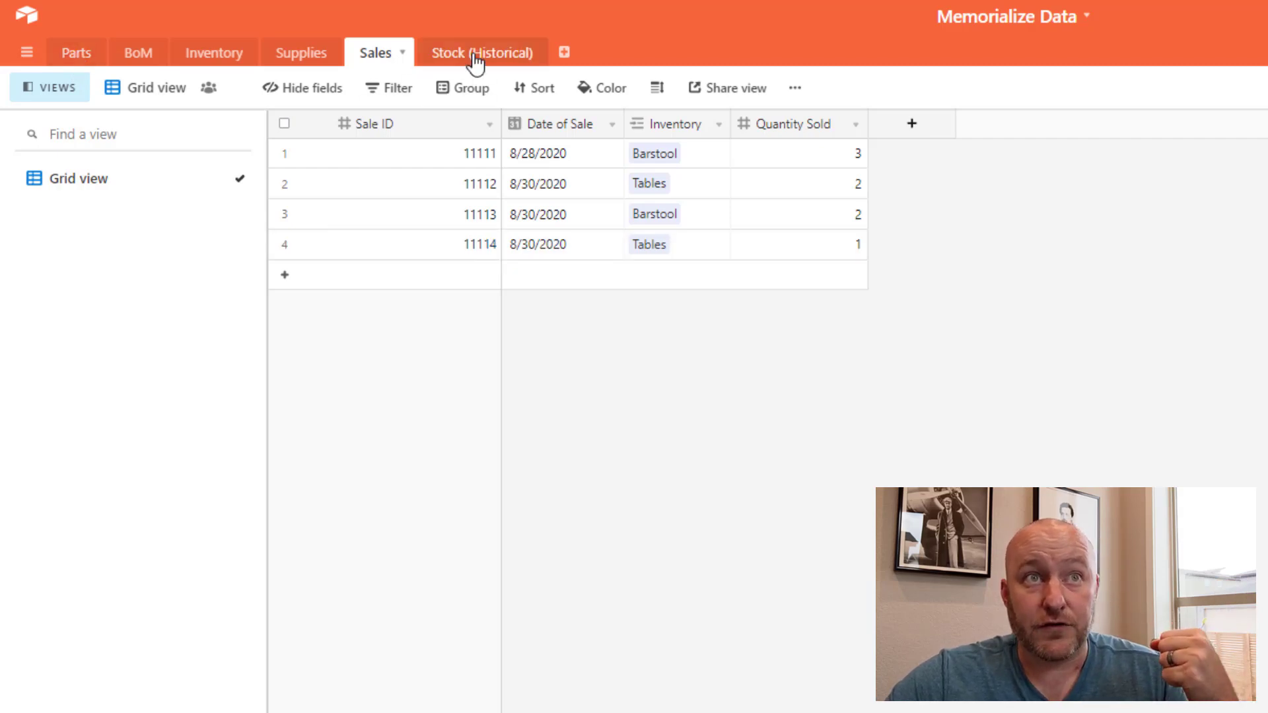
Step: Compare the fourth record's stored quantities (8, 25, 27) against the lookup values (7, 25, 23) in Stock (Historical)
{"action": "left_click", "coordinate": [481, 52]}
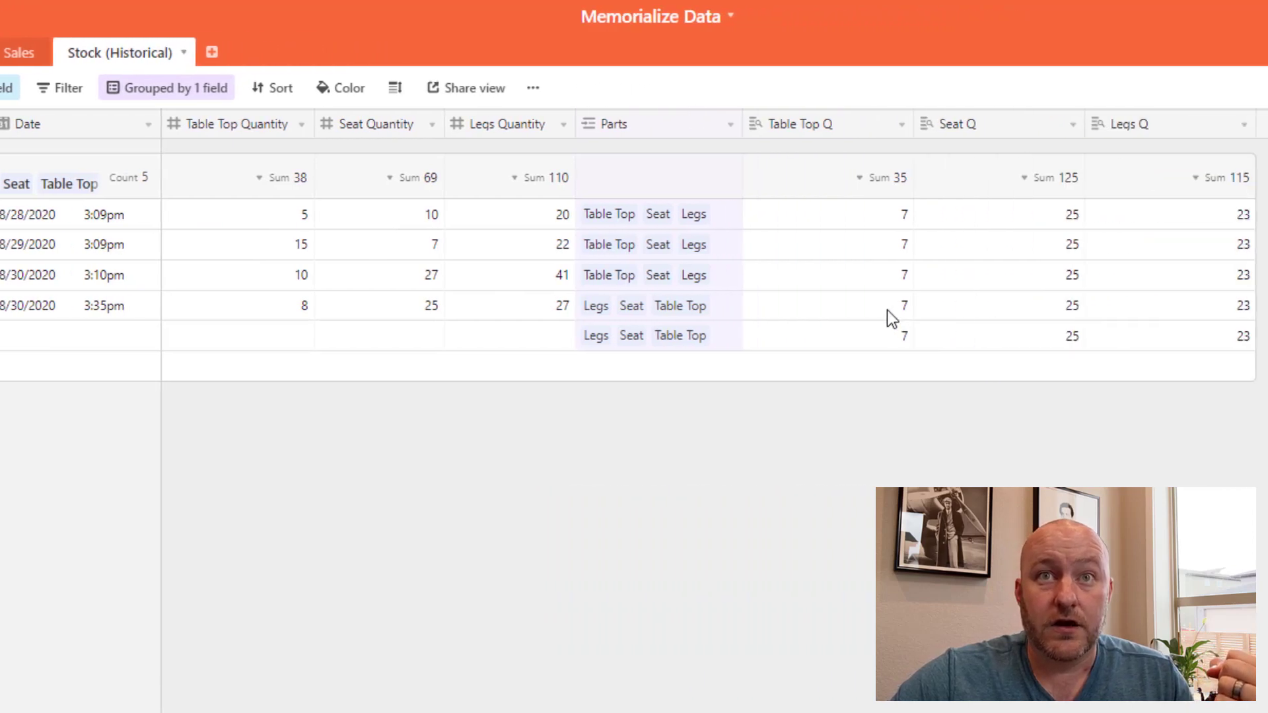
{"action": "left_click", "coordinate": [824, 306]}
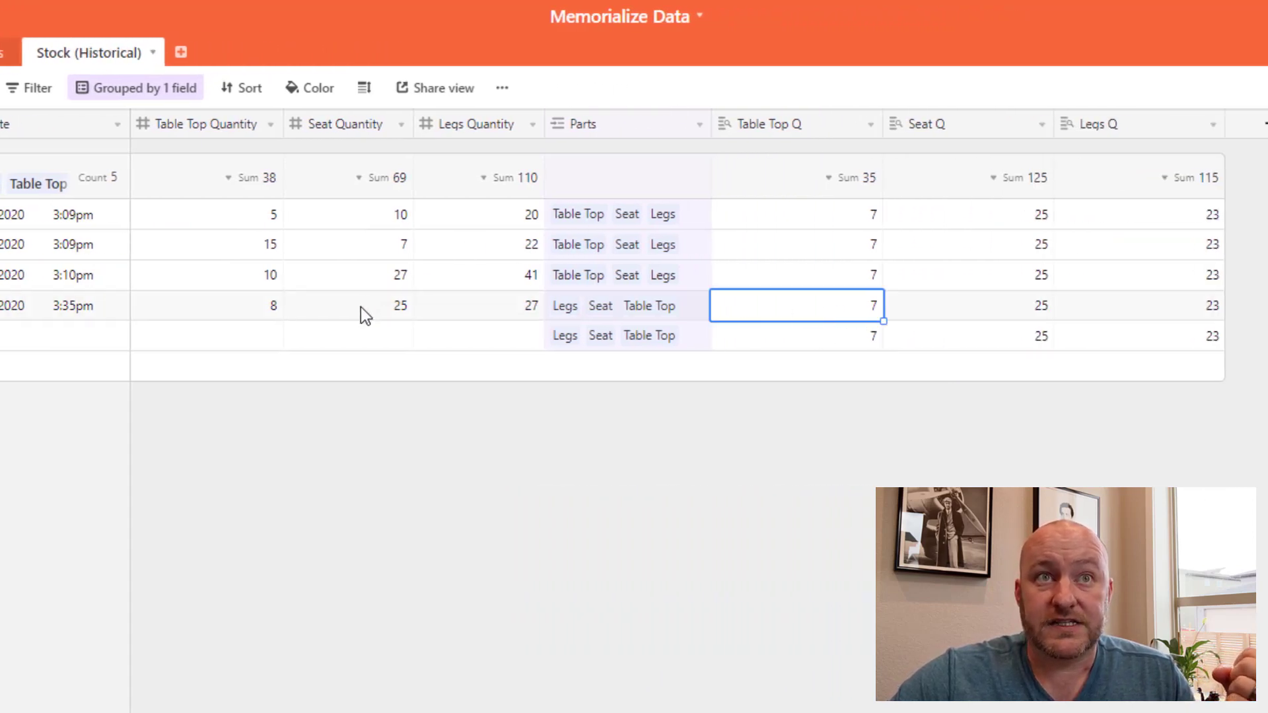
{"action": "left_click", "coordinate": [348, 305]}
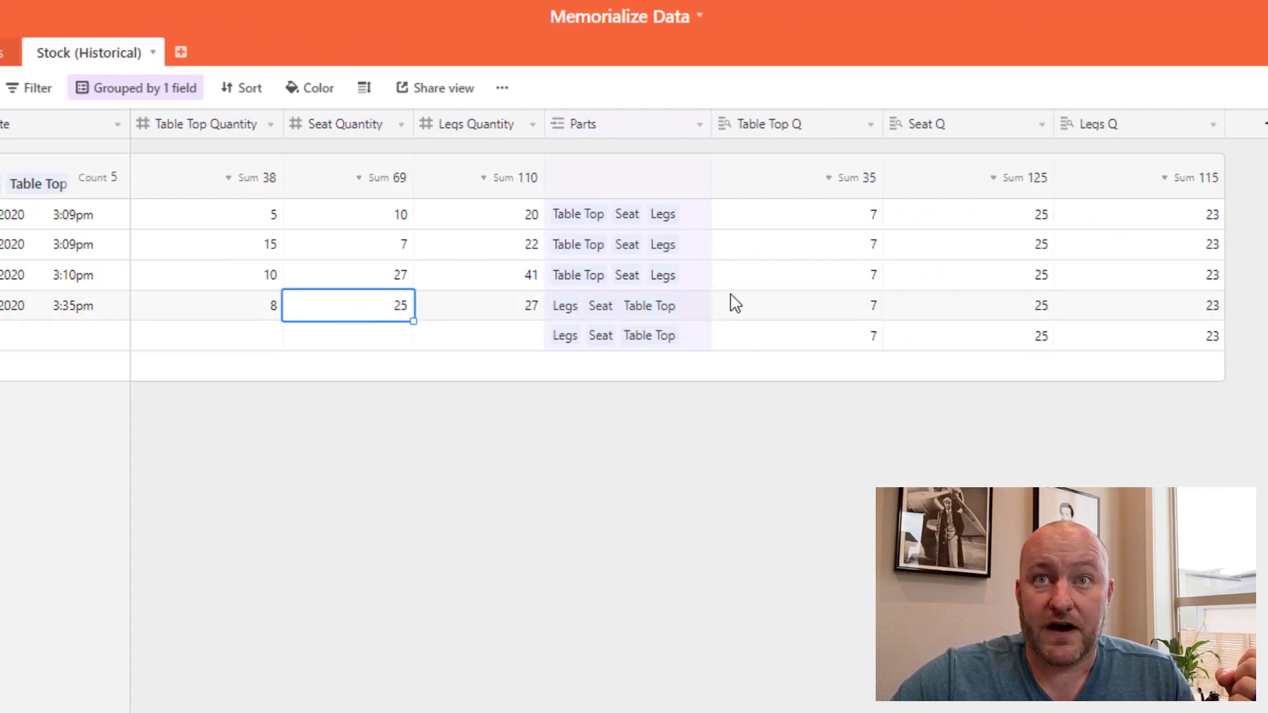
{"action": "left_click", "coordinate": [969, 305]}
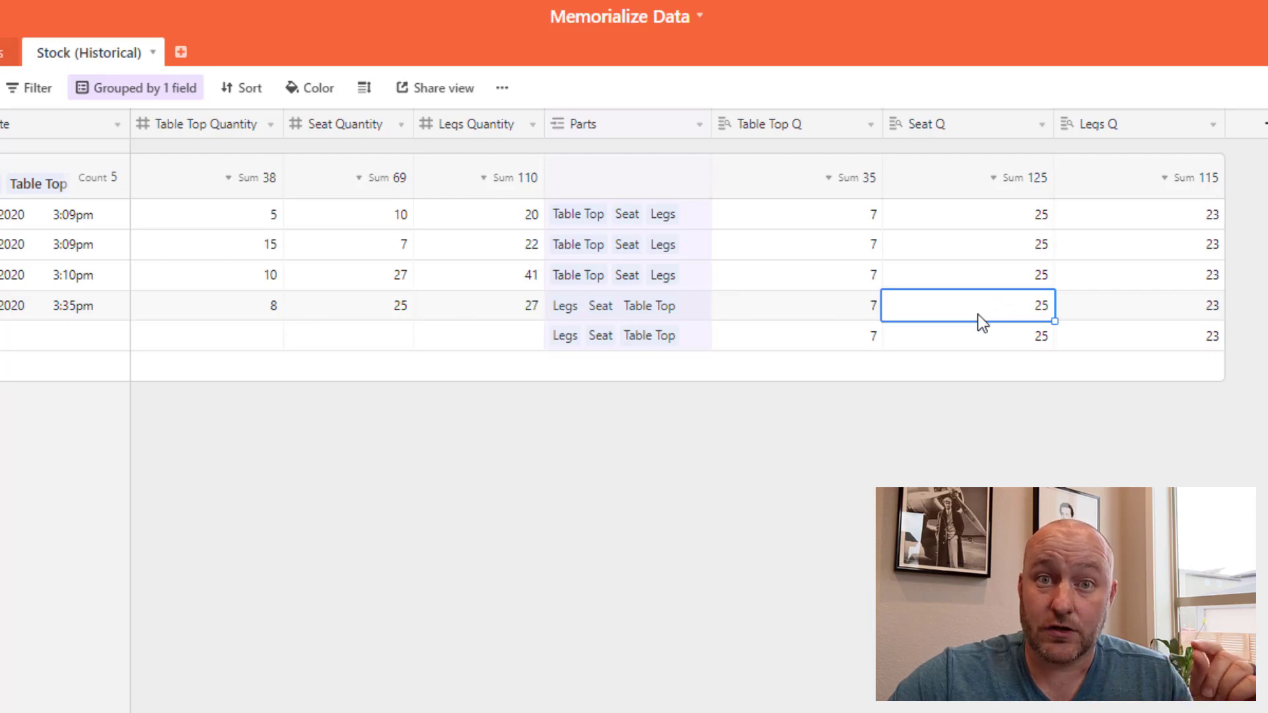
{"action": "mouse_move", "coordinate": [821, 335]}
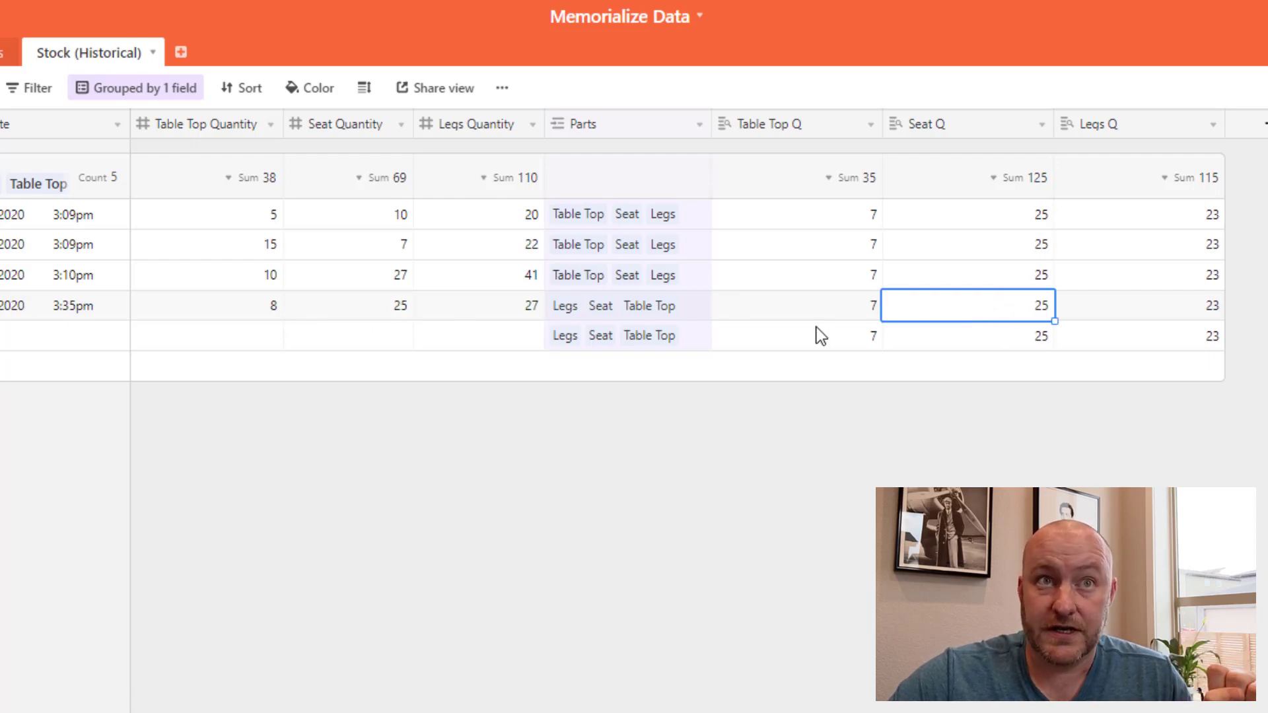
{"action": "left_click", "coordinate": [207, 305]}
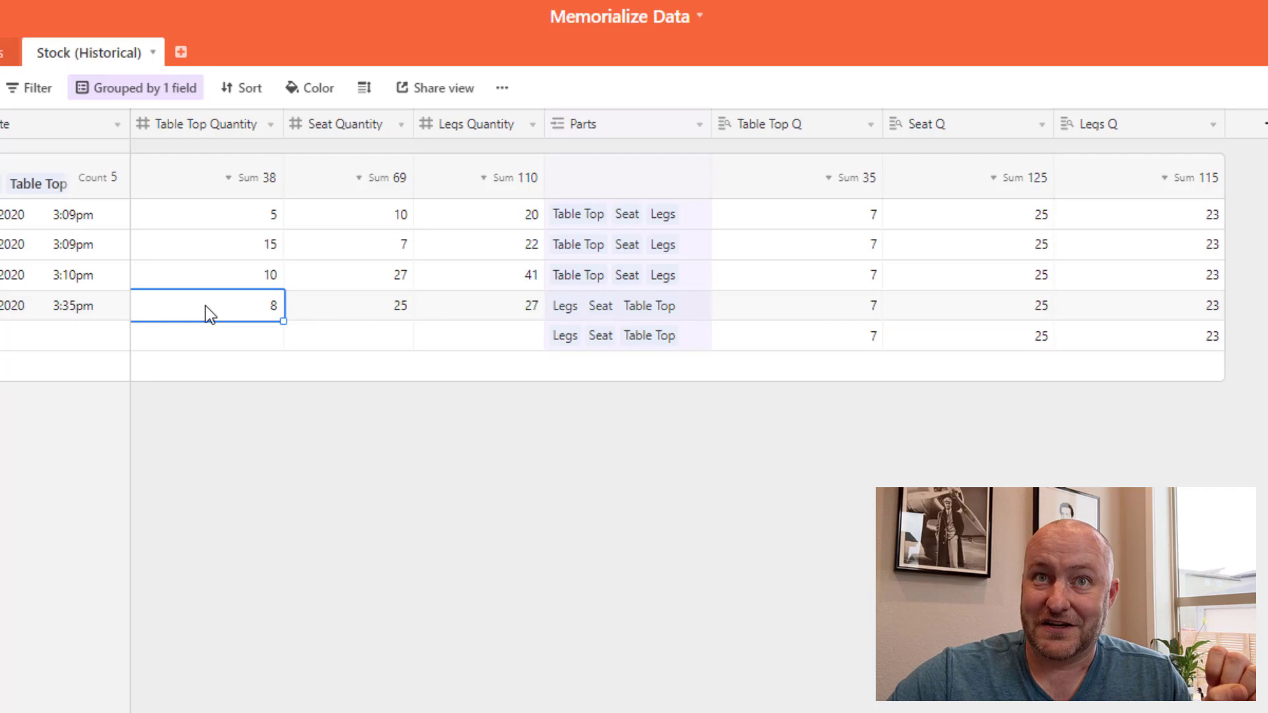
{"action": "left_click", "coordinate": [796, 305]}
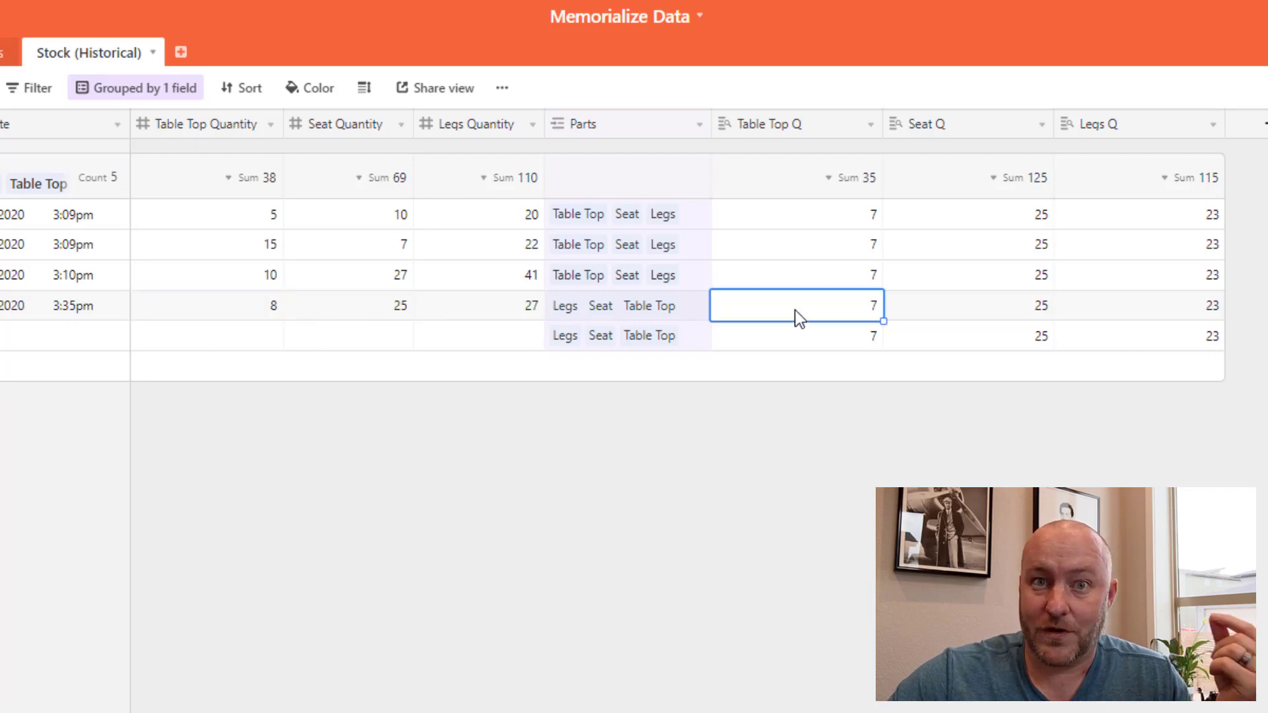
{"action": "mouse_move", "coordinate": [498, 323]}
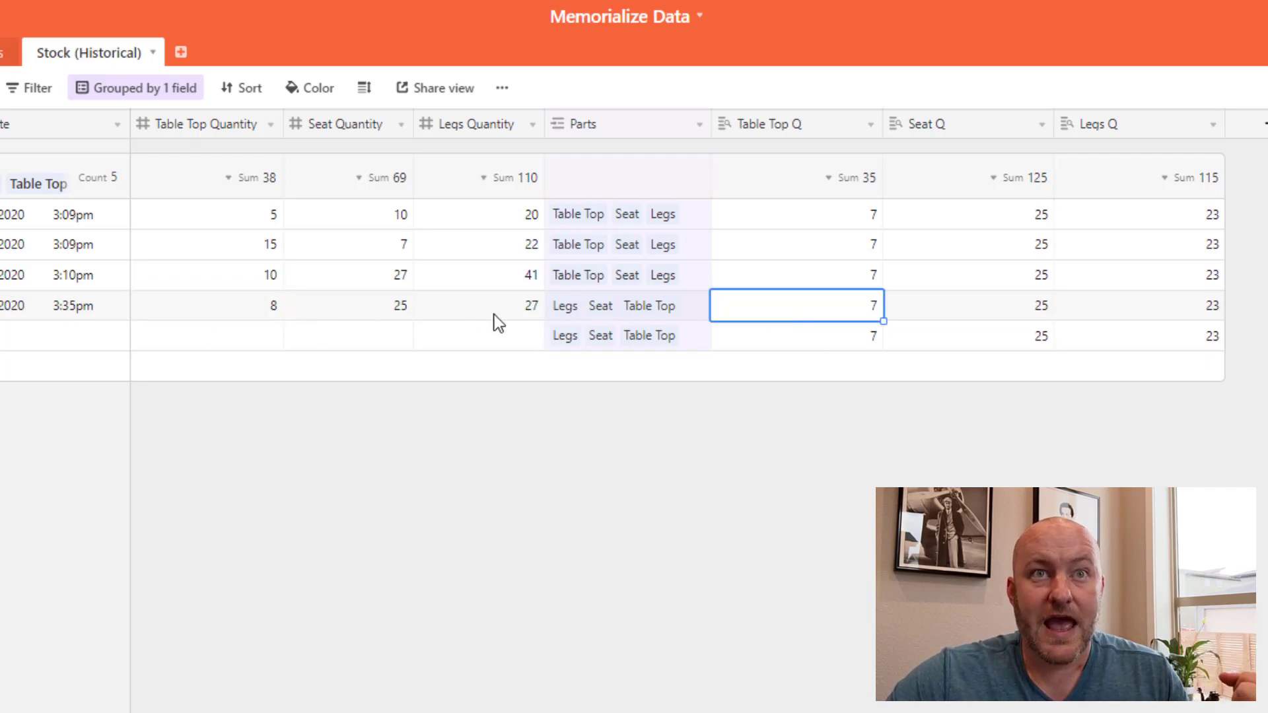
{"action": "left_click", "coordinate": [479, 305]}
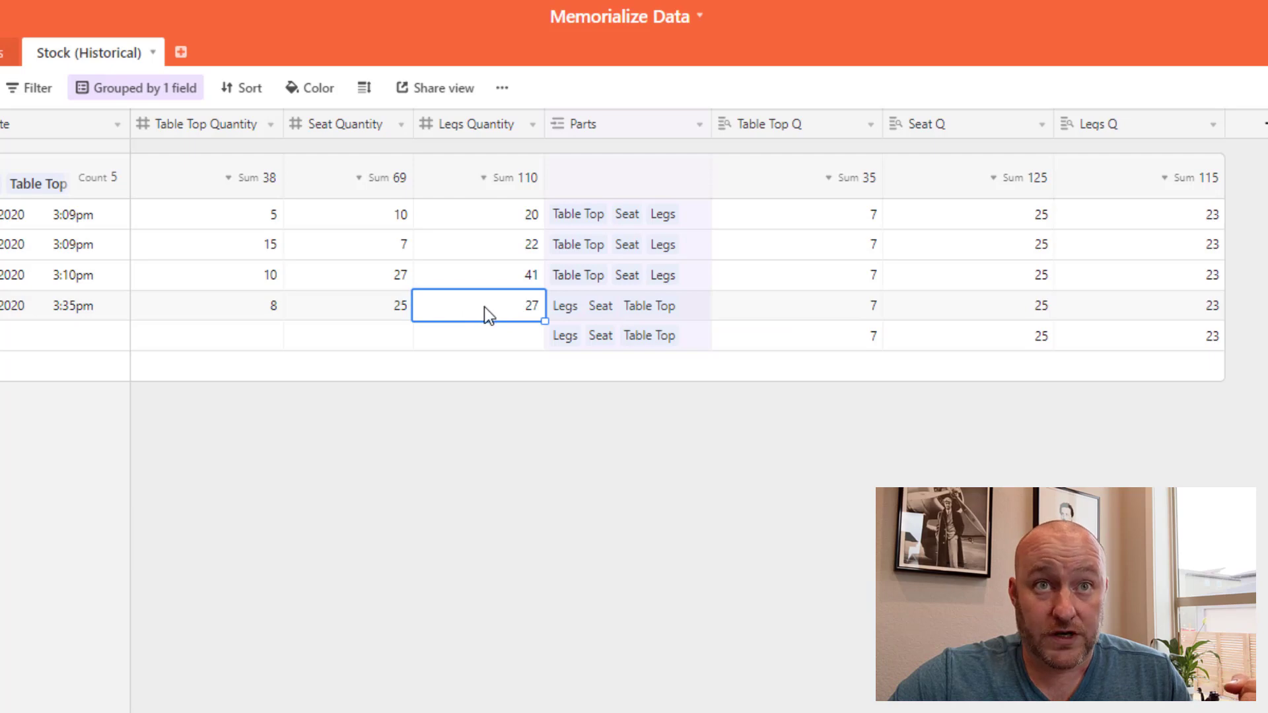
{"action": "left_click", "coordinate": [1136, 305]}
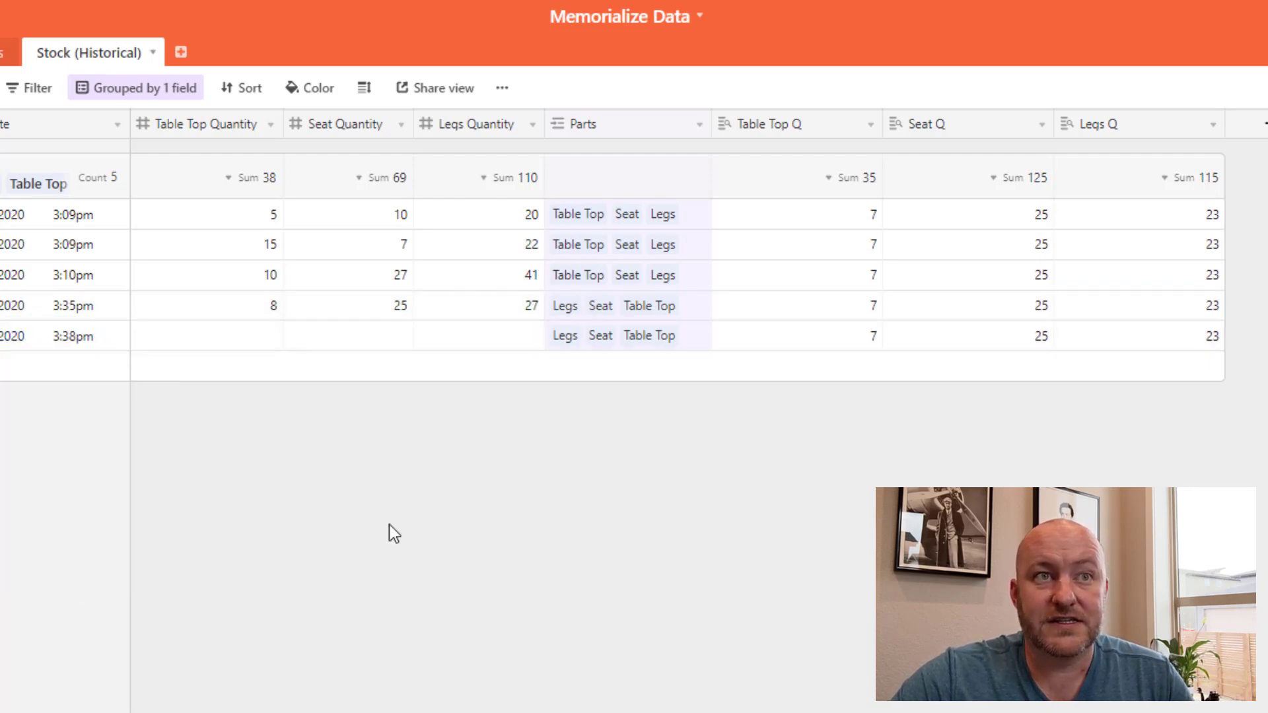
Step: Inspect the fifth snapshot record dated 8/30/2020 holding Table Top 7, Seat 25 and Legs 23
{"action": "left_click", "coordinate": [206, 335]}
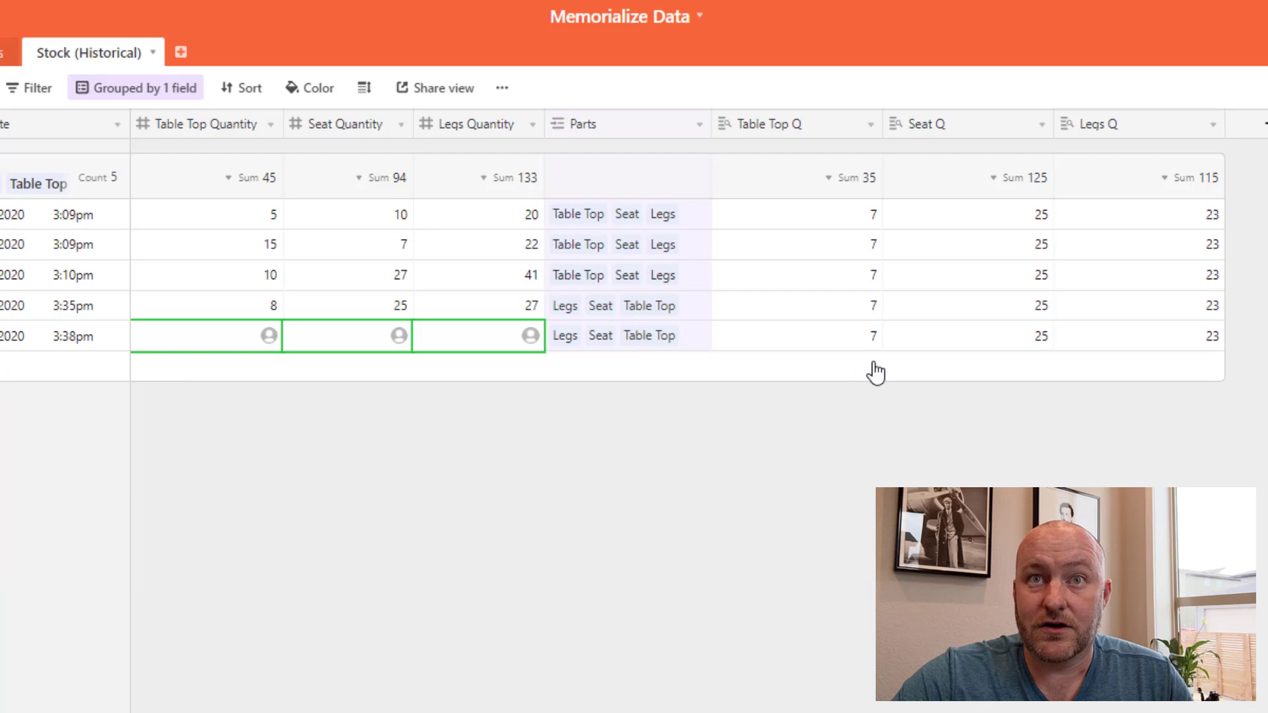
{"action": "left_click", "coordinate": [796, 336]}
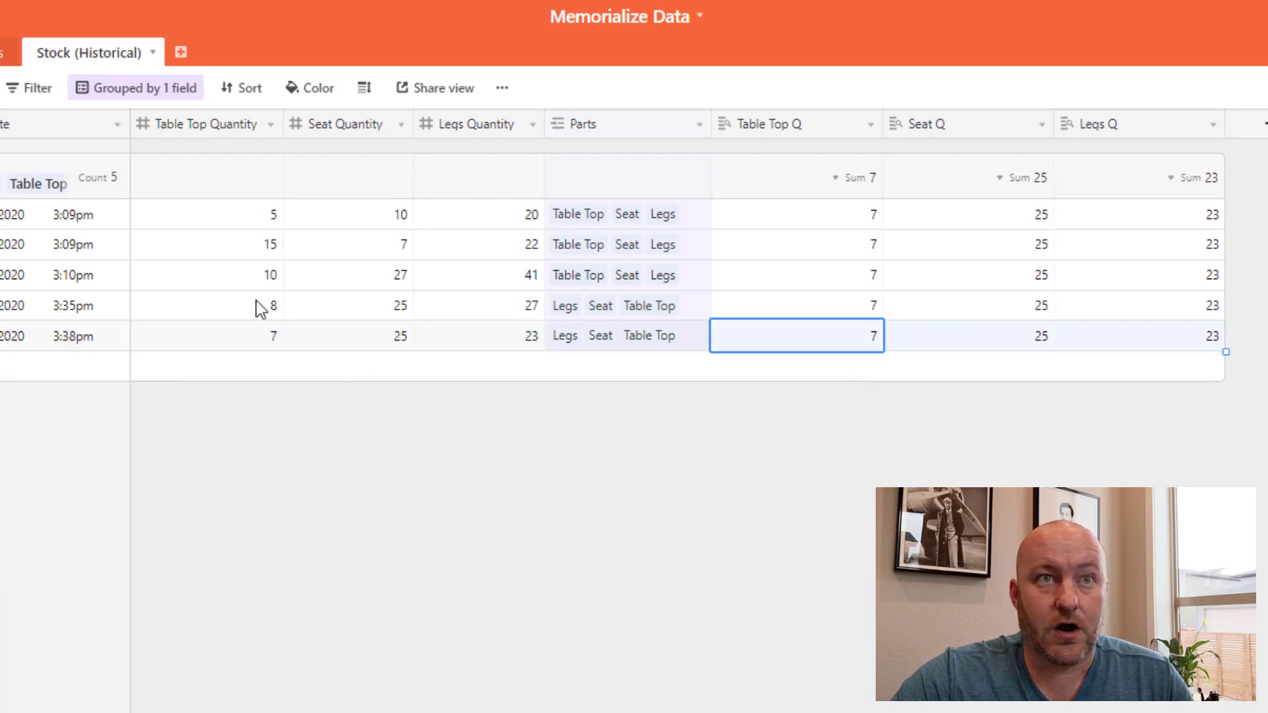
{"action": "mouse_move", "coordinate": [505, 338]}
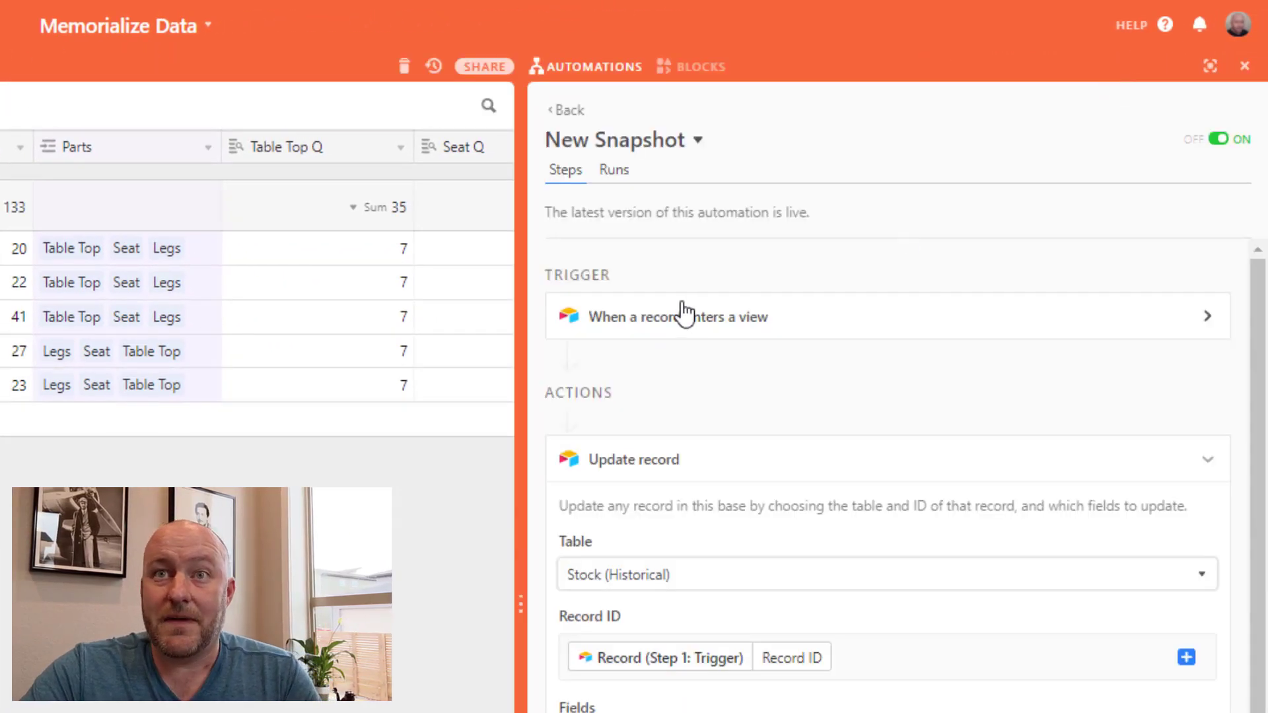
{"action": "mouse_move", "coordinate": [752, 361]}
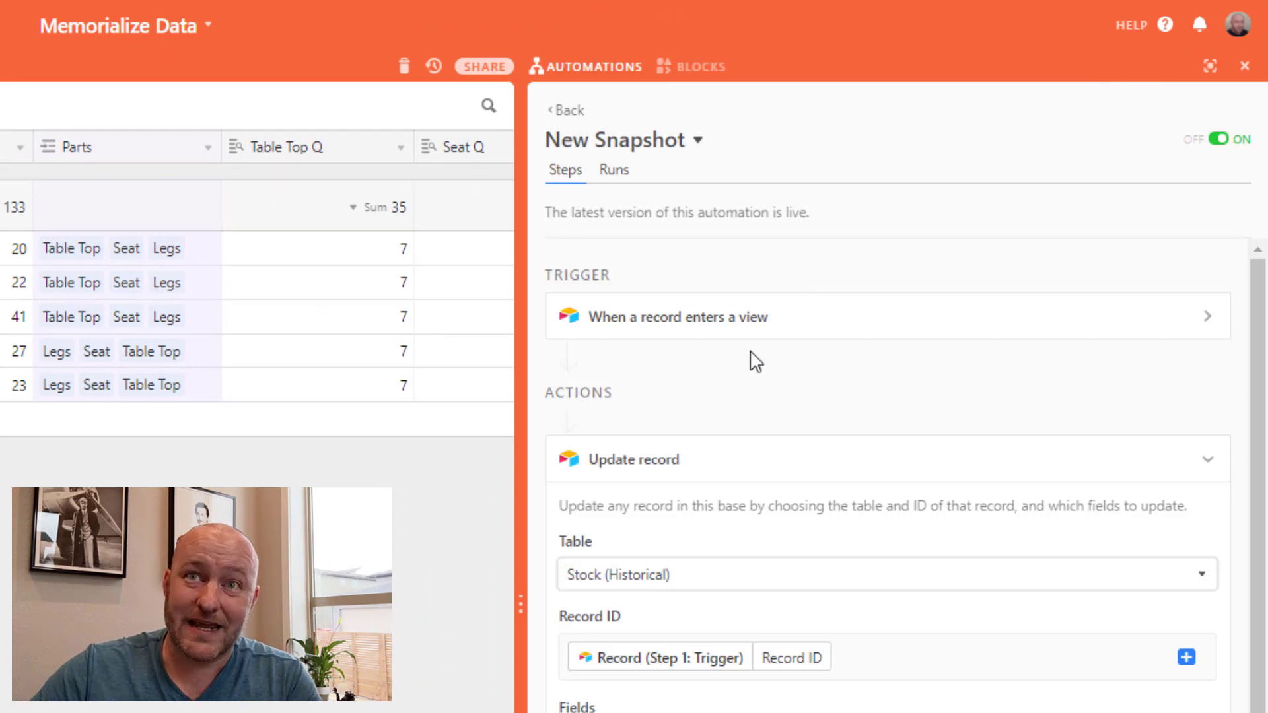
{"action": "mouse_move", "coordinate": [731, 324]}
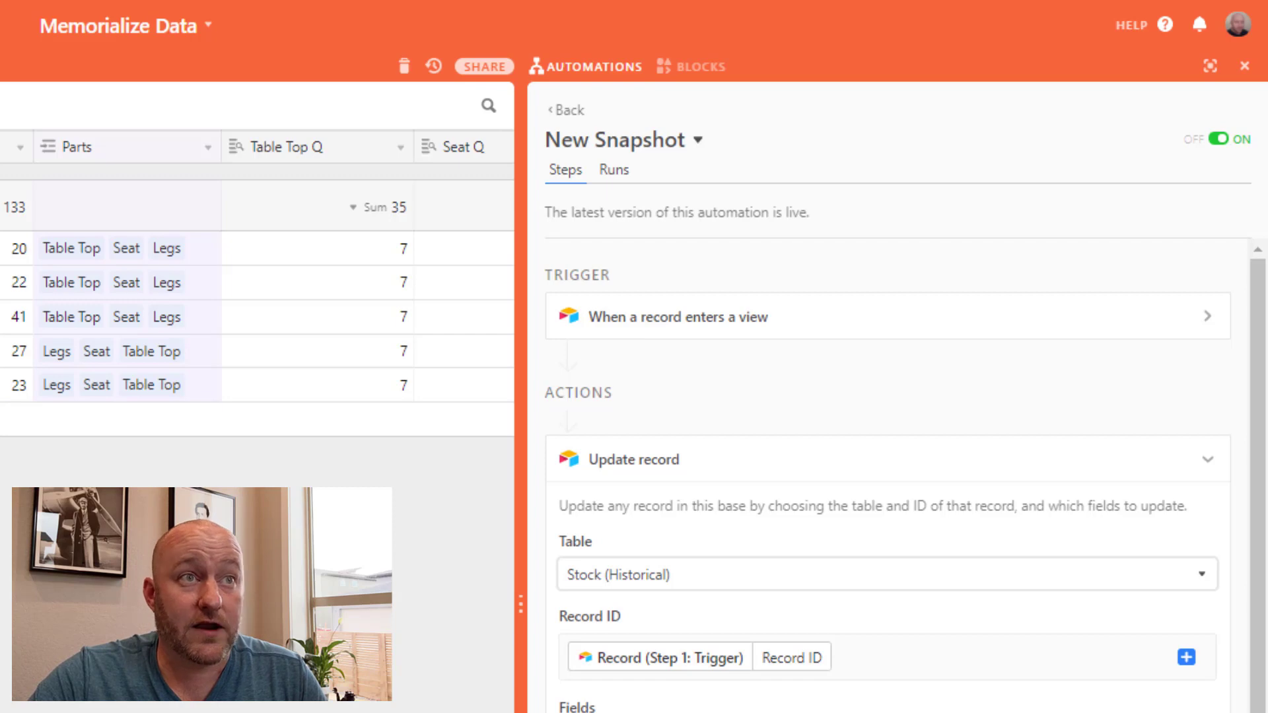
Step: Scroll the New Snapshot automation's fields and highlight the fifth record's Seat Q value 25
{"action": "scroll", "scroll_direction": "down", "scroll_amount": 3}
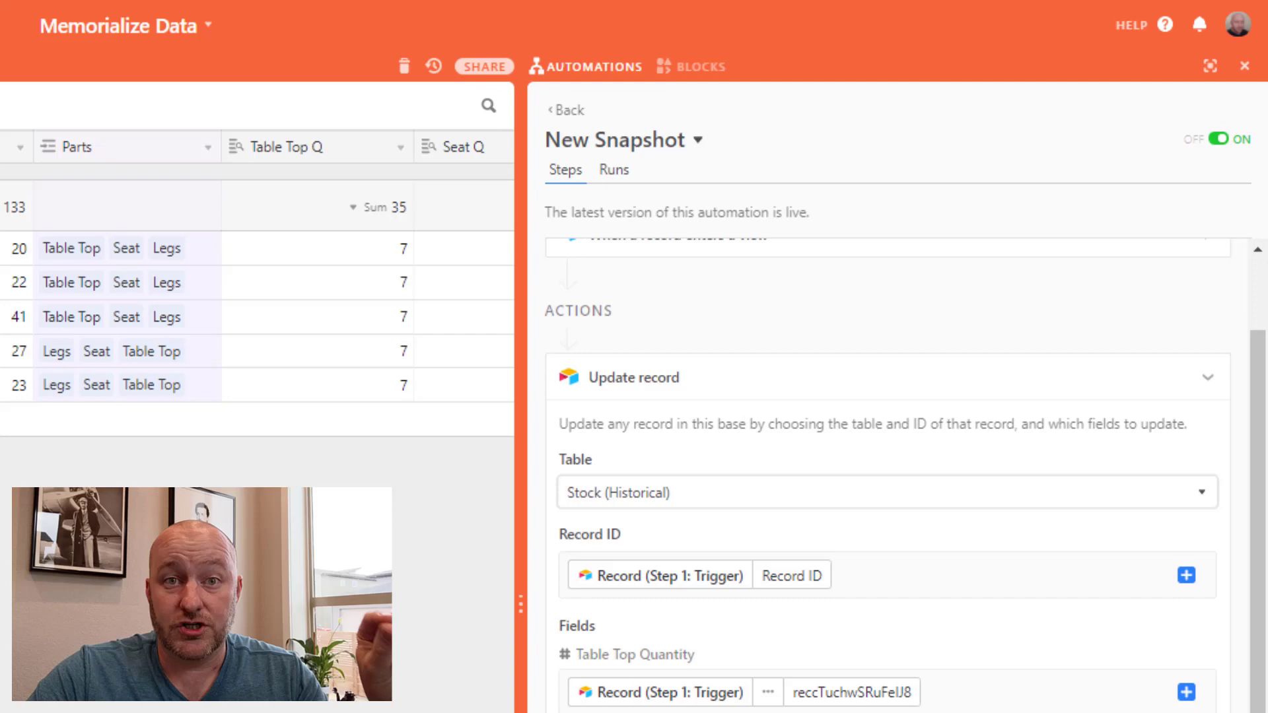
{"action": "mouse_move", "coordinate": [324, 275]}
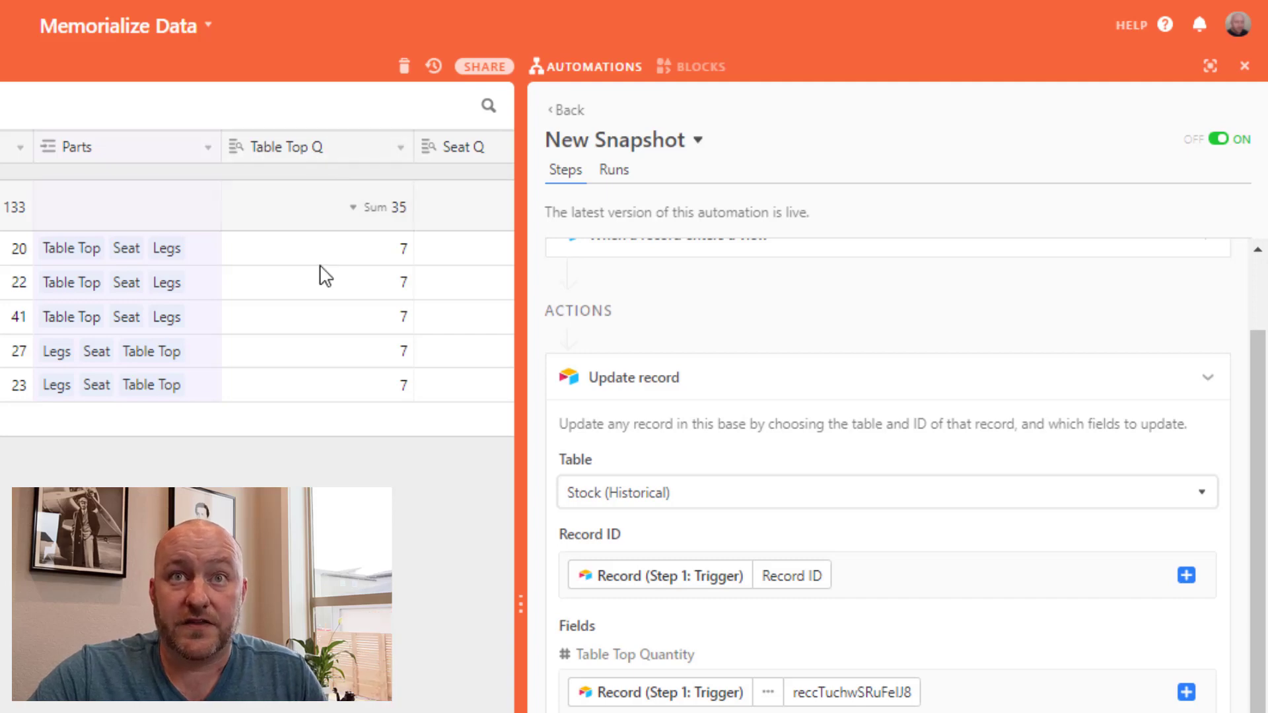
{"action": "left_click", "coordinate": [316, 384]}
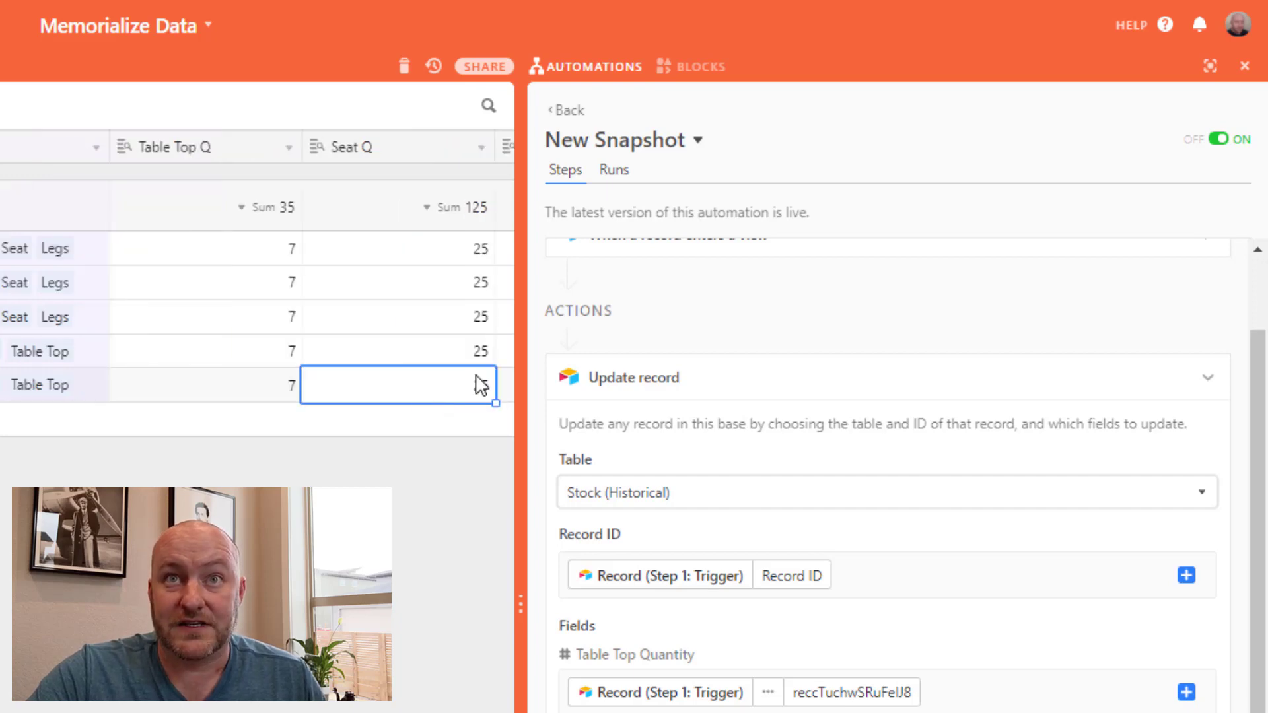
{"action": "type", "text": "25"}
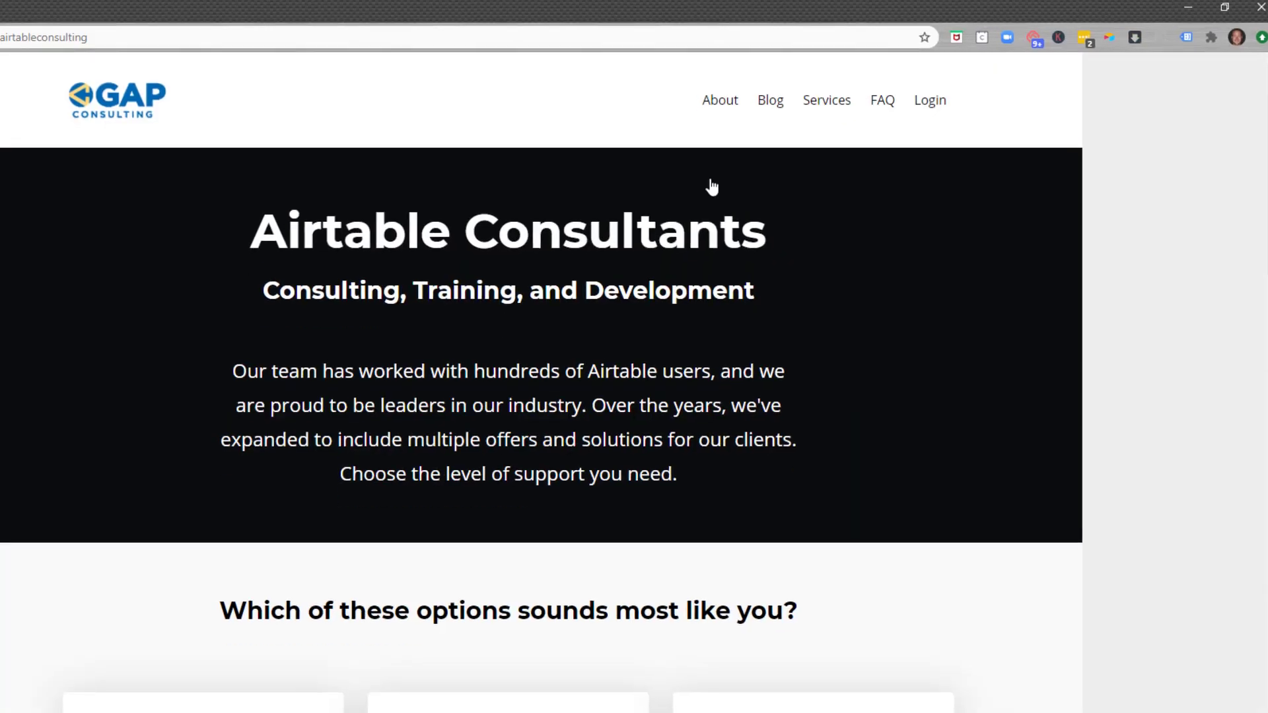
Step: Scroll the GAP Consulting page down to the three service cards
{"action": "scroll", "scroll_direction": "down", "scroll_amount": 3}
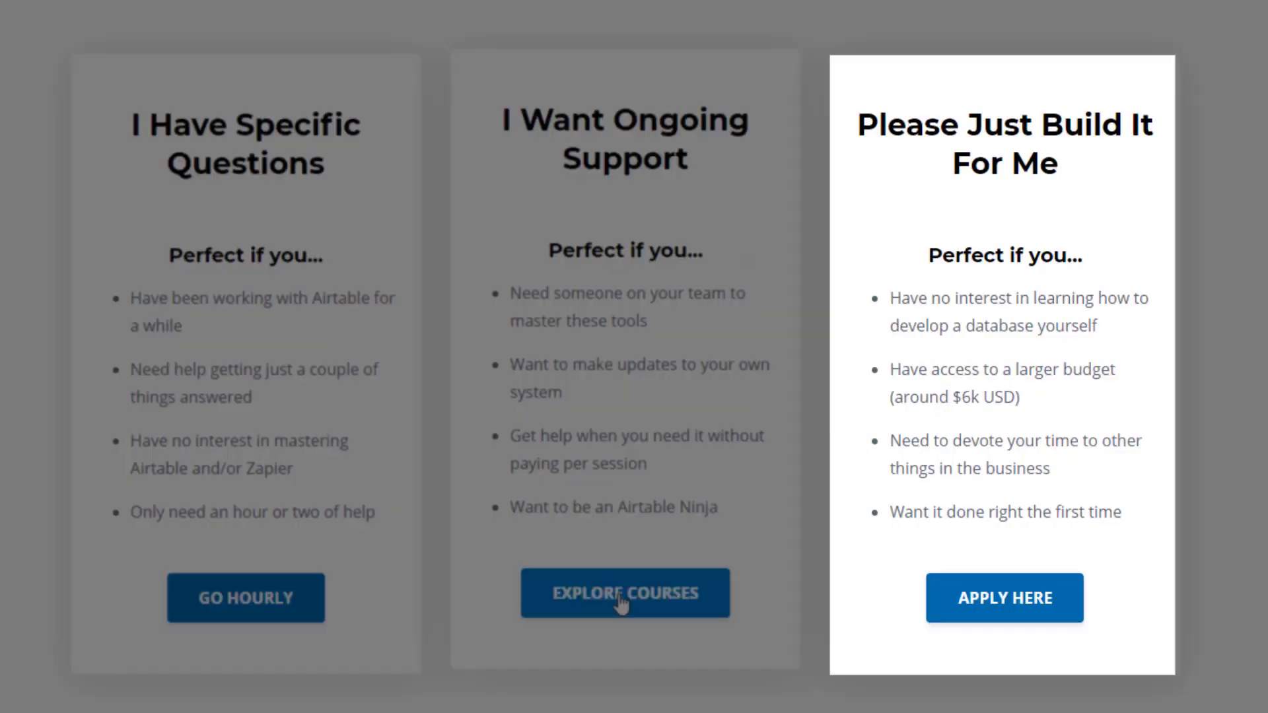
{"action": "mouse_move", "coordinate": [1000, 547]}
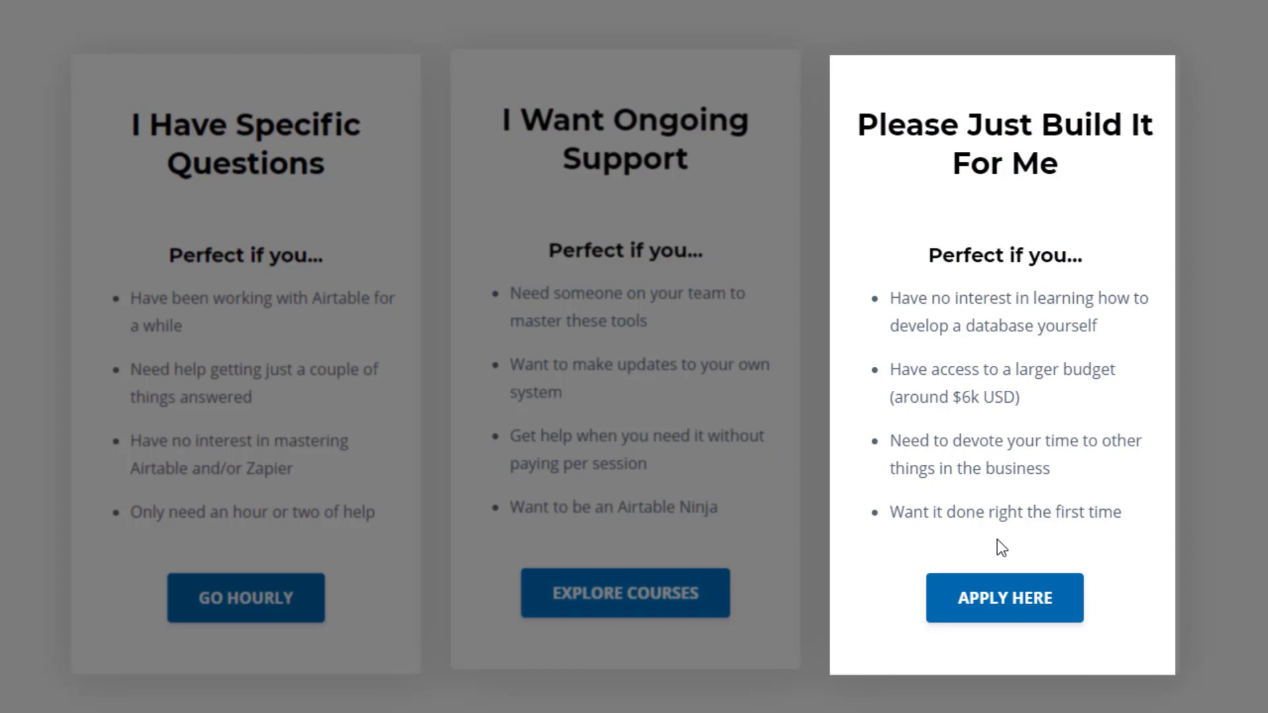